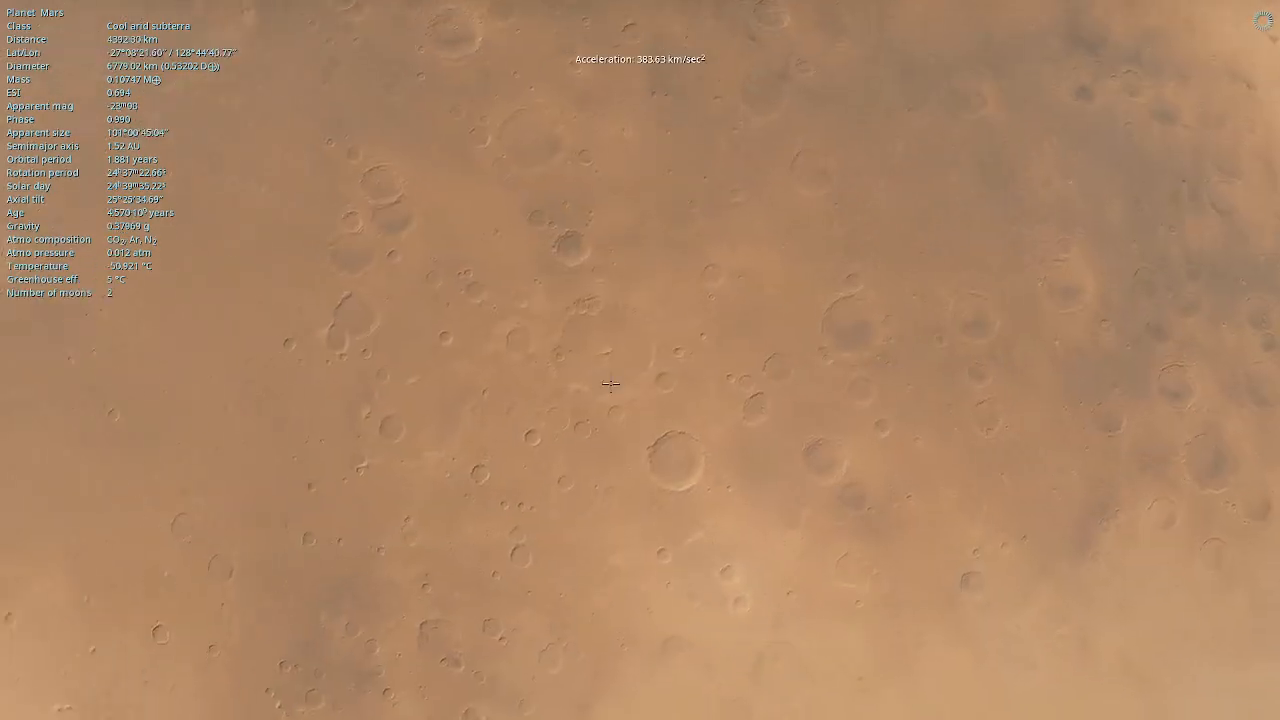
Zoom out from Mars's cratered surface into open space toward white supergiant HIP 9990 / HD 12953.
{"action": "scroll", "scroll_direction": "down", "scroll_amount": 3}
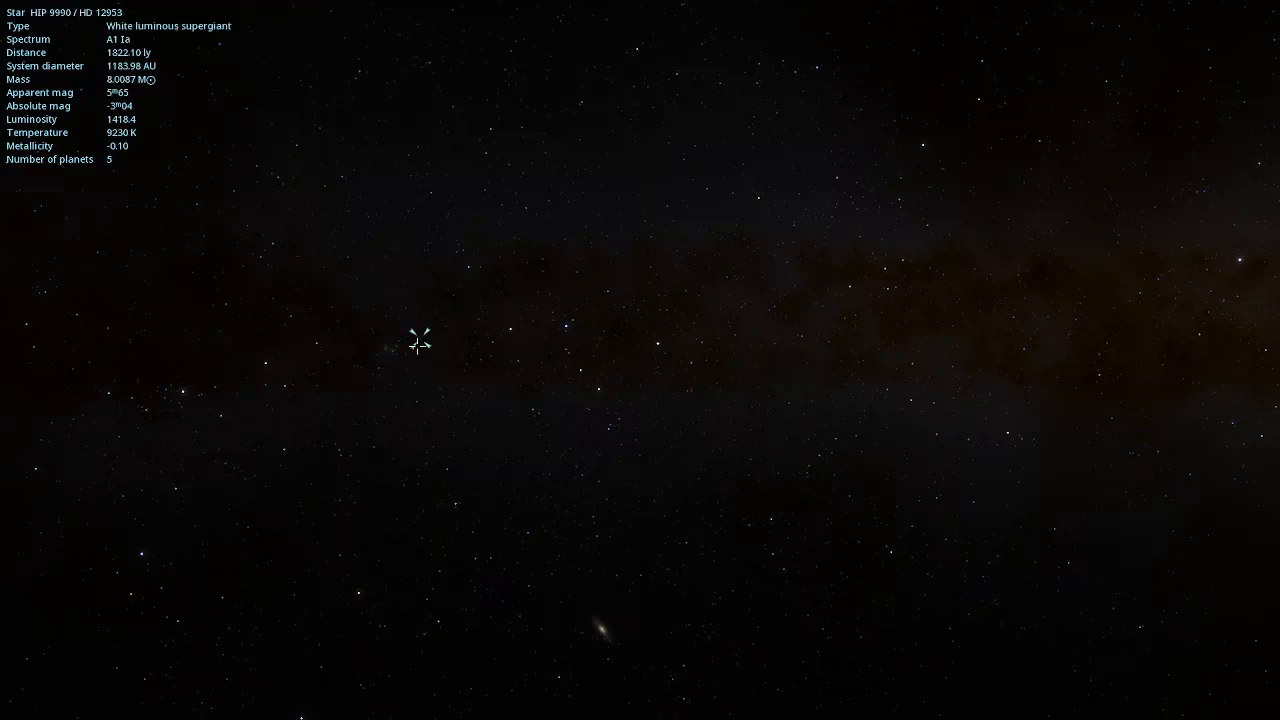
{"action": "left_click", "coordinate": [460, 390]}
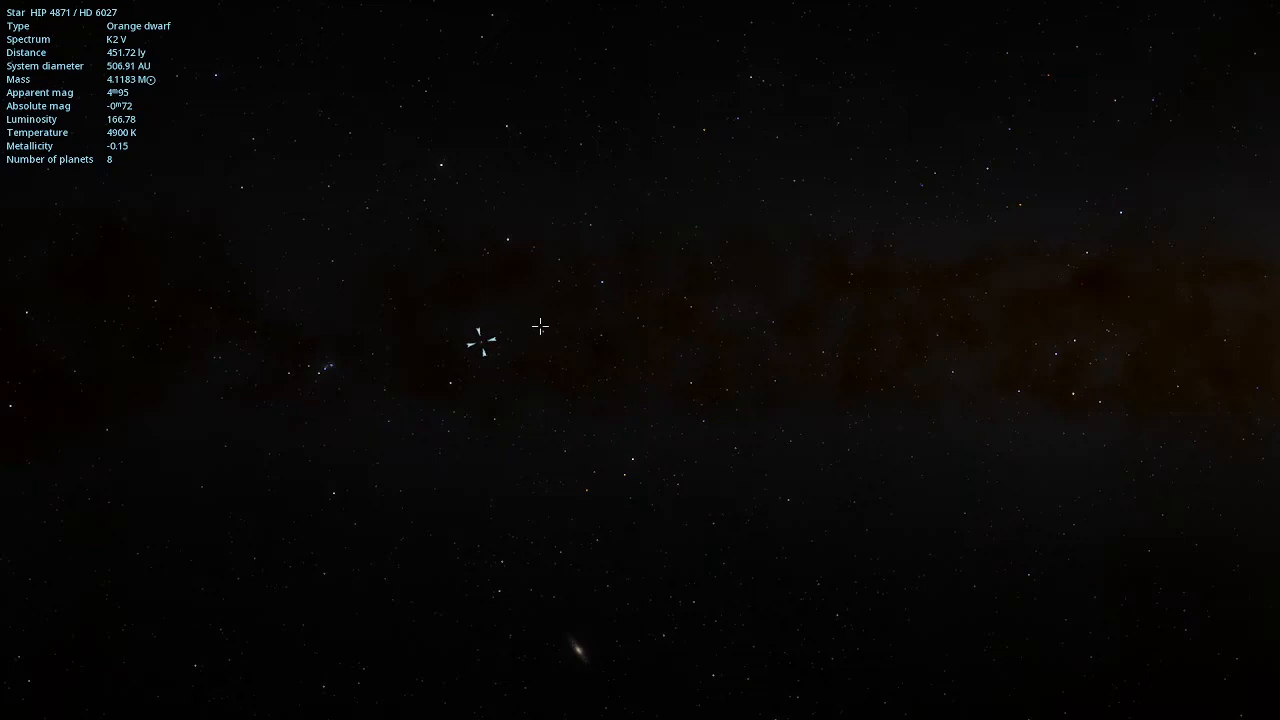
{"action": "left_click", "coordinate": [565, 450]}
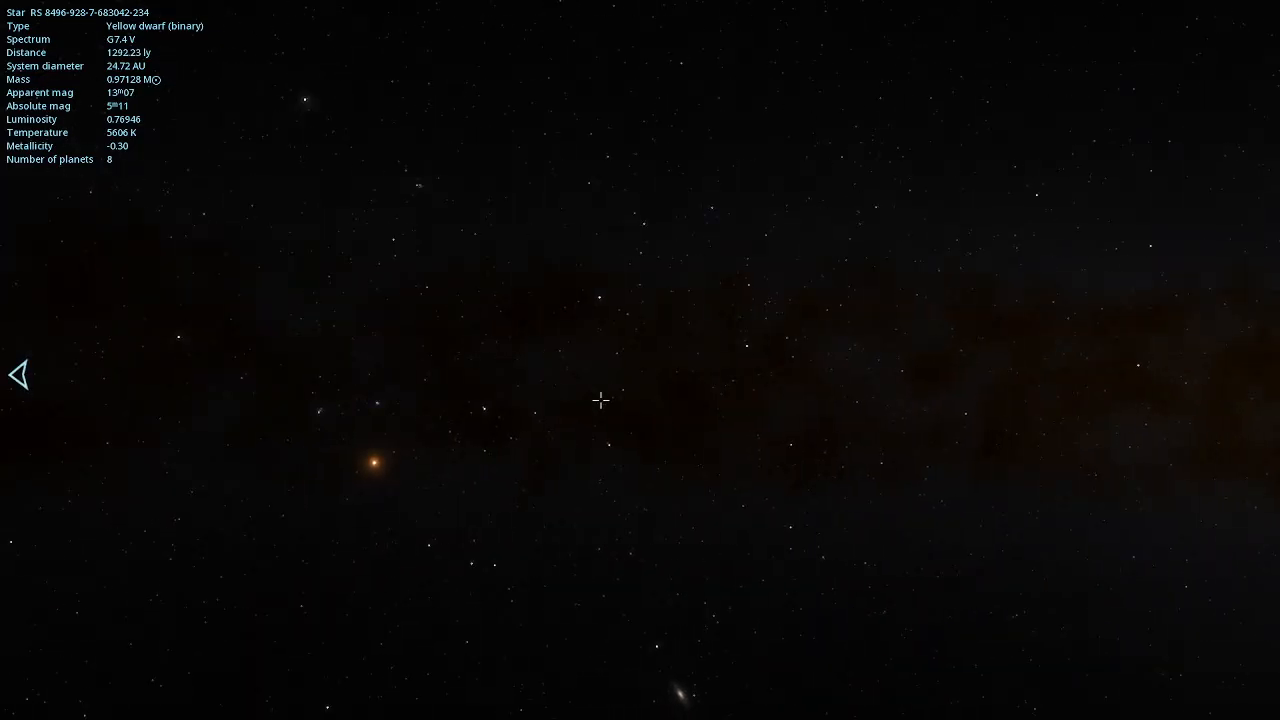
{"action": "left_click", "coordinate": [372, 463]}
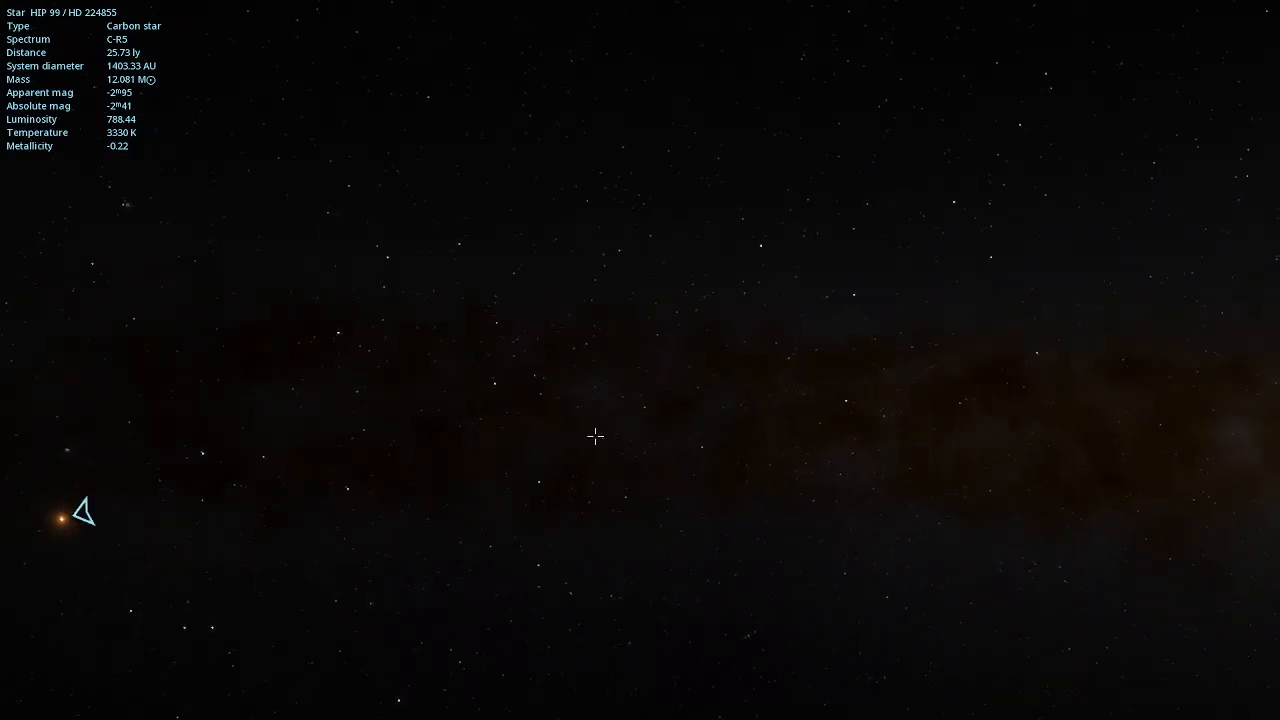
{"action": "left_click", "coordinate": [495, 383]}
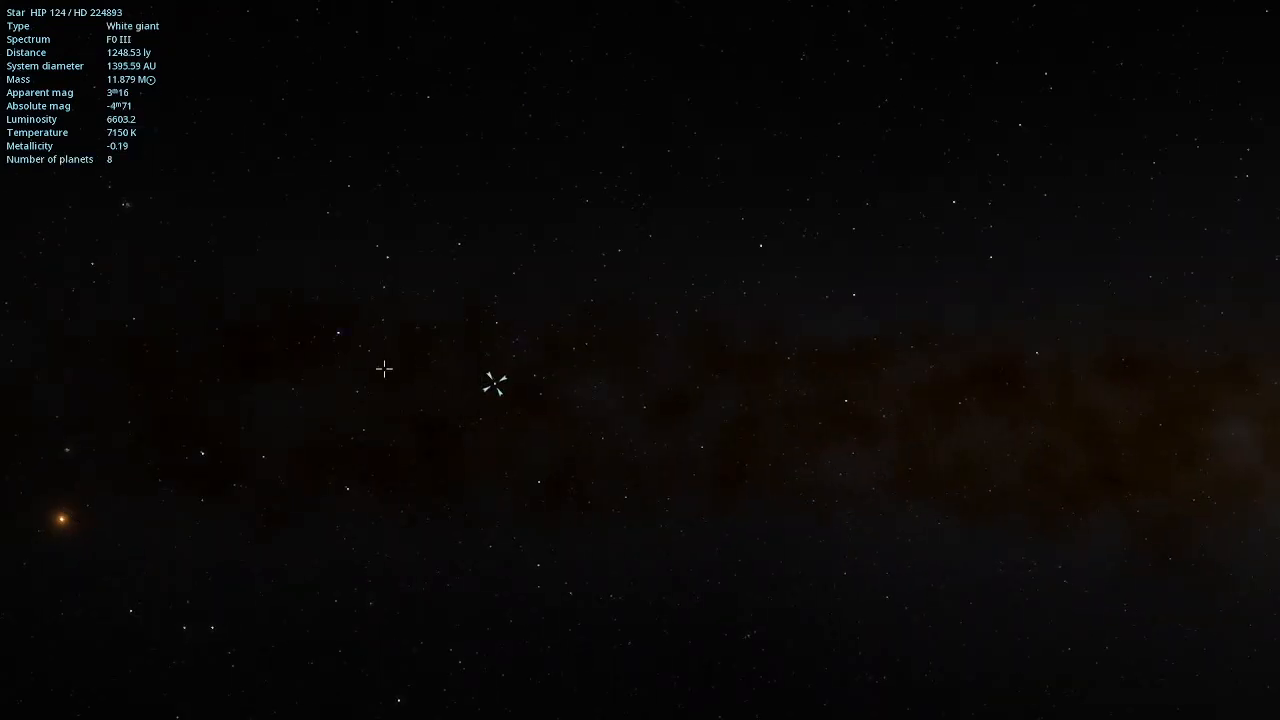
{"action": "left_click", "coordinate": [367, 350]}
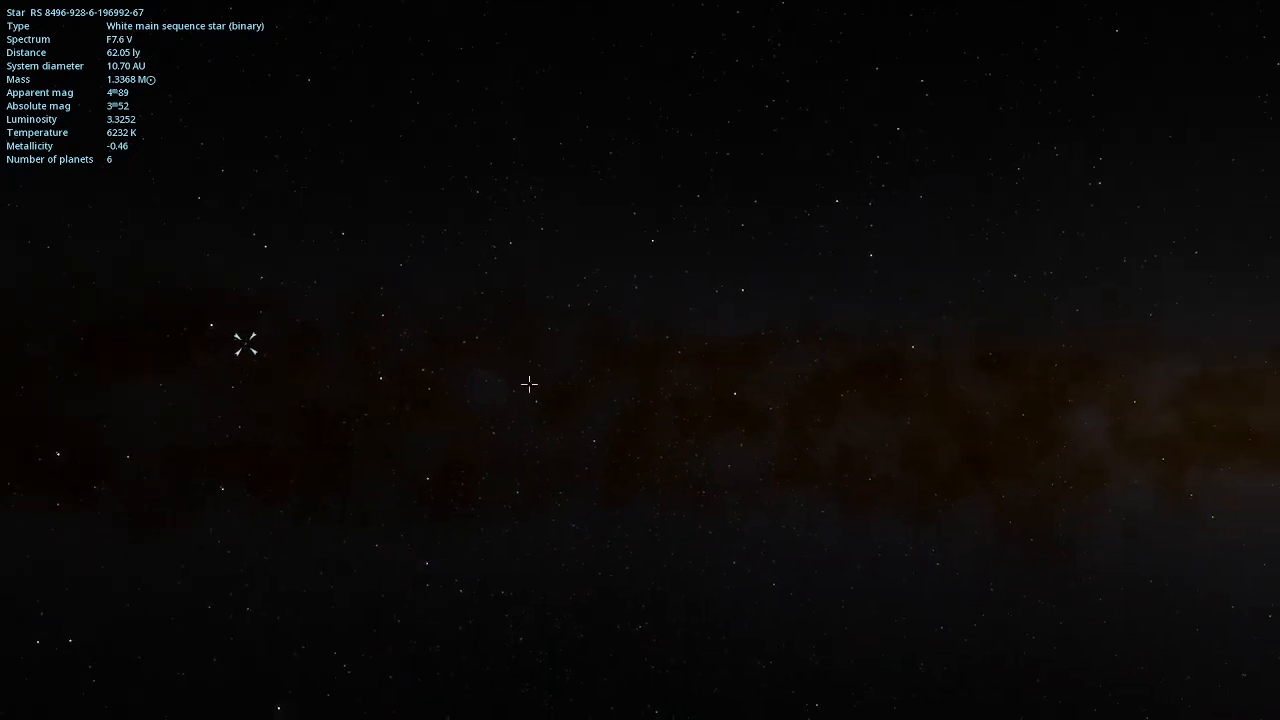
{"action": "left_click", "coordinate": [535, 403]}
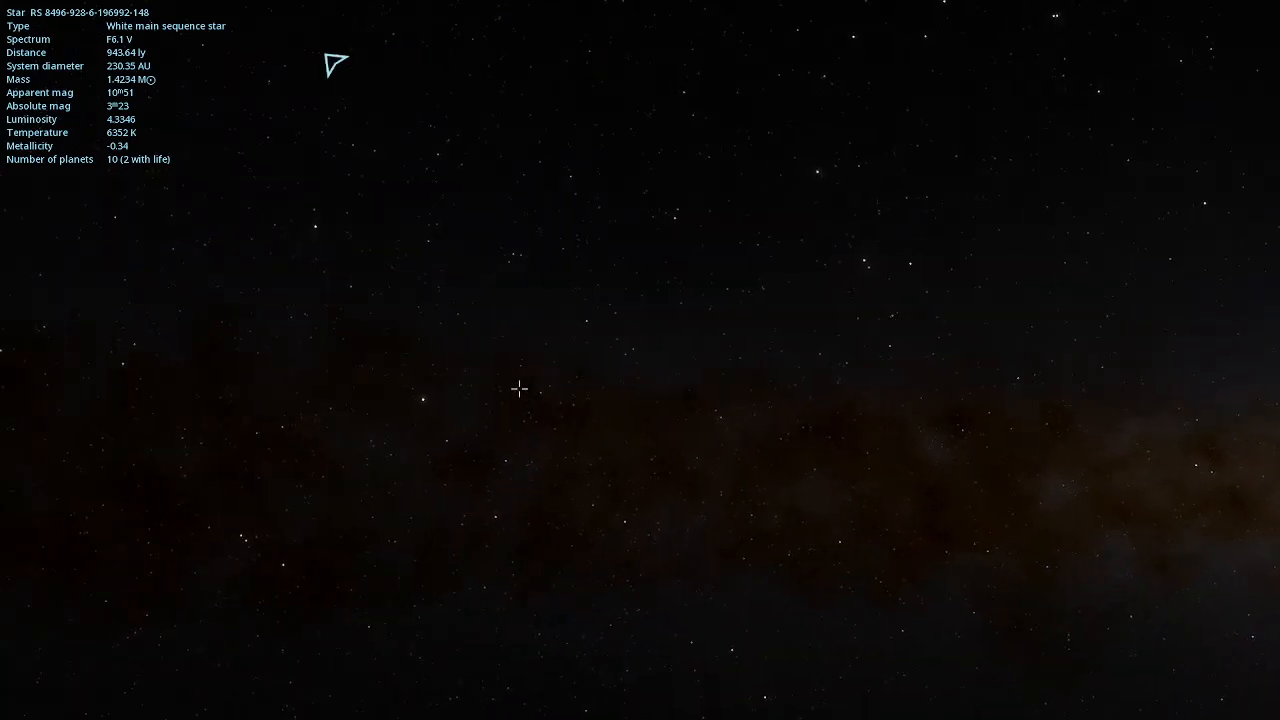
{"action": "left_click", "coordinate": [420, 400]}
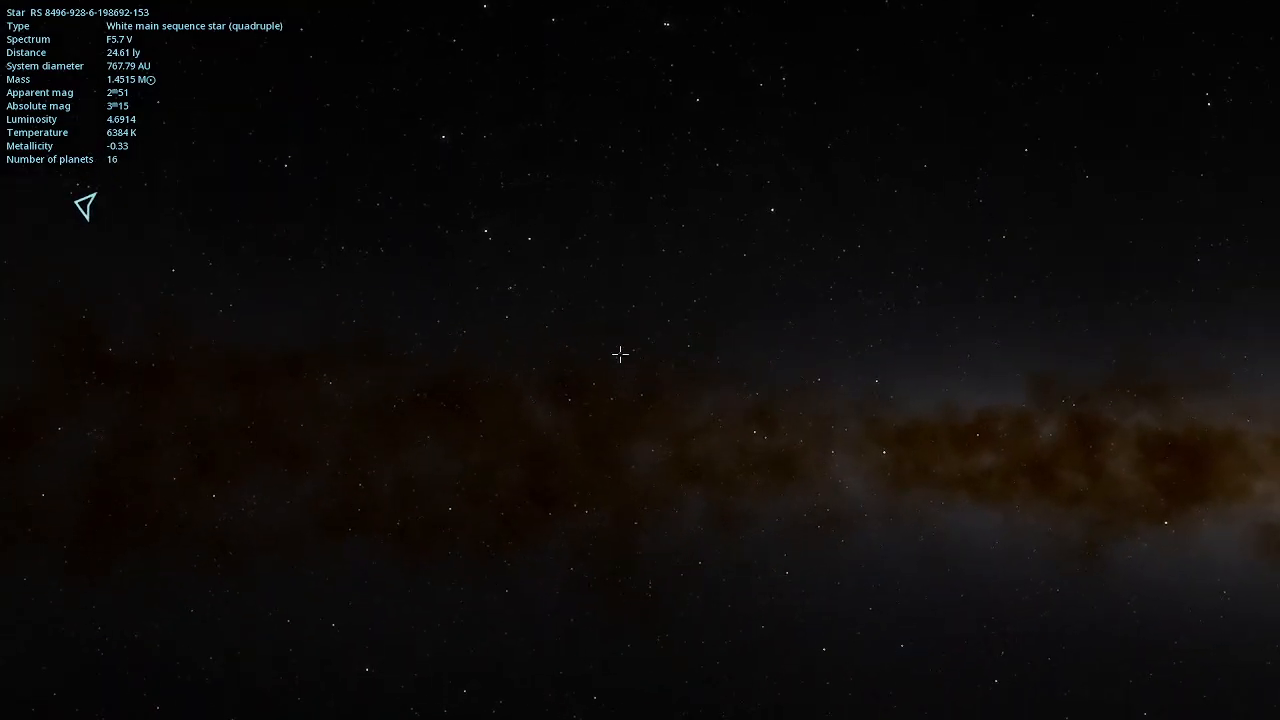
{"action": "left_click", "coordinate": [611, 398]}
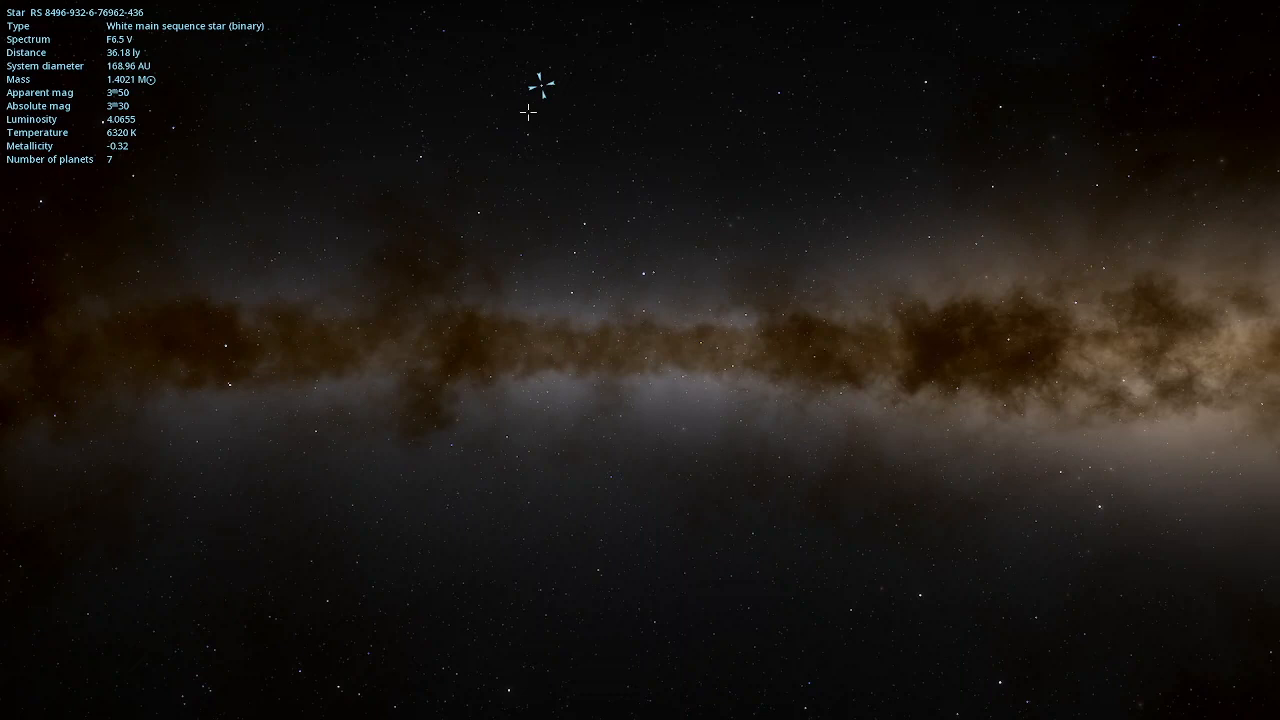
{"action": "left_click", "coordinate": [487, 95]}
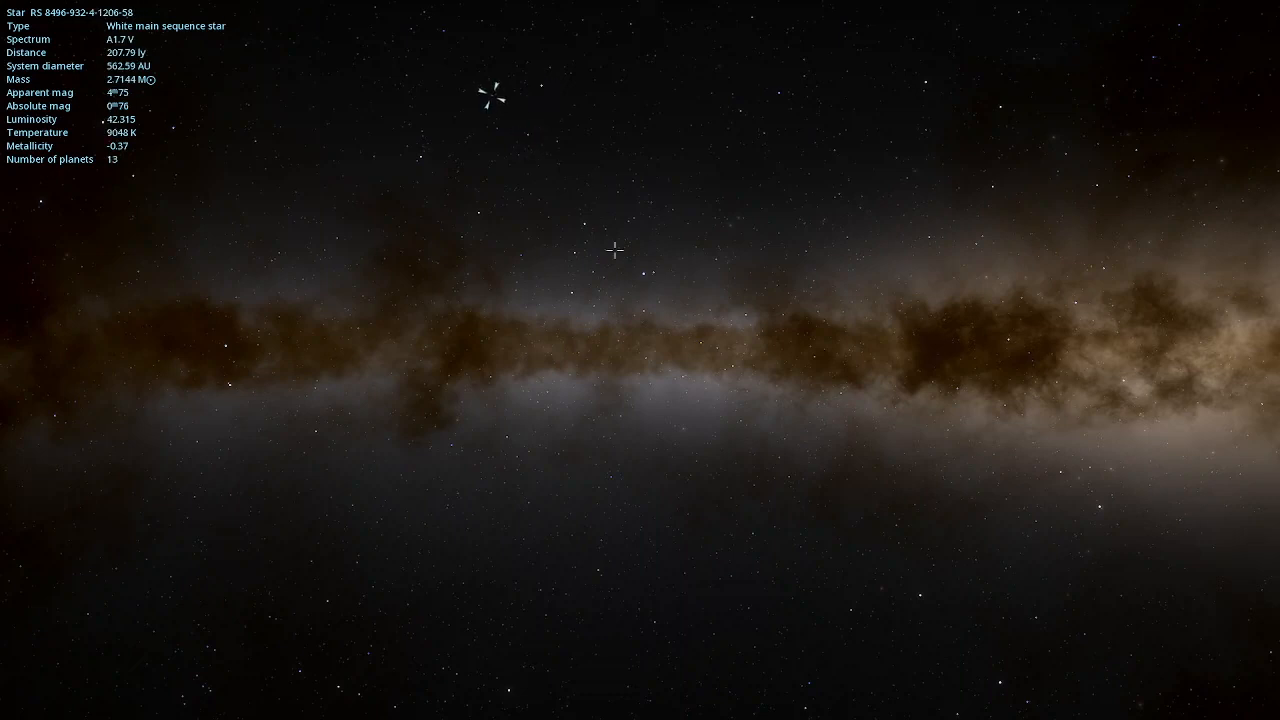
{"action": "left_click", "coordinate": [645, 273]}
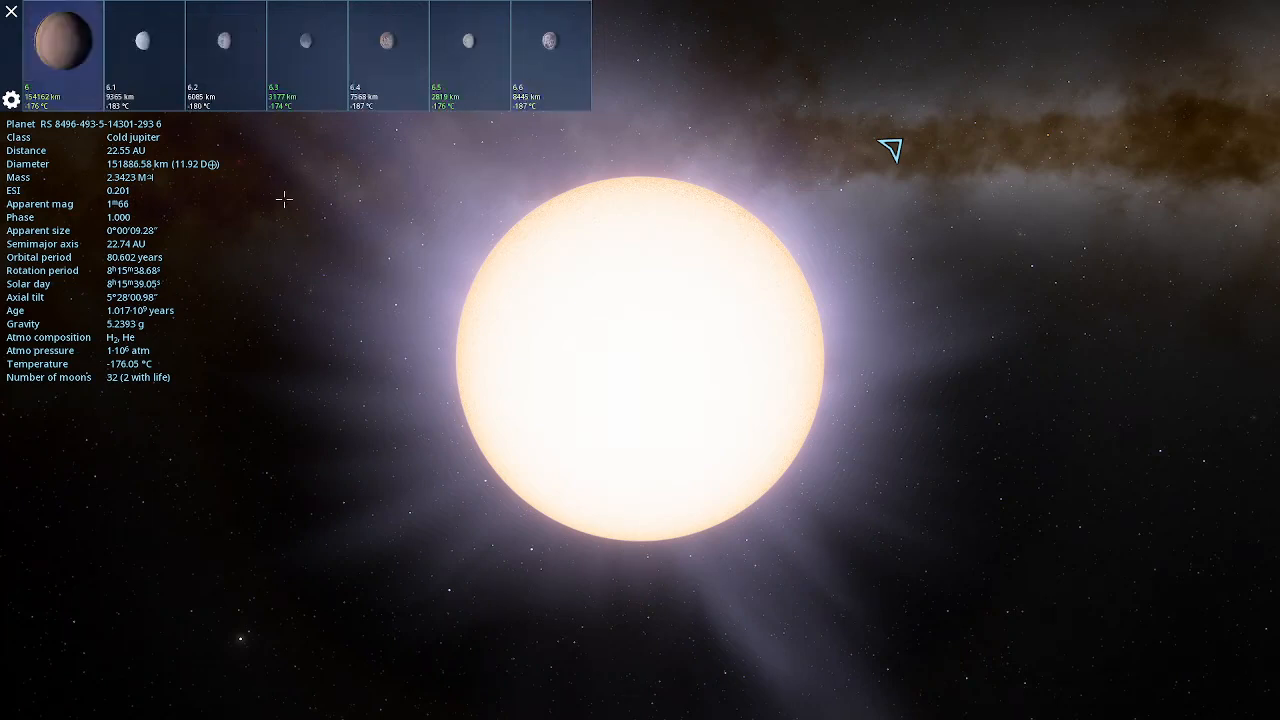
Inspect moons 6.5 and 6.3 of the cold jupiter and approach the ringed planet among its moons.
{"action": "left_click", "coordinate": [550, 42]}
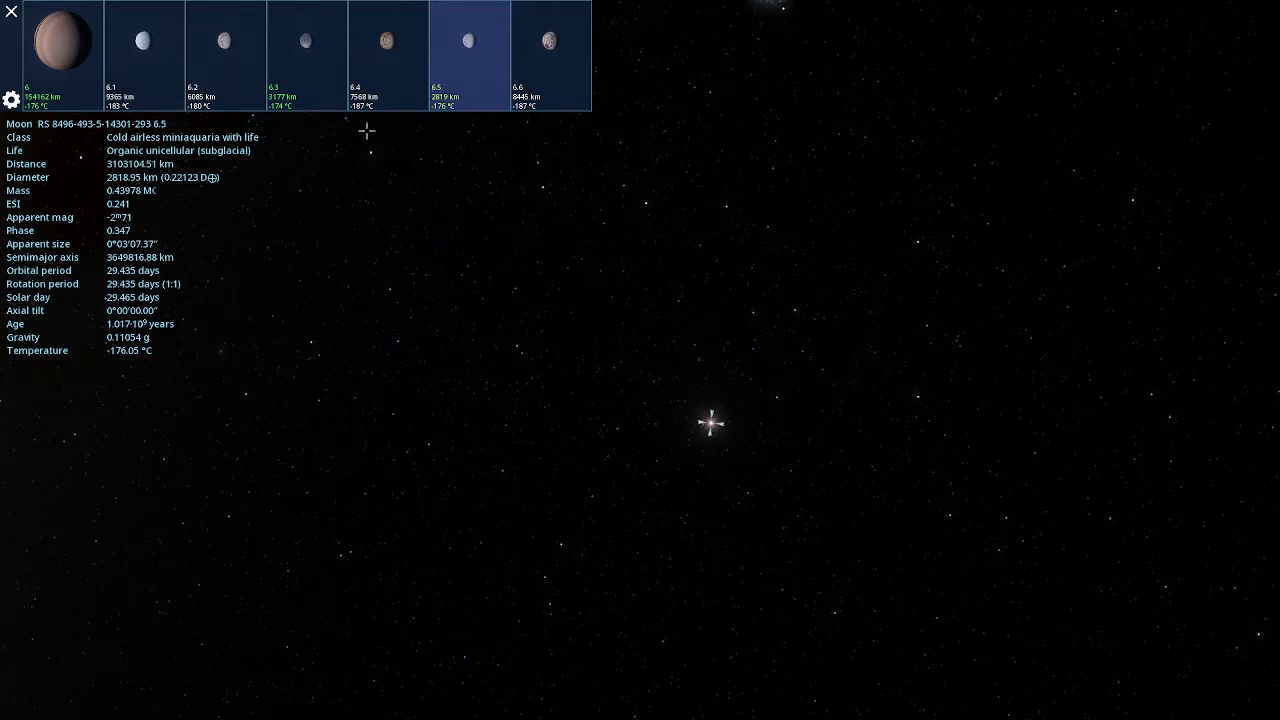
{"action": "left_click", "coordinate": [305, 54]}
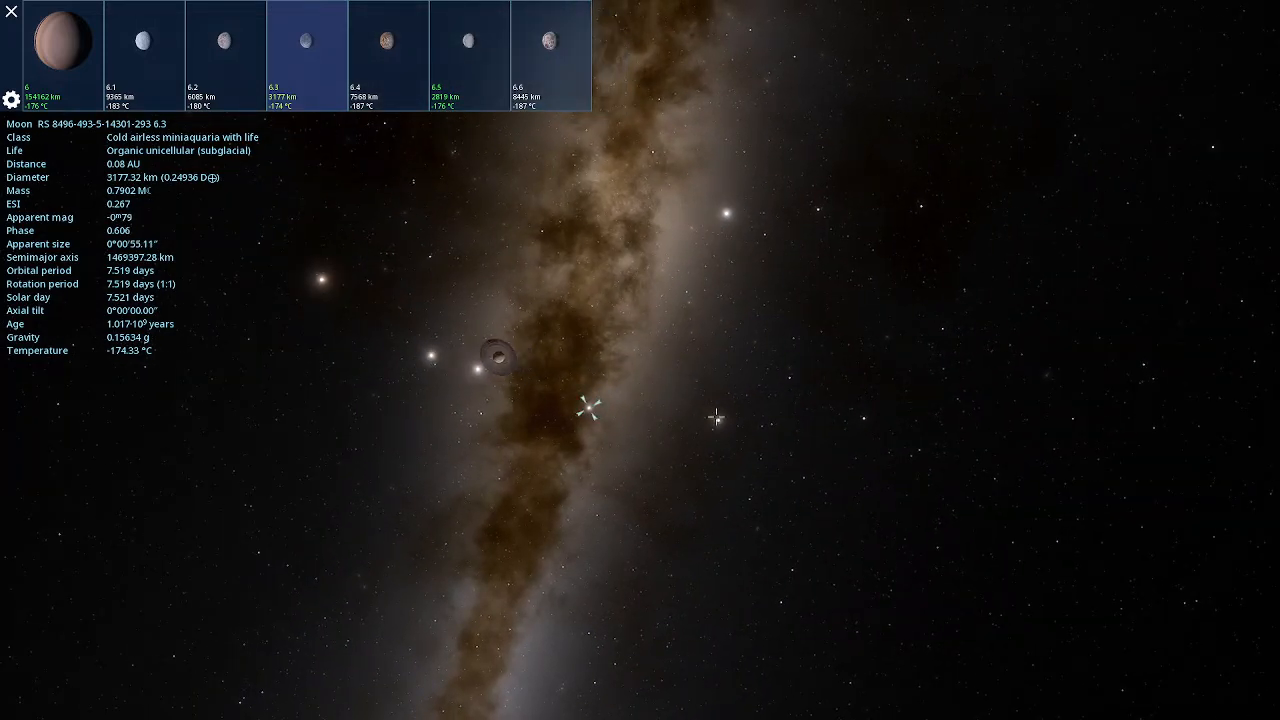
{"action": "left_click", "coordinate": [463, 55]}
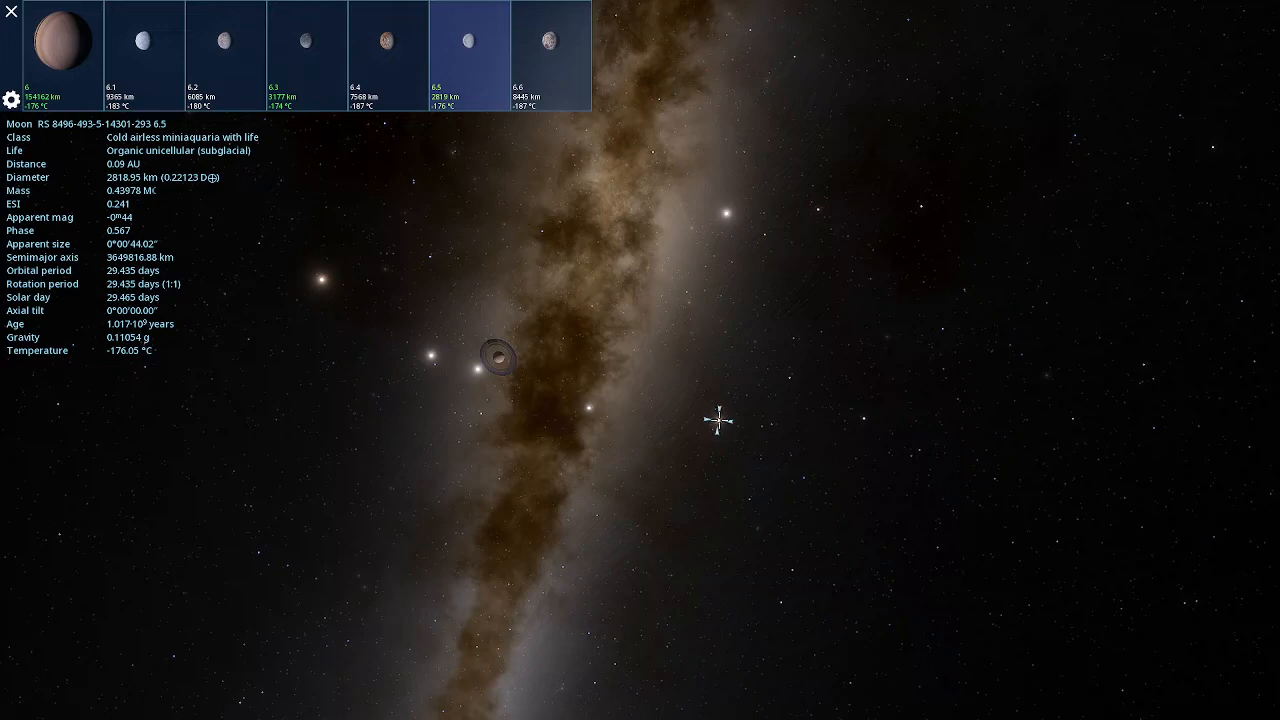
{"action": "right_click", "coordinate": [497, 357]}
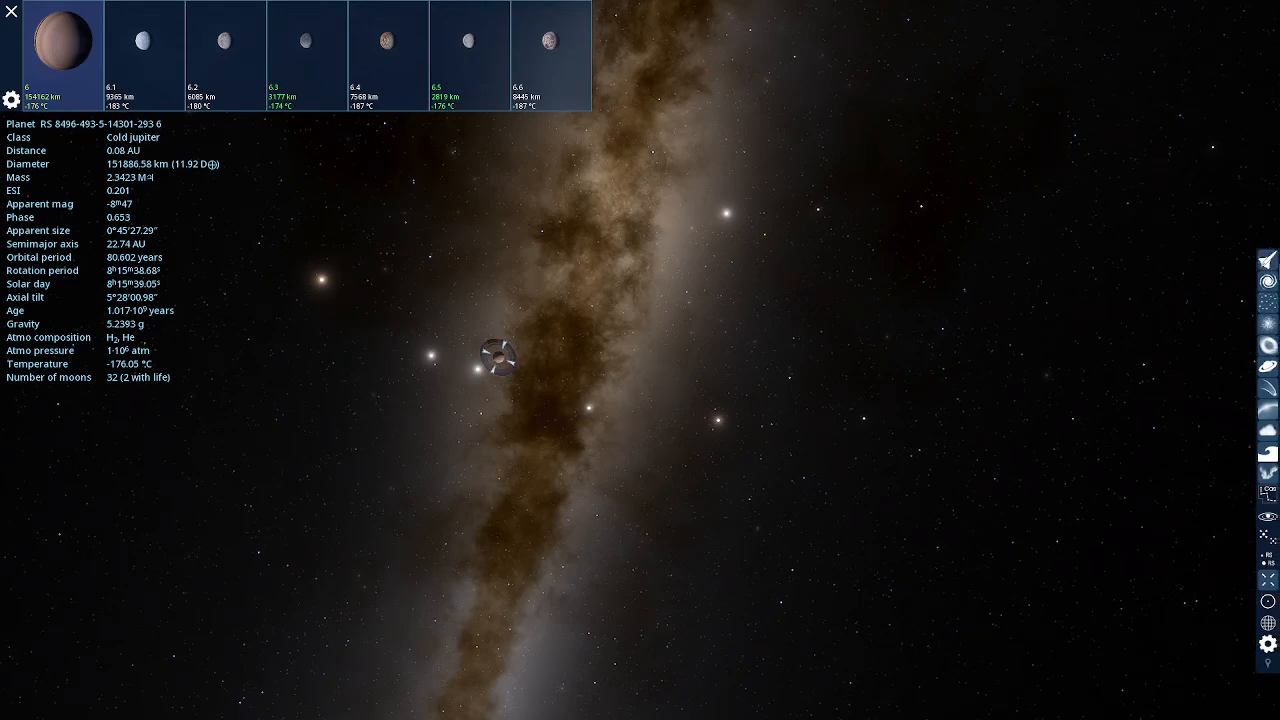
{"action": "mouse_move", "coordinate": [1267, 517]}
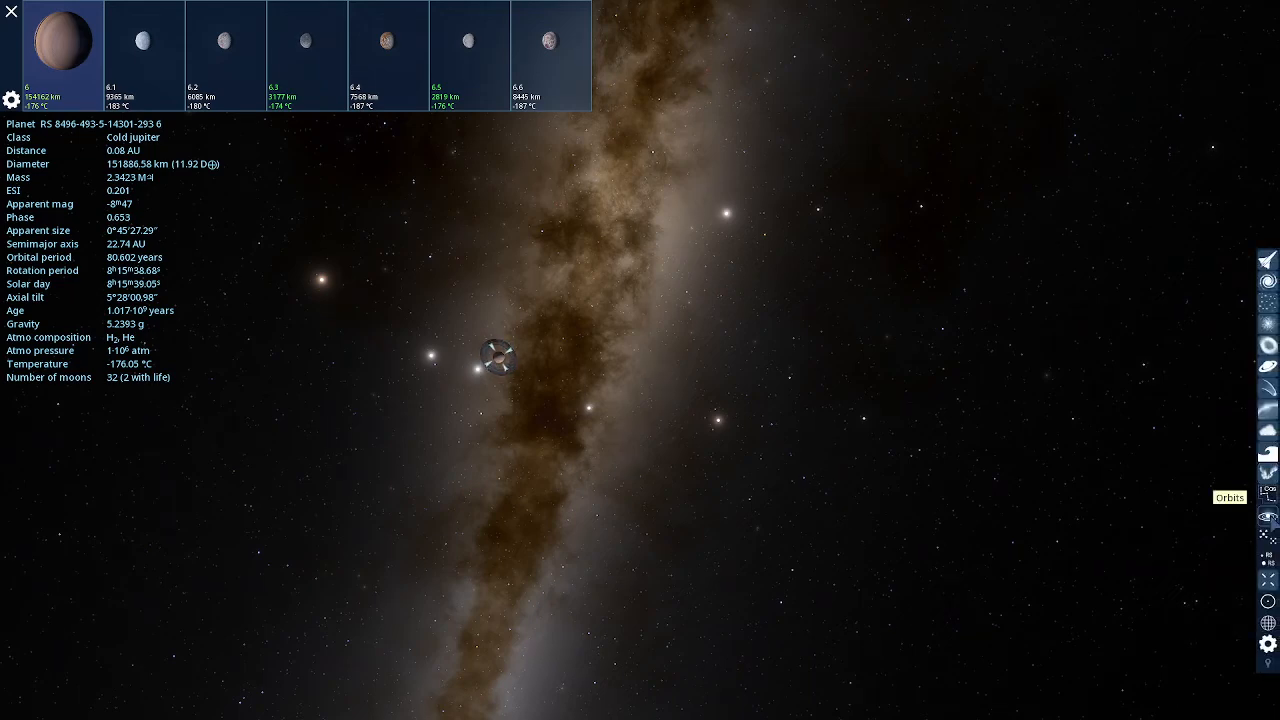
Show orbit lines and highlight the orbits of moons 6.3, 6.5 and 6.4, settling on moon 6.3.
{"action": "left_click", "coordinate": [1267, 484]}
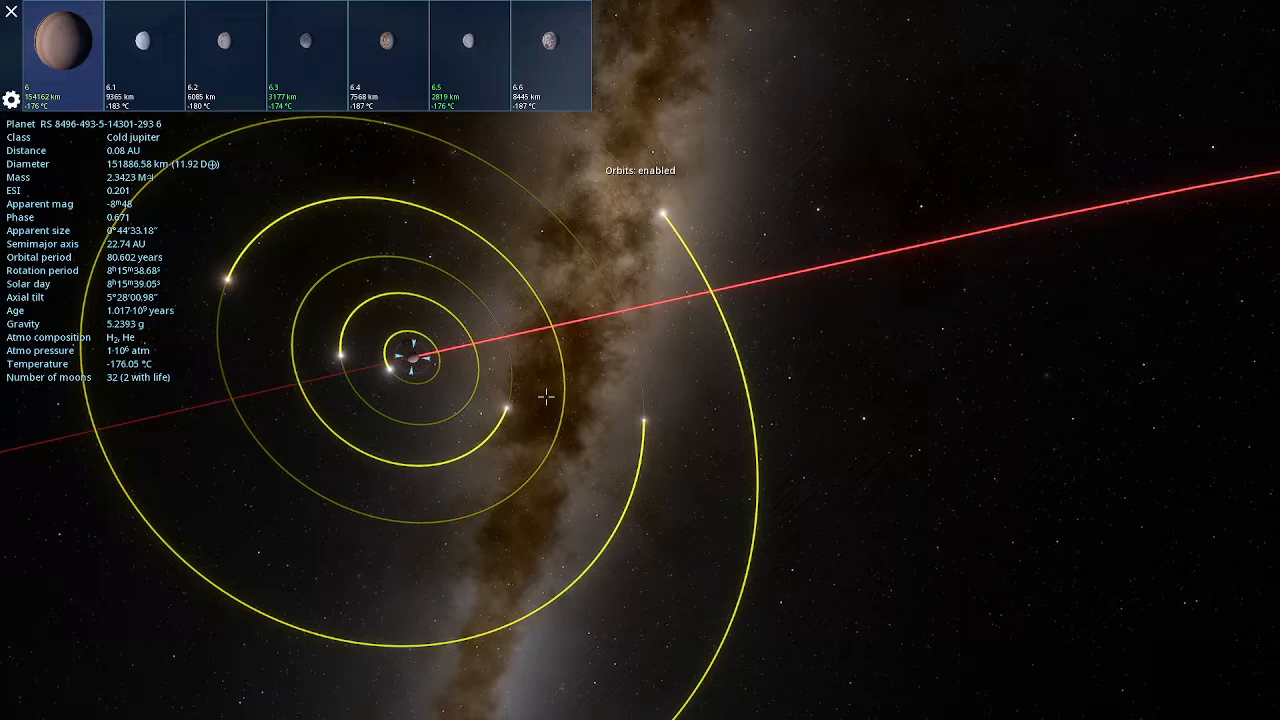
{"action": "left_click", "coordinate": [307, 45]}
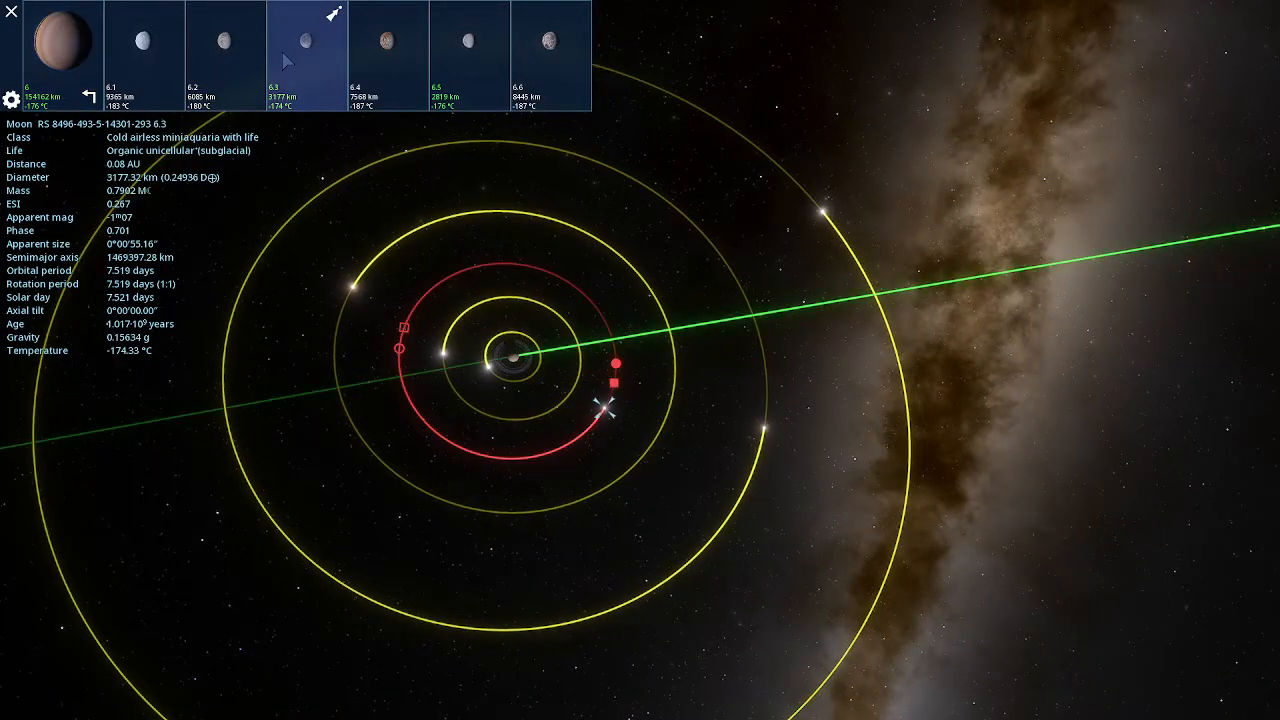
{"action": "left_click", "coordinate": [470, 55]}
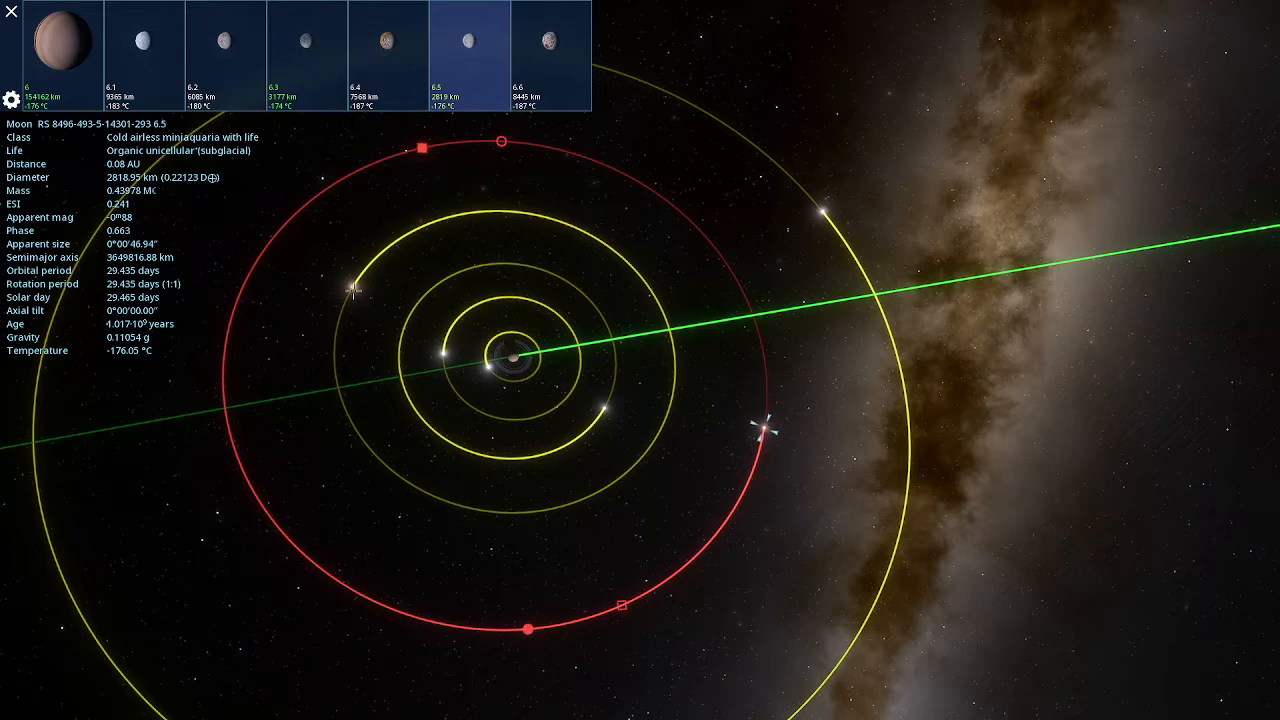
{"action": "left_click", "coordinate": [304, 55]}
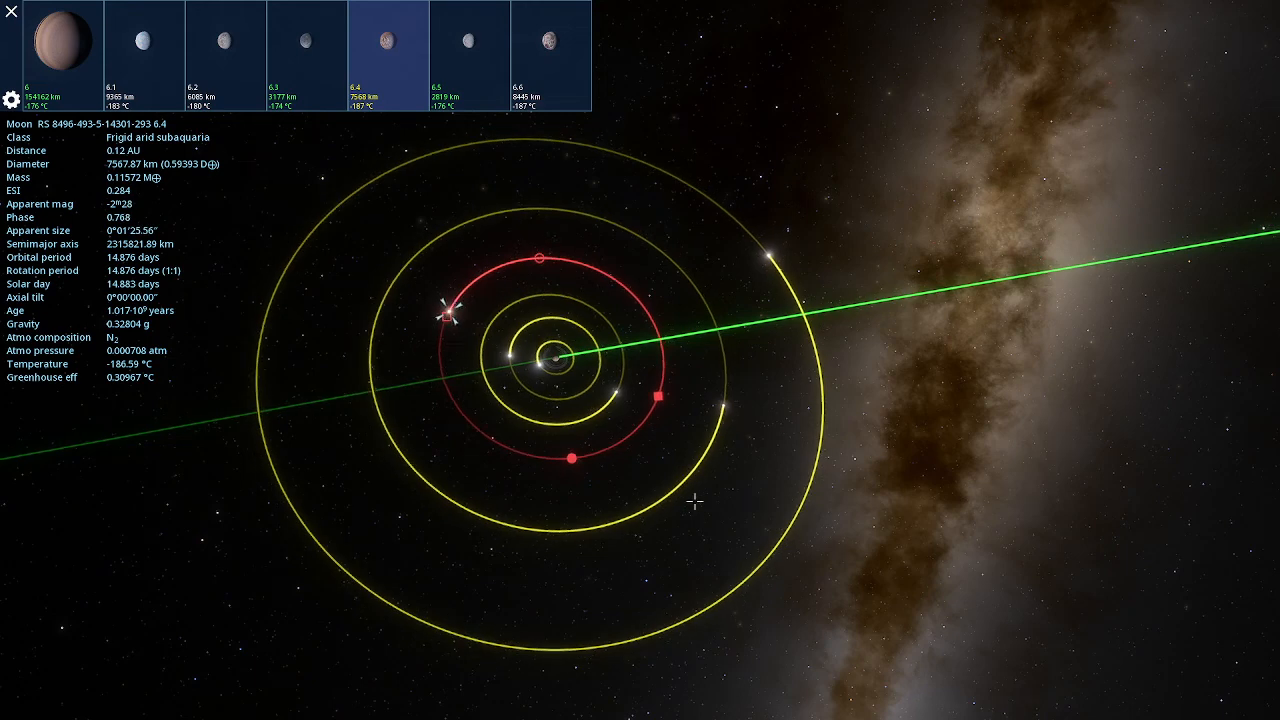
{"action": "mouse_move", "coordinate": [604, 410]}
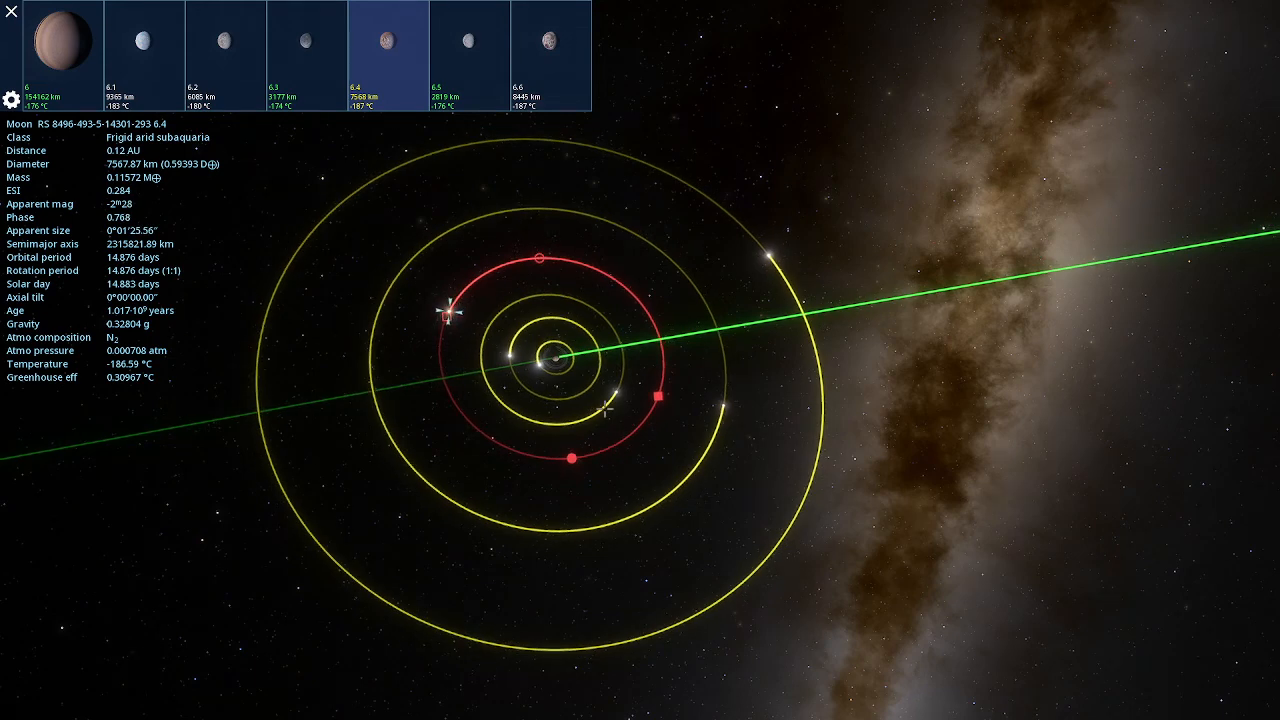
{"action": "left_click", "coordinate": [306, 40]}
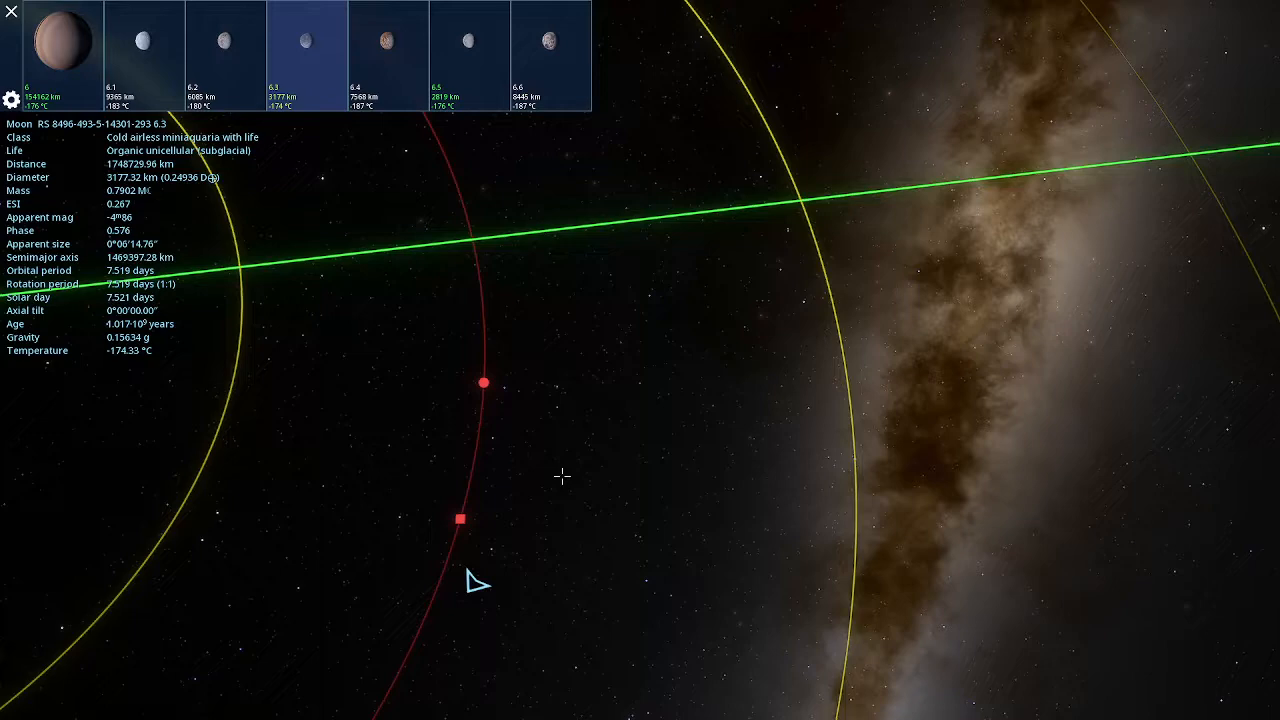
{"action": "scroll", "scroll_direction": "down", "scroll_amount": 3}
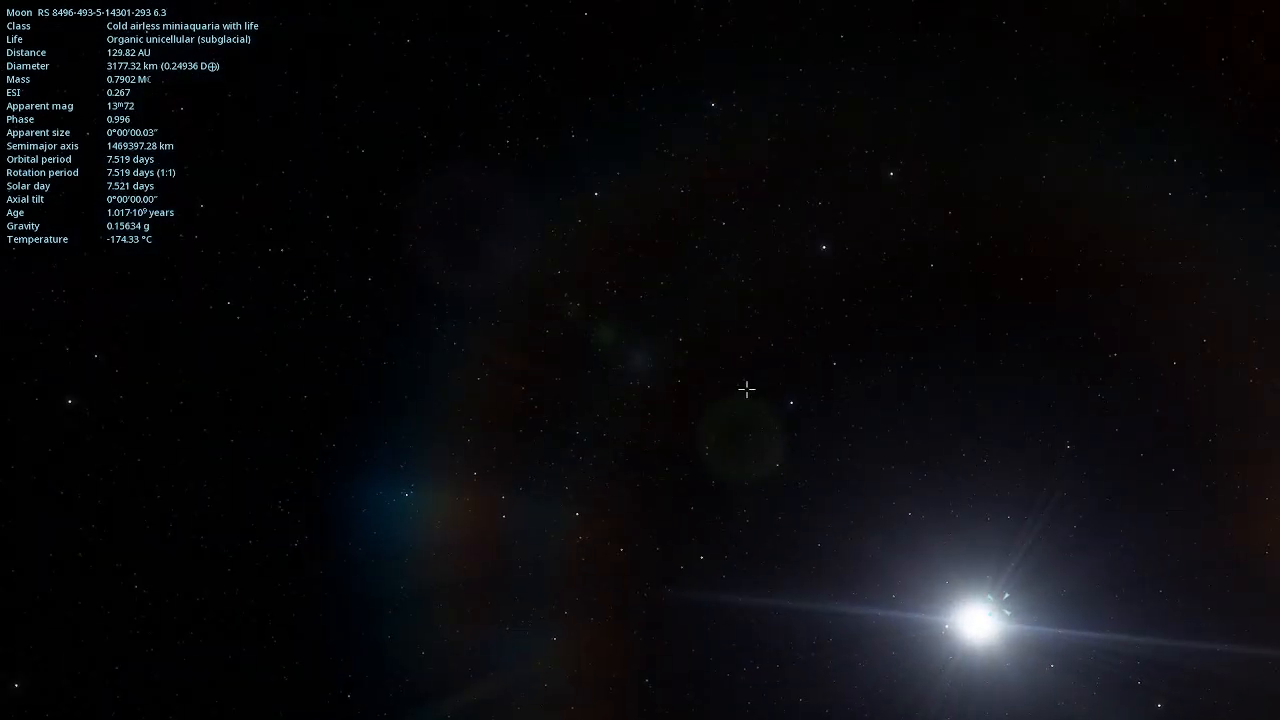
{"action": "left_click", "coordinate": [795, 397]}
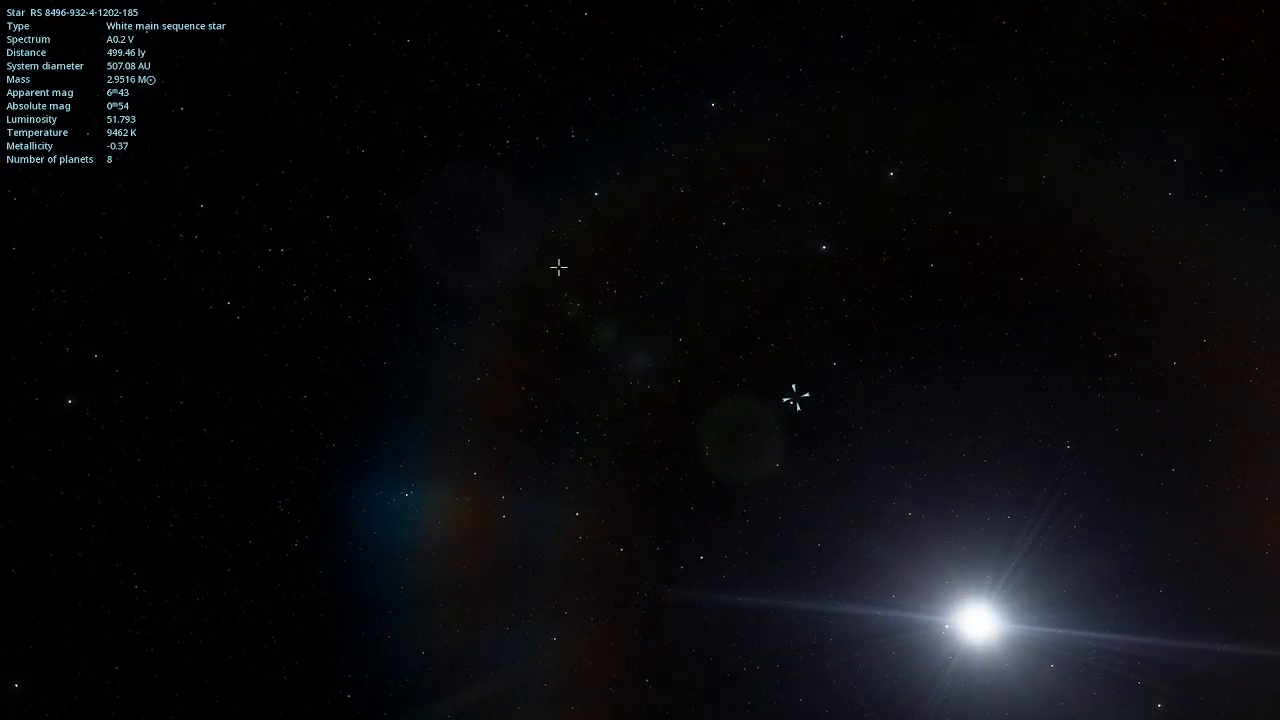
{"action": "left_click", "coordinate": [557, 270]}
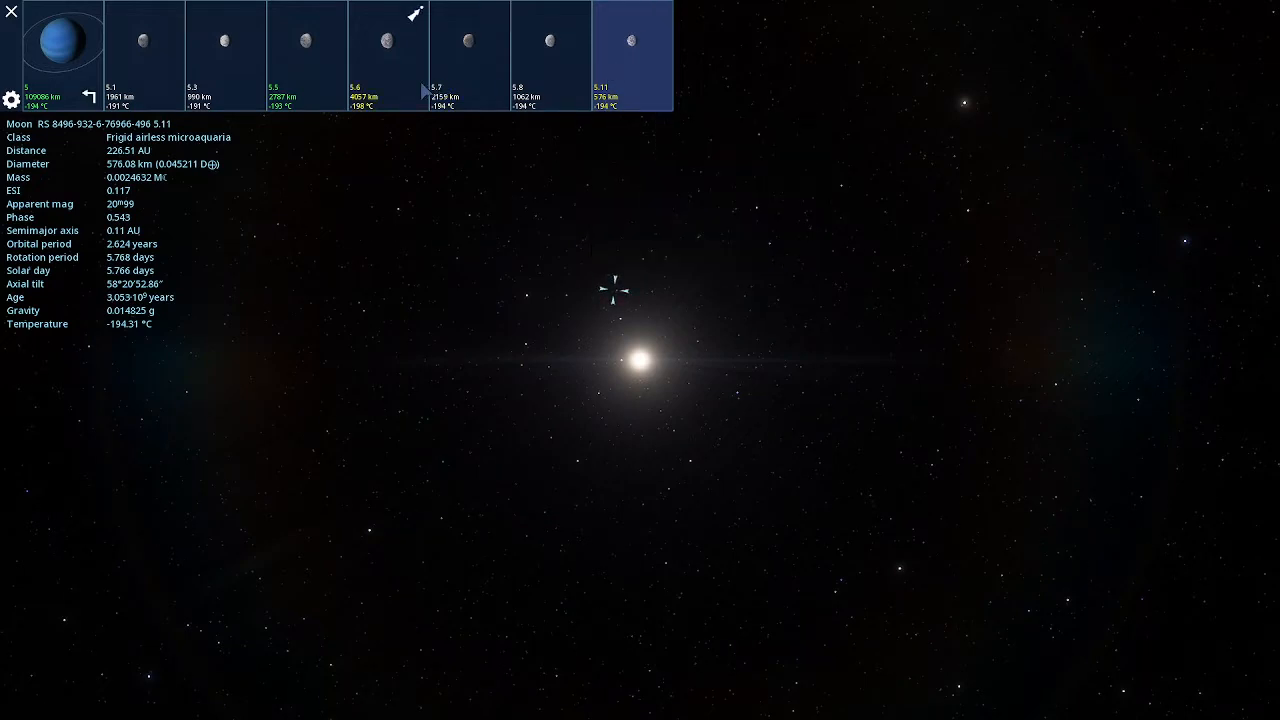
Select moon 5.5 of planet 5, a cratered world with subglacial multicellular life.
{"action": "left_click", "coordinate": [306, 55]}
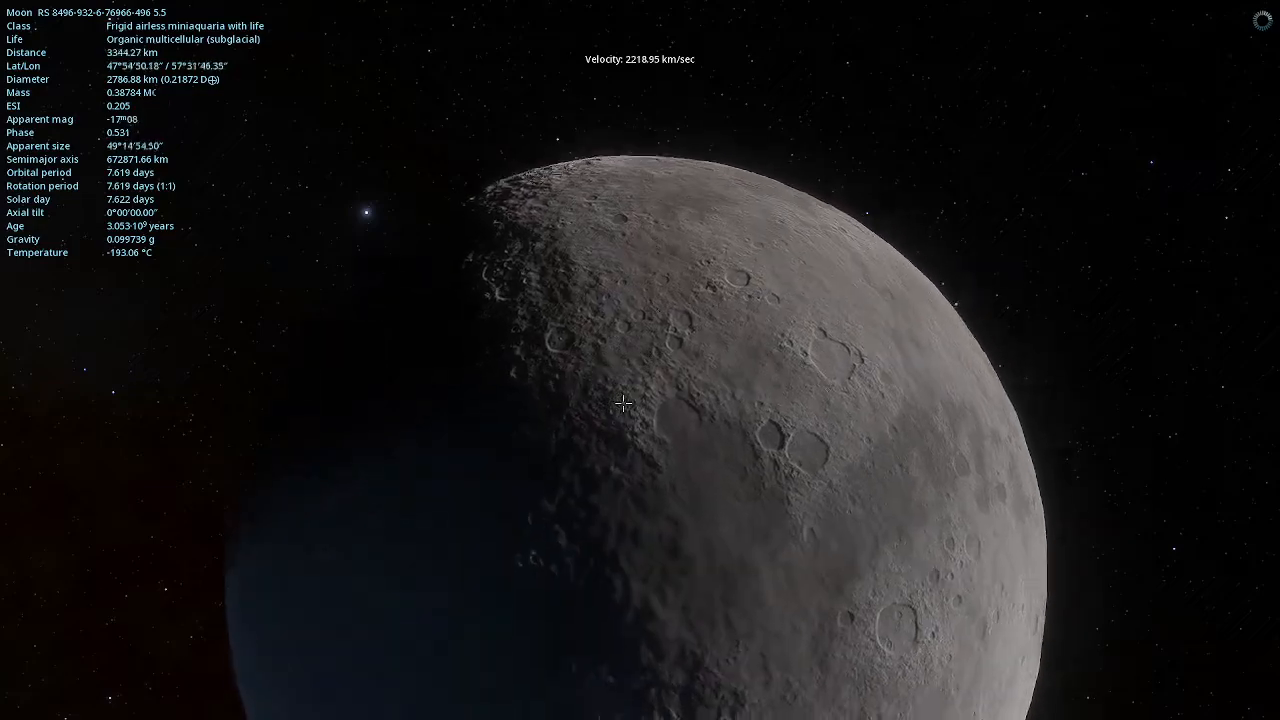
Fly away from moon 5.5 into interstellar space facing the Milky Way band.
{"action": "scroll", "scroll_direction": "up", "scroll_amount": 3}
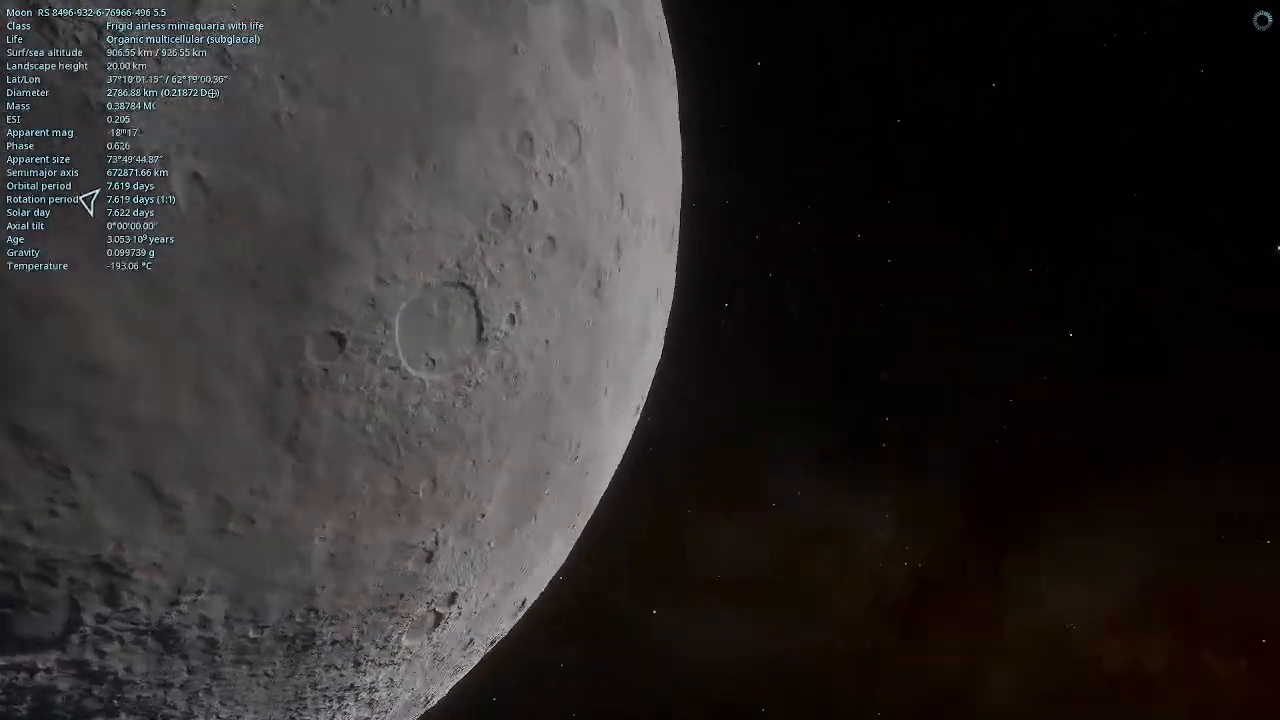
{"action": "scroll", "scroll_direction": "up", "scroll_amount": 3}
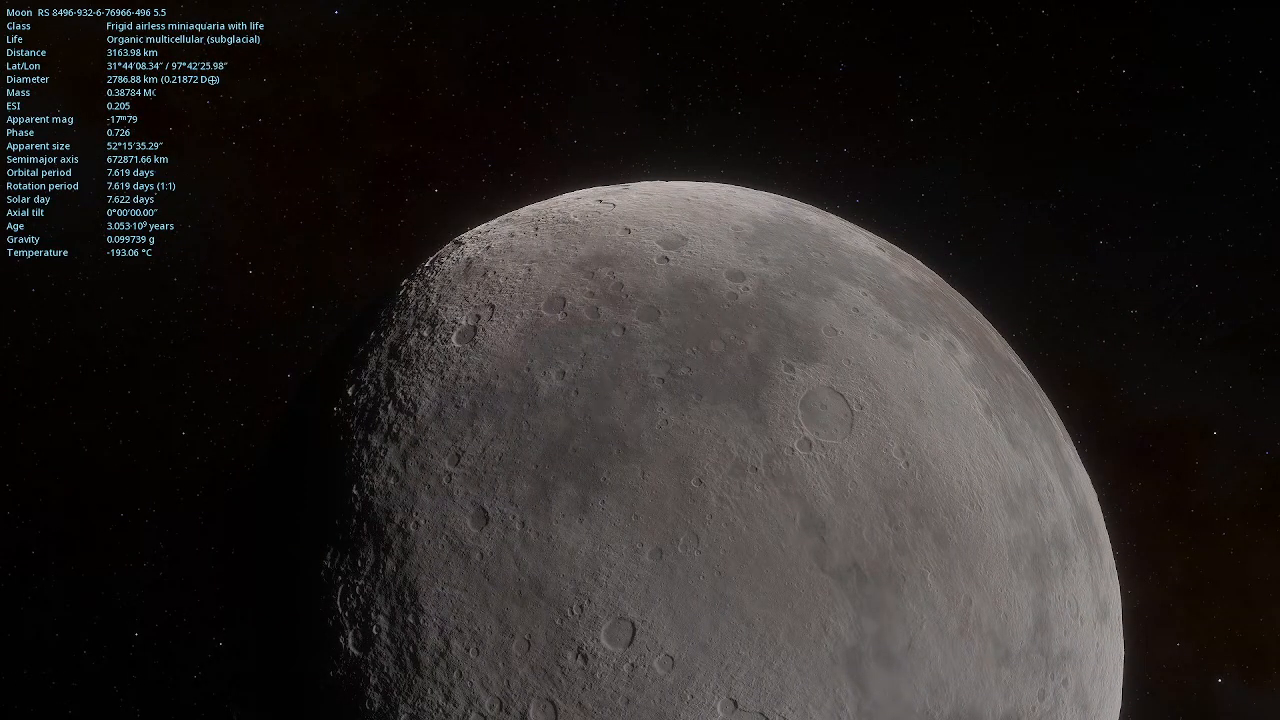
{"action": "scroll", "scroll_direction": "down", "scroll_amount": 3}
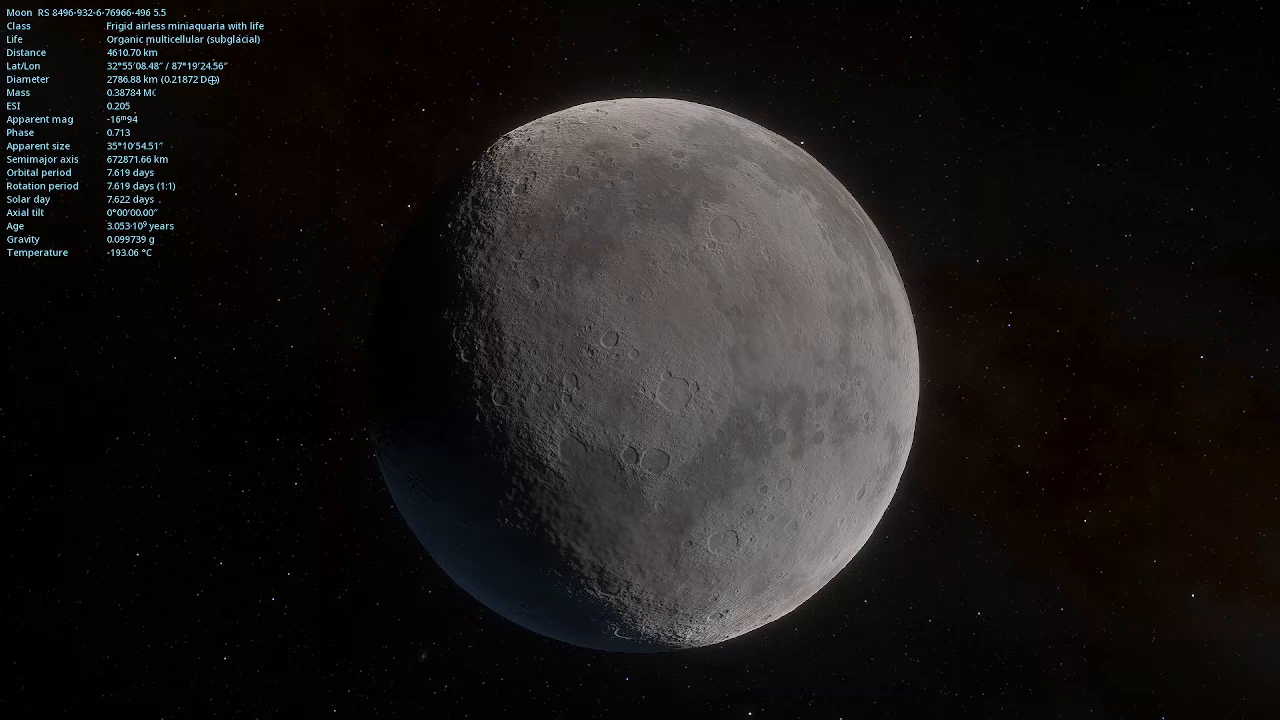
{"action": "scroll", "scroll_direction": "up", "scroll_amount": 3}
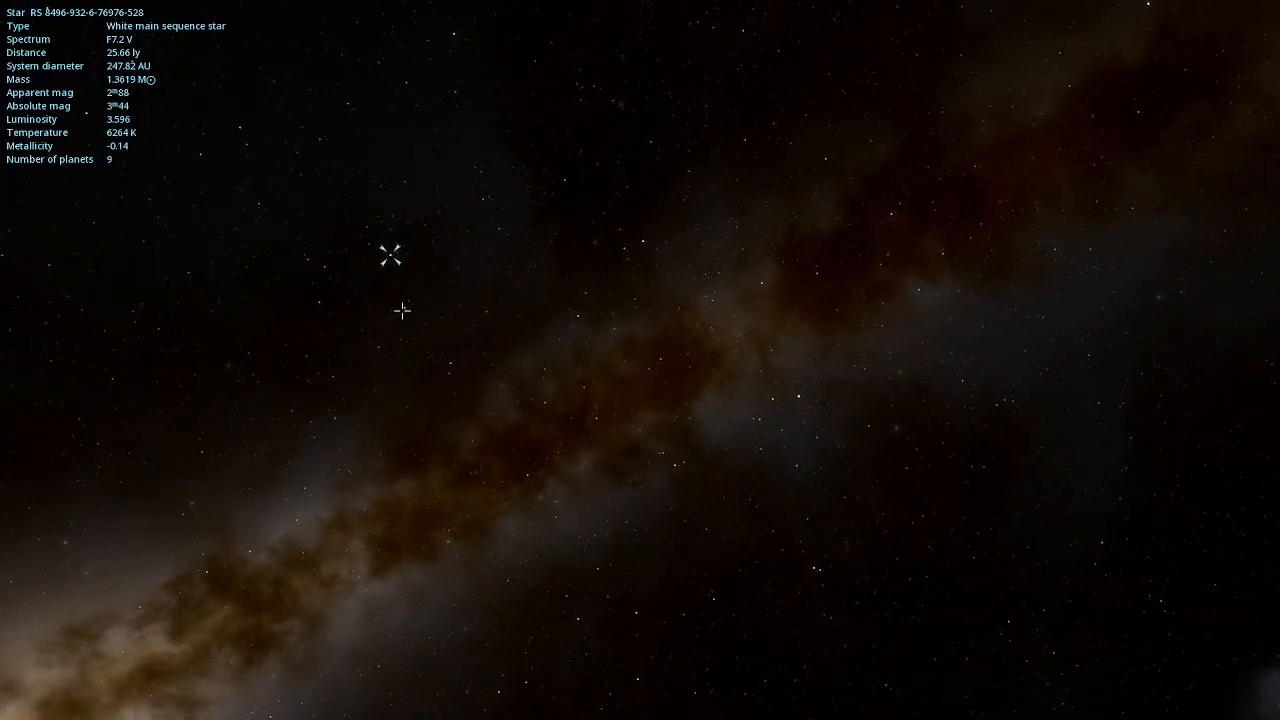
Inspect a yellow giant, a white binary and a white star, then globular clusters M 12, M 62 and NGC 6304.
{"action": "left_click", "coordinate": [324, 268]}
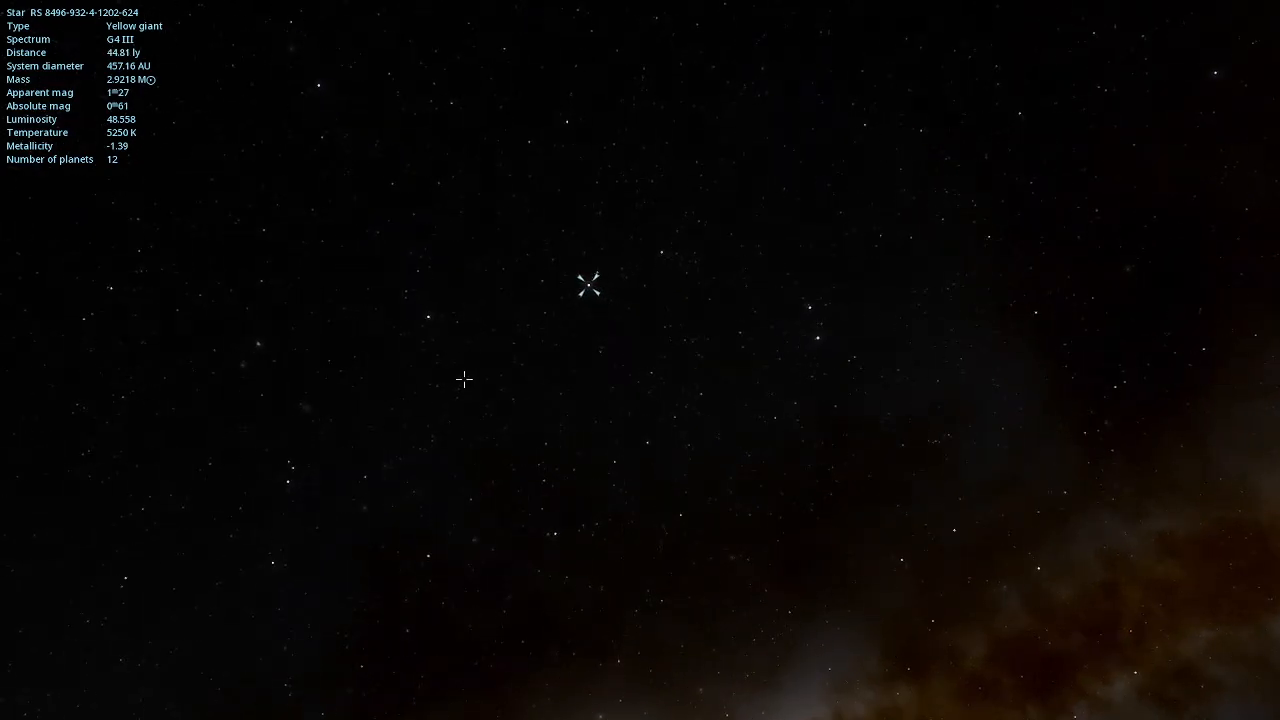
{"action": "left_click", "coordinate": [430, 315]}
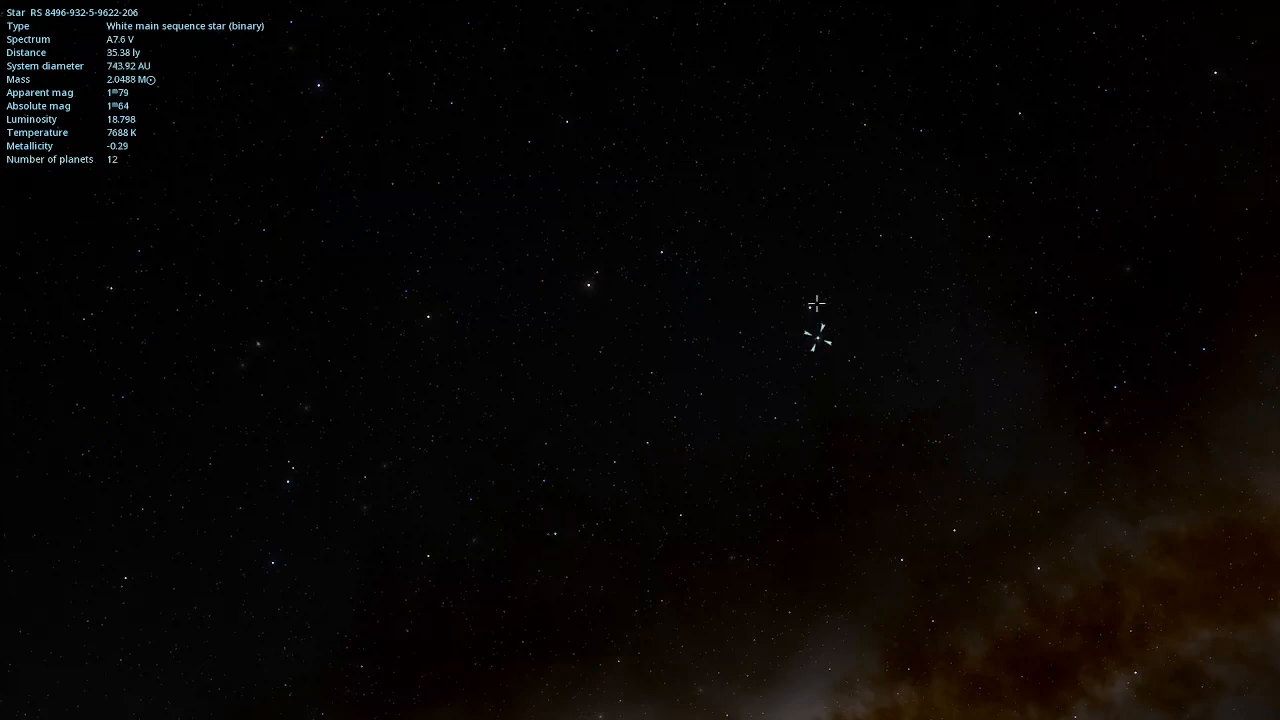
{"action": "left_click", "coordinate": [738, 332]}
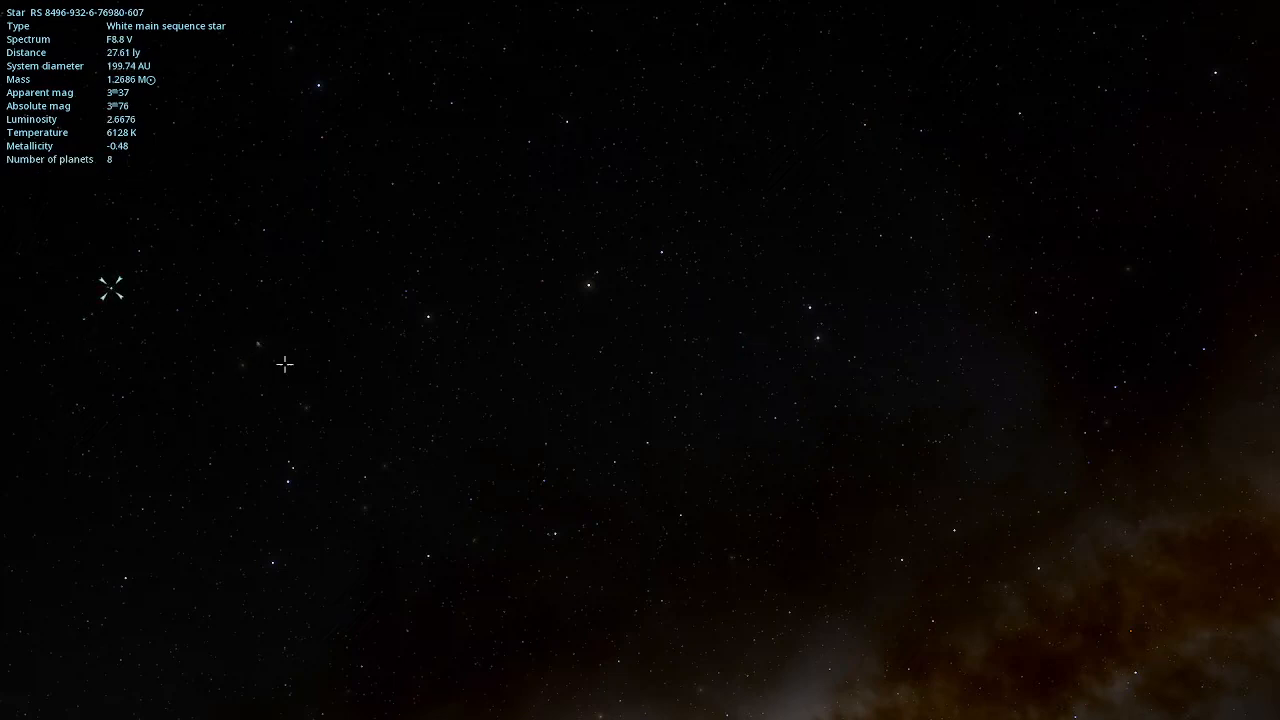
{"action": "left_click", "coordinate": [245, 363]}
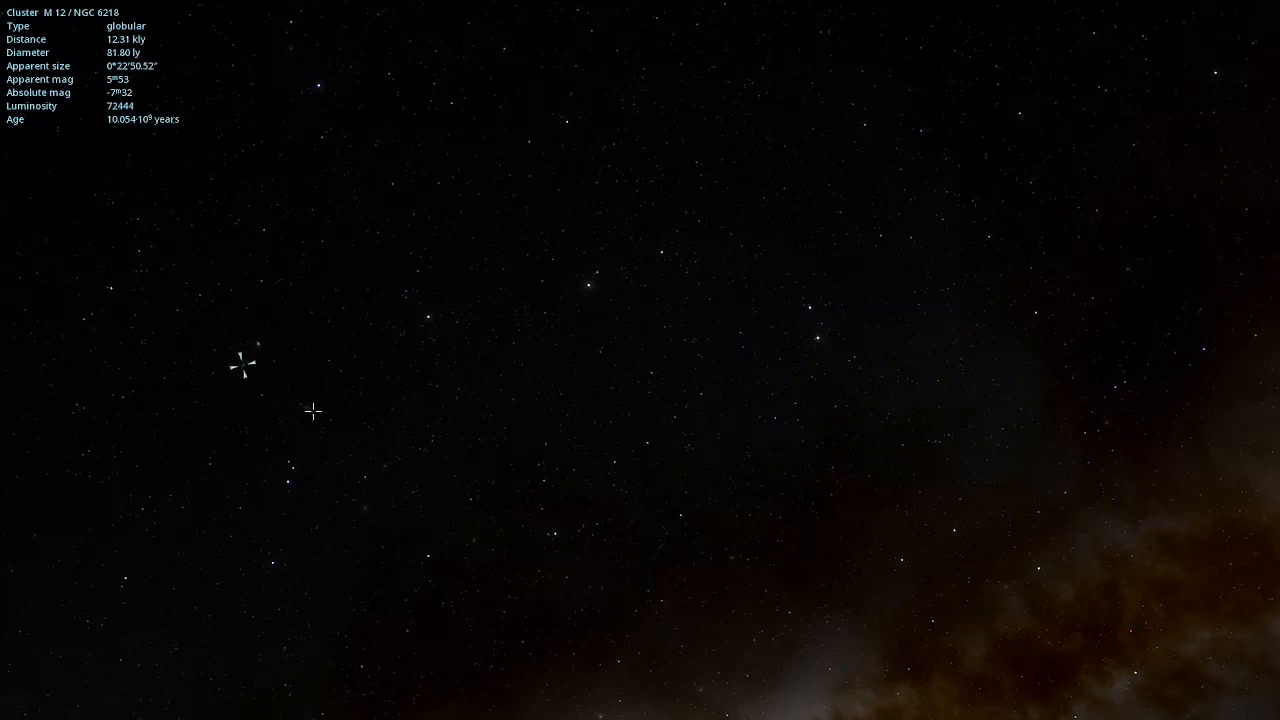
{"action": "left_click", "coordinate": [288, 478]}
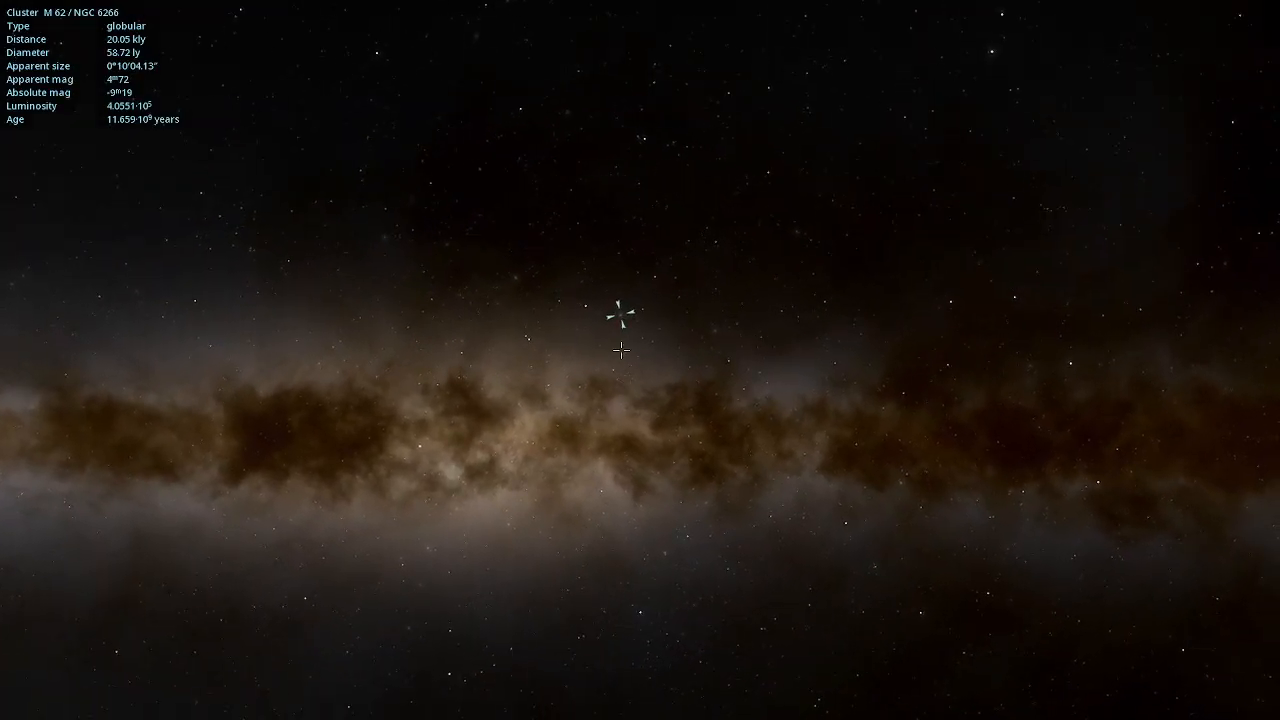
{"action": "left_click", "coordinate": [722, 325]}
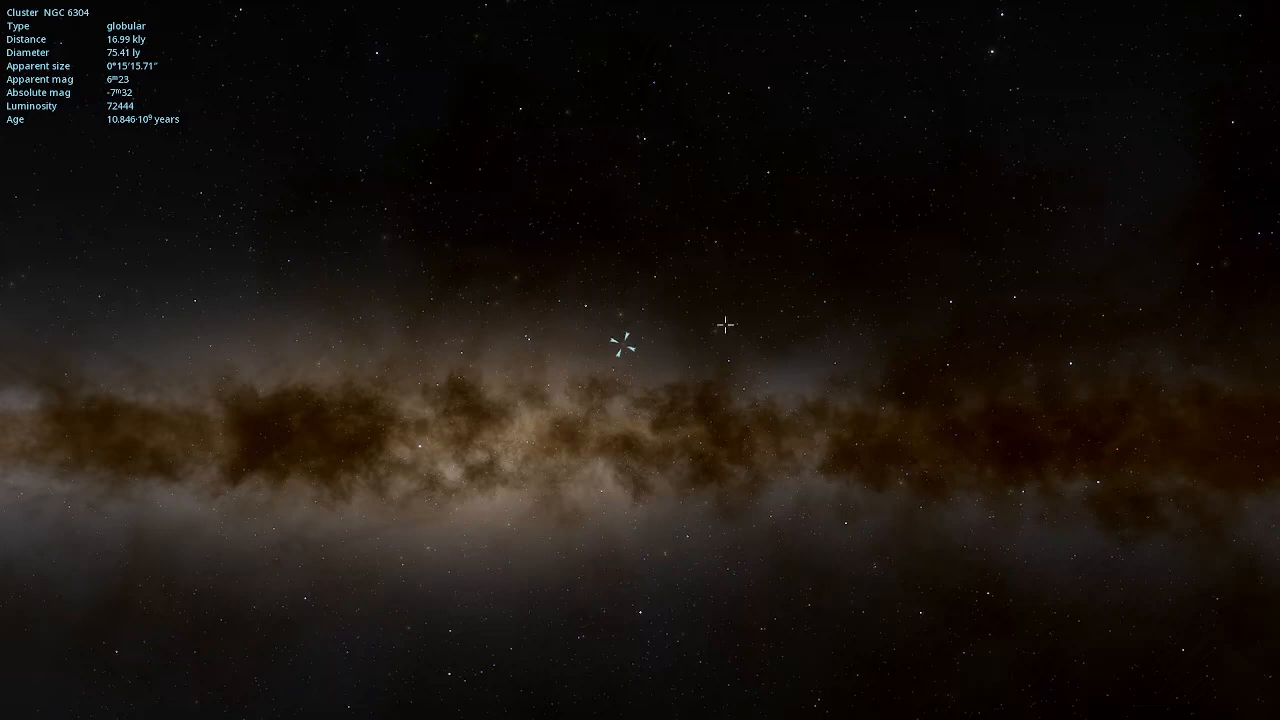
{"action": "left_click", "coordinate": [710, 330]}
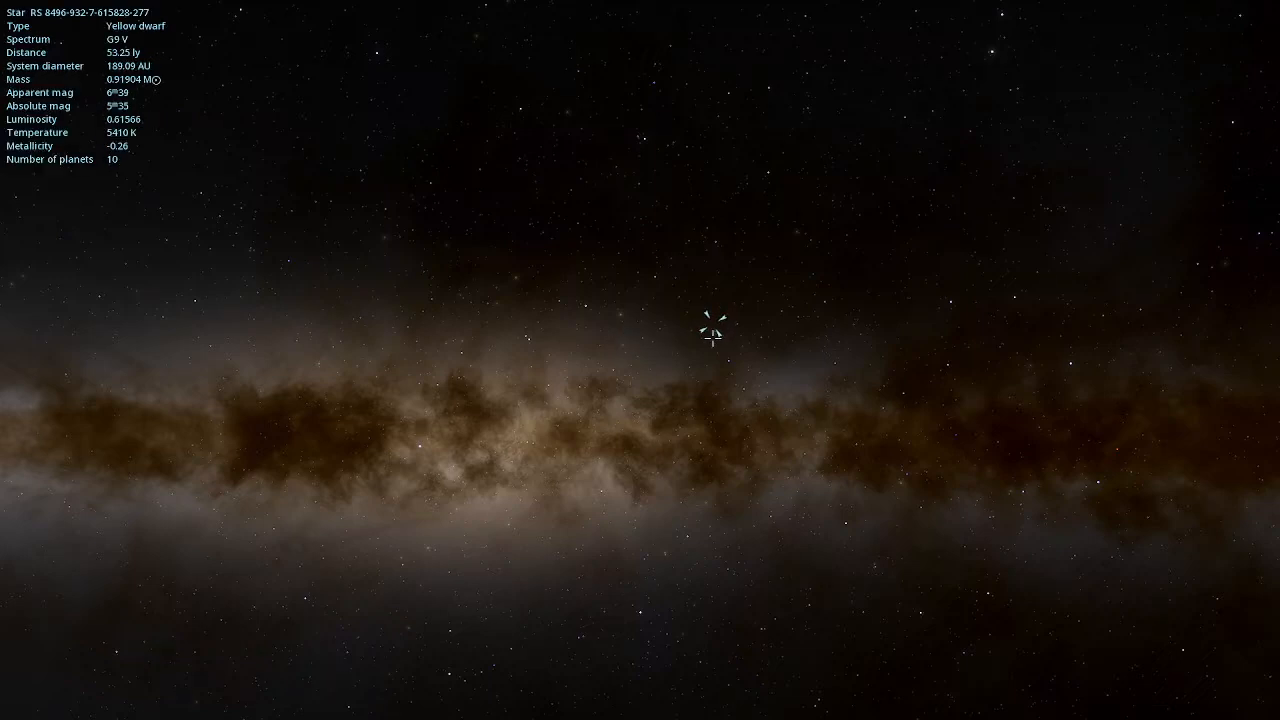
{"action": "left_click", "coordinate": [720, 345]}
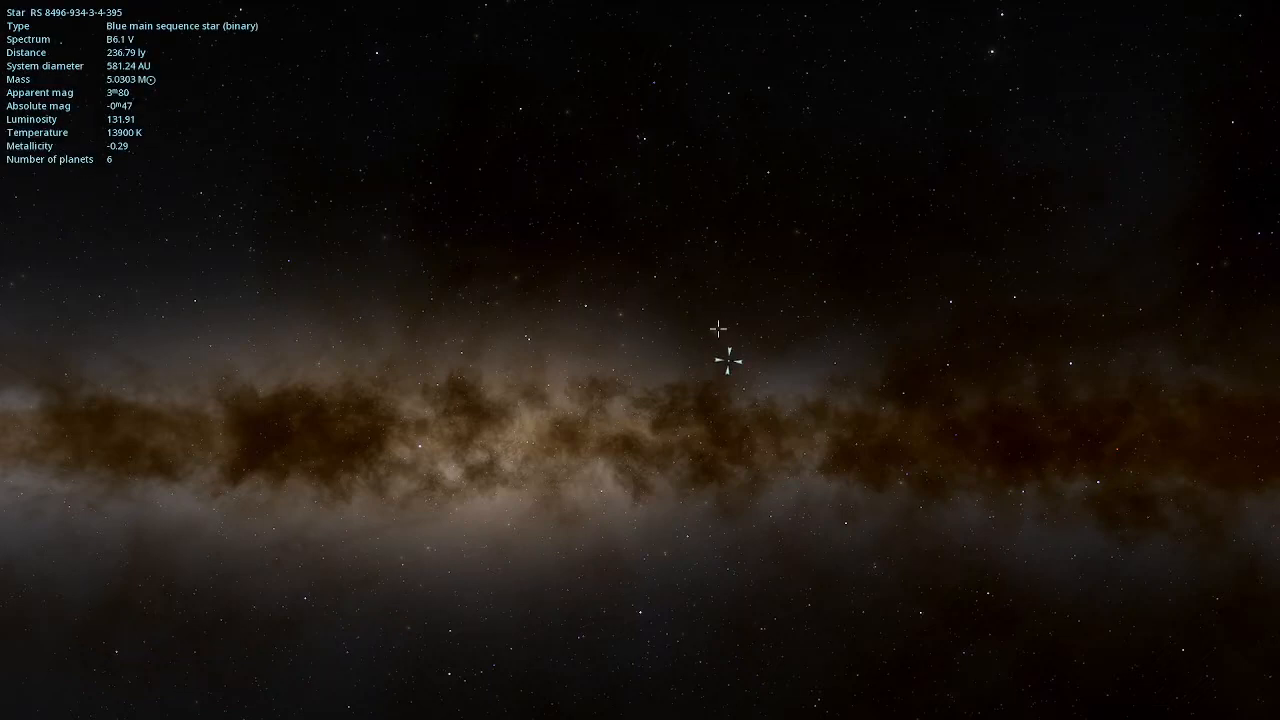
{"action": "left_click", "coordinate": [625, 335]}
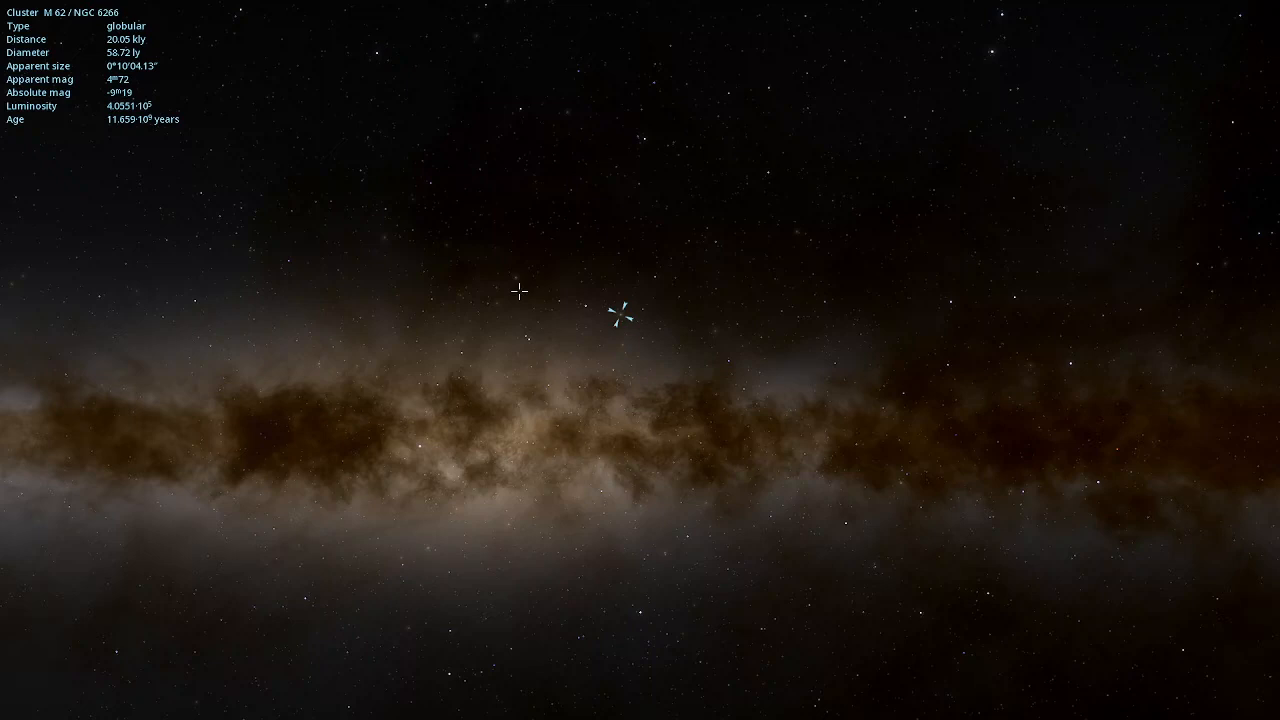
{"action": "mouse_move", "coordinate": [491, 310]}
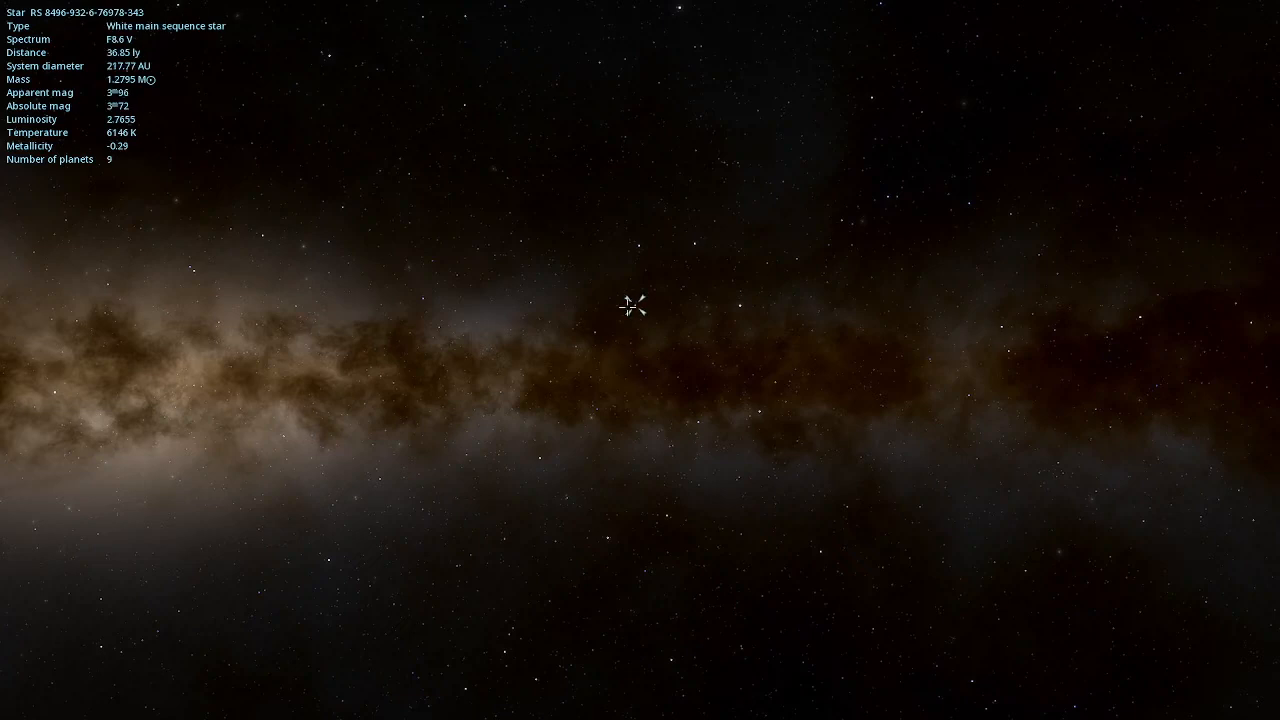
{"action": "left_click", "coordinate": [595, 330]}
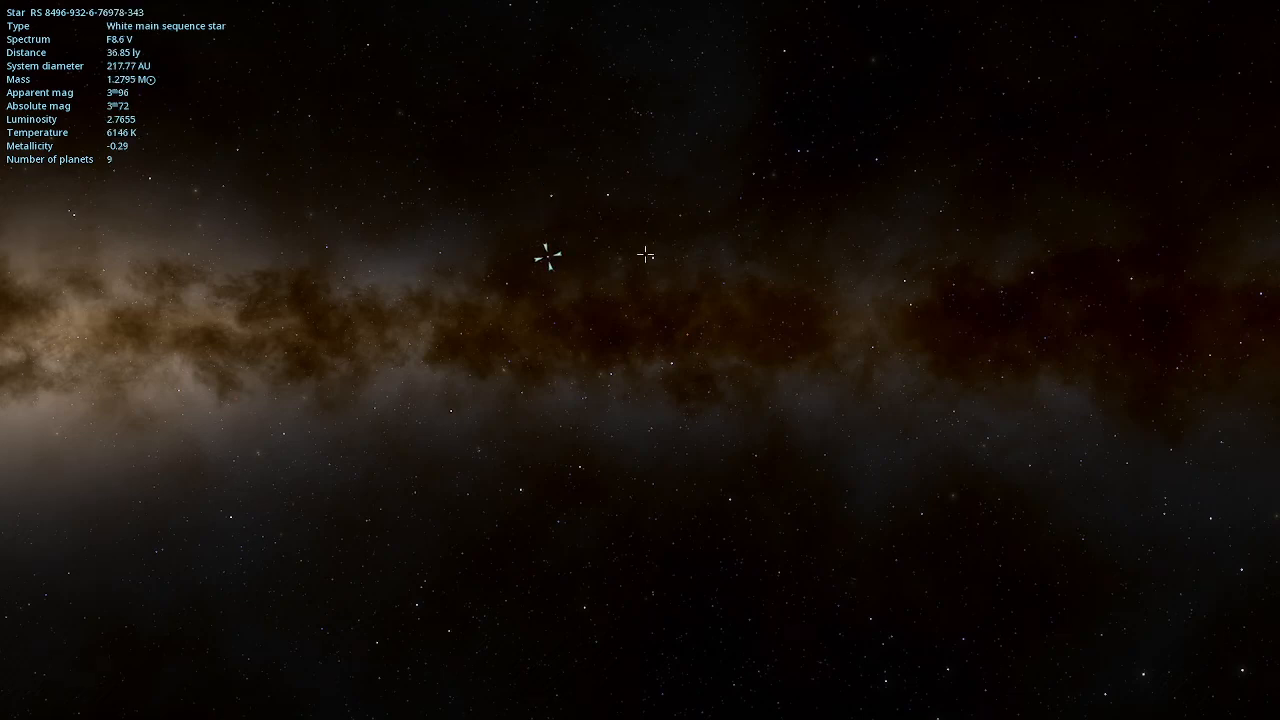
{"action": "left_click", "coordinate": [609, 195]}
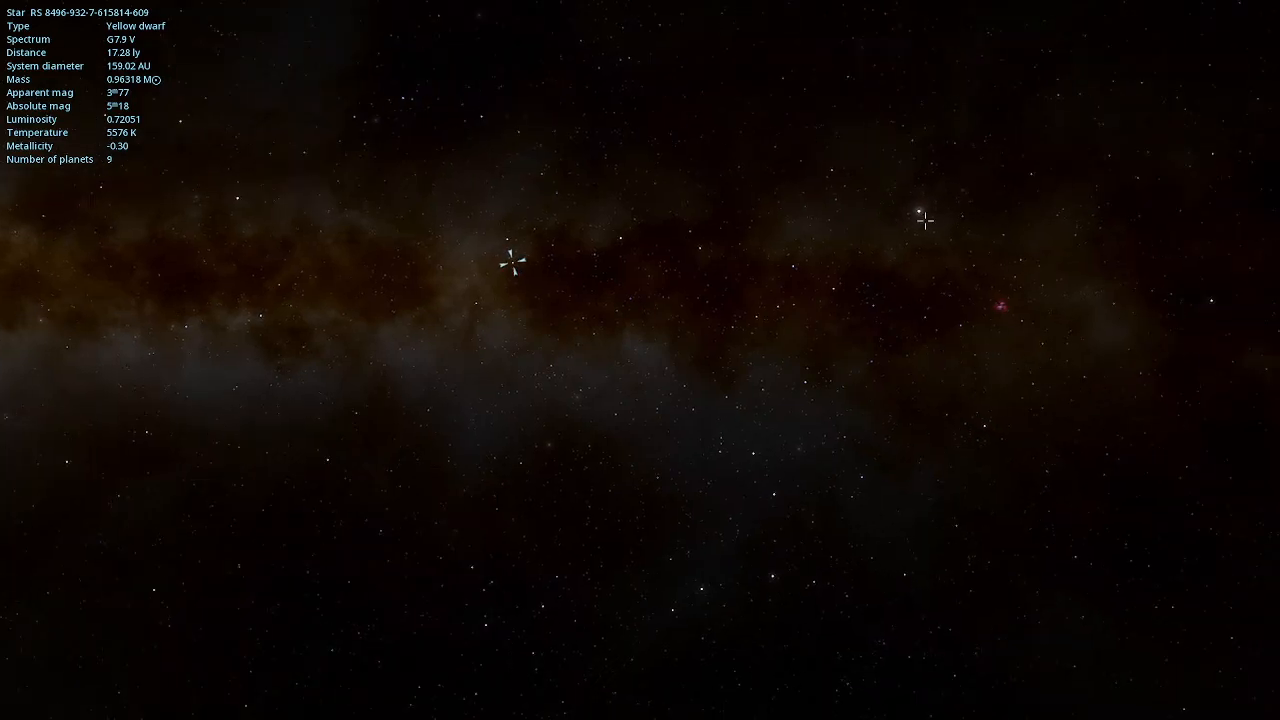
{"action": "left_click", "coordinate": [920, 212]}
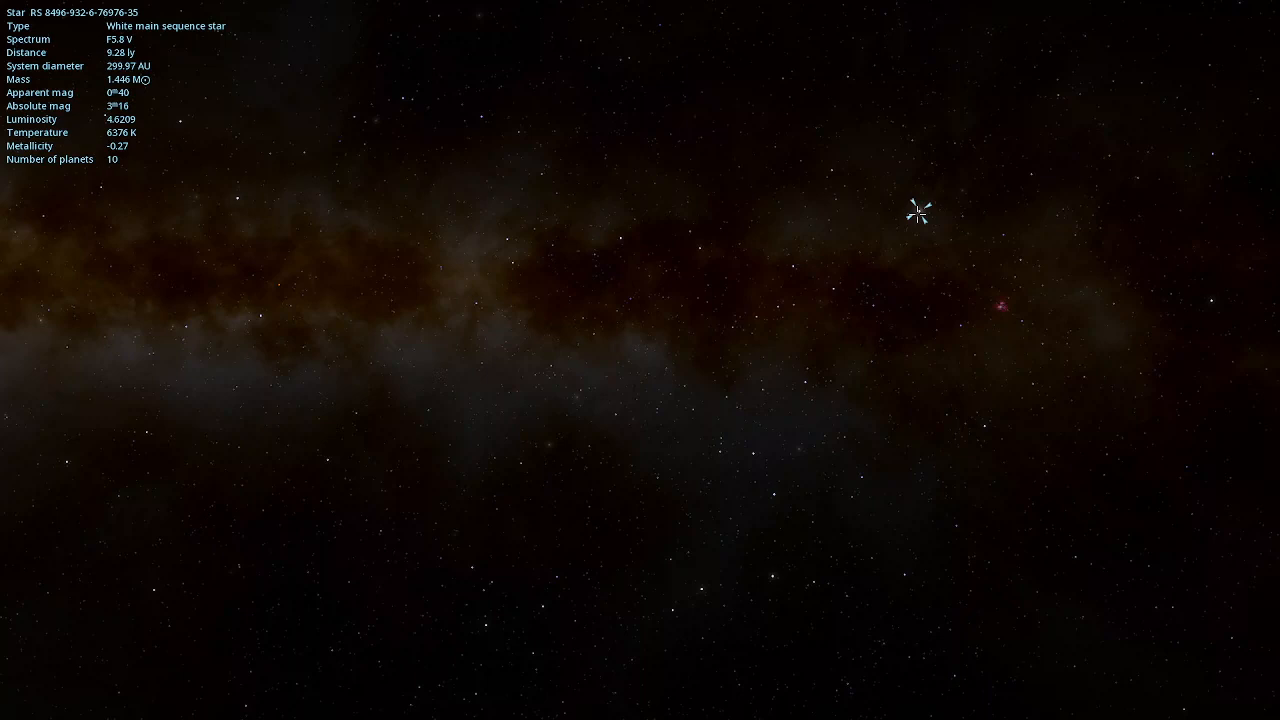
{"action": "mouse_move", "coordinate": [873, 226]}
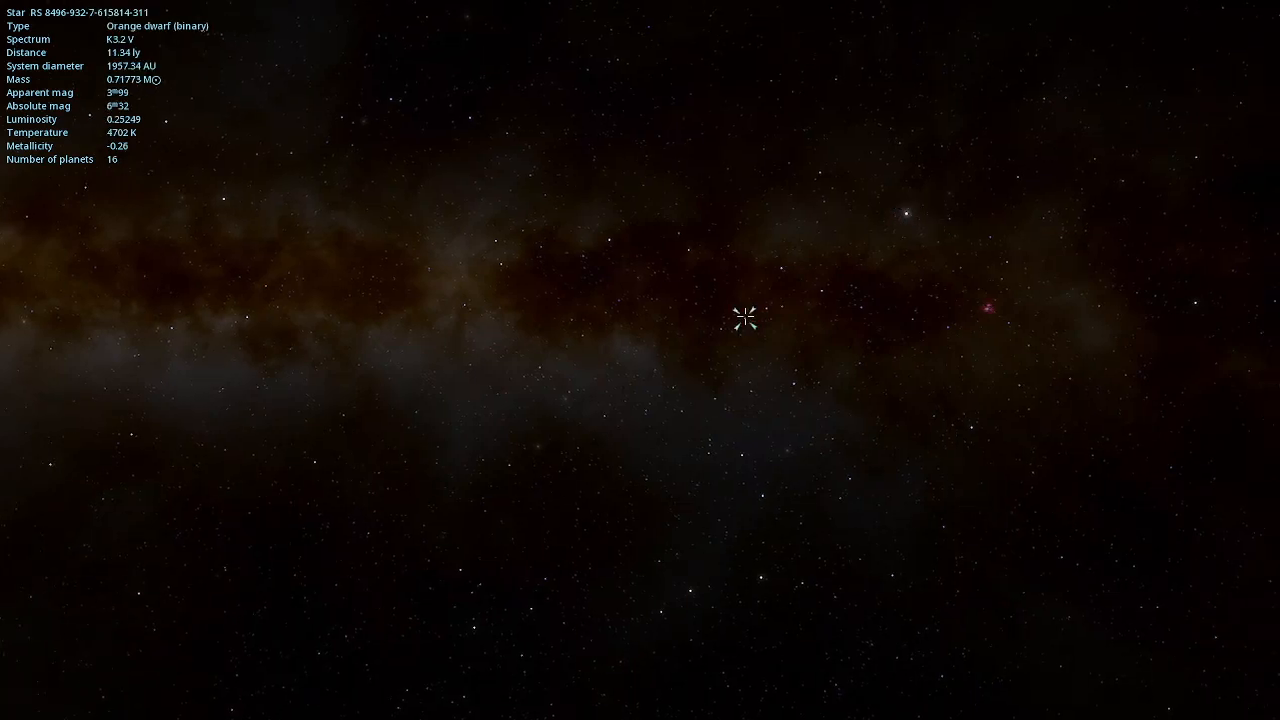
{"action": "left_click", "coordinate": [610, 240]}
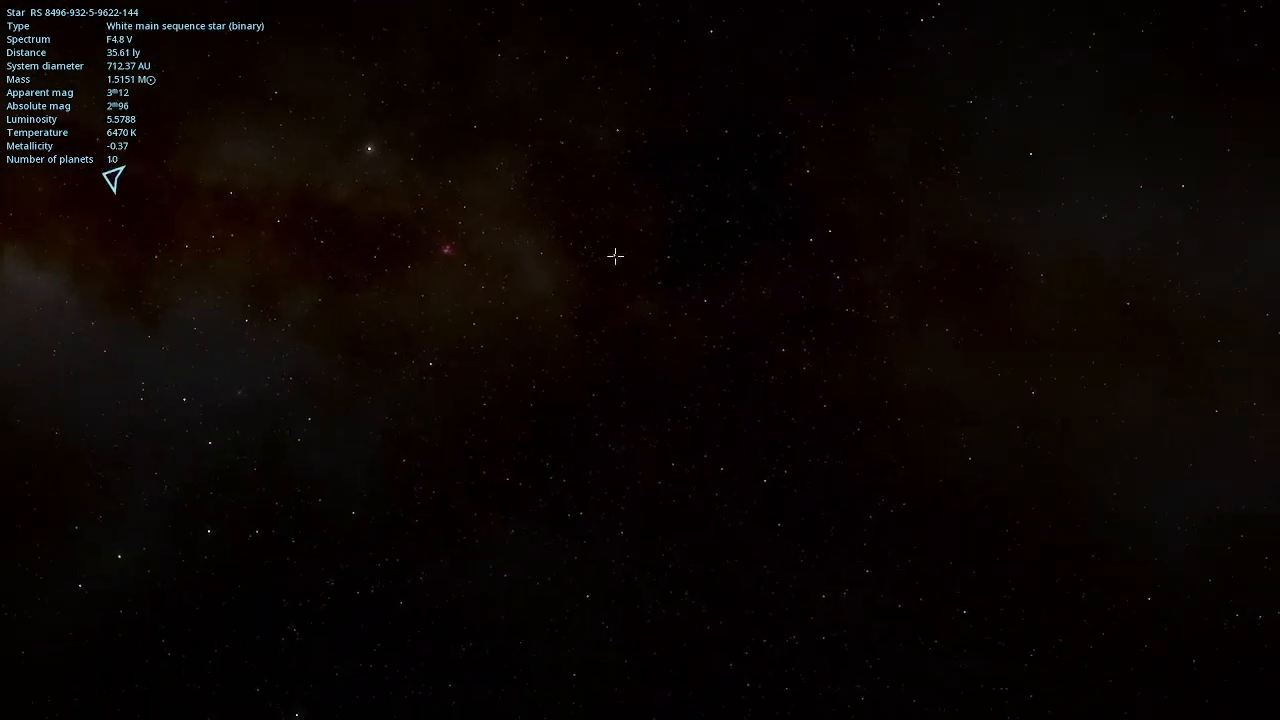
{"action": "left_click", "coordinate": [447, 248]}
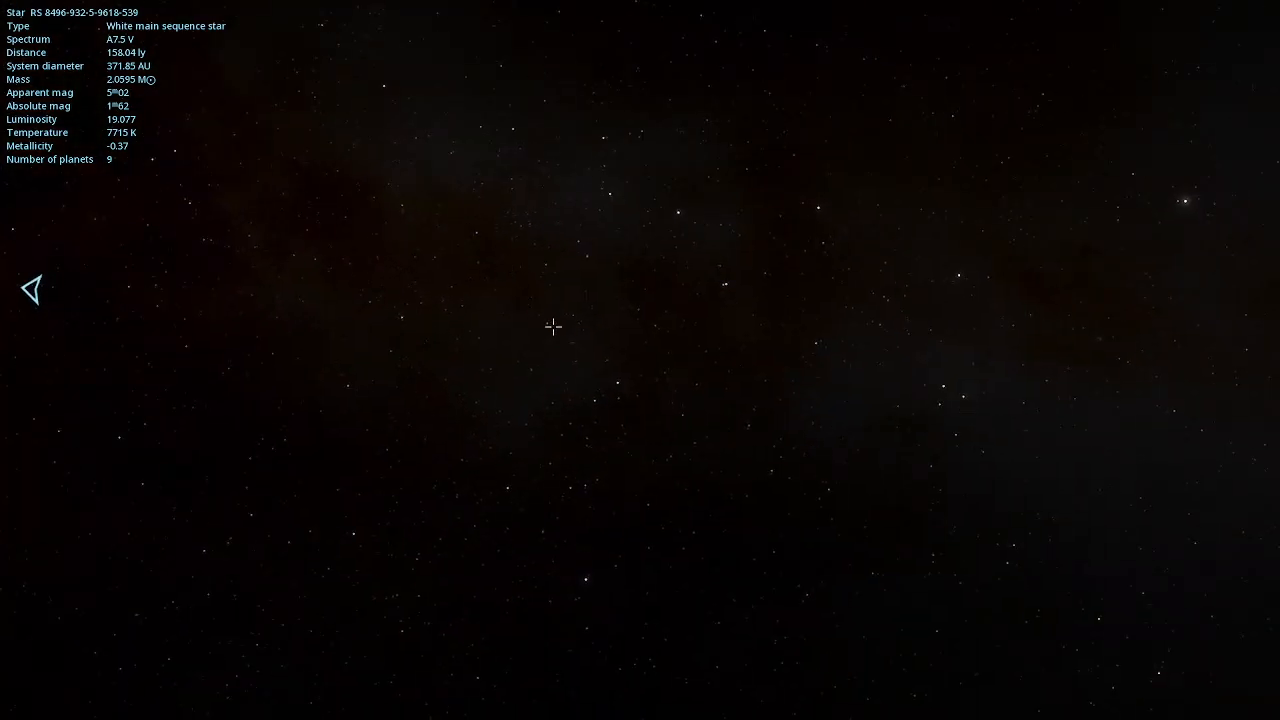
{"action": "left_click", "coordinate": [572, 313]}
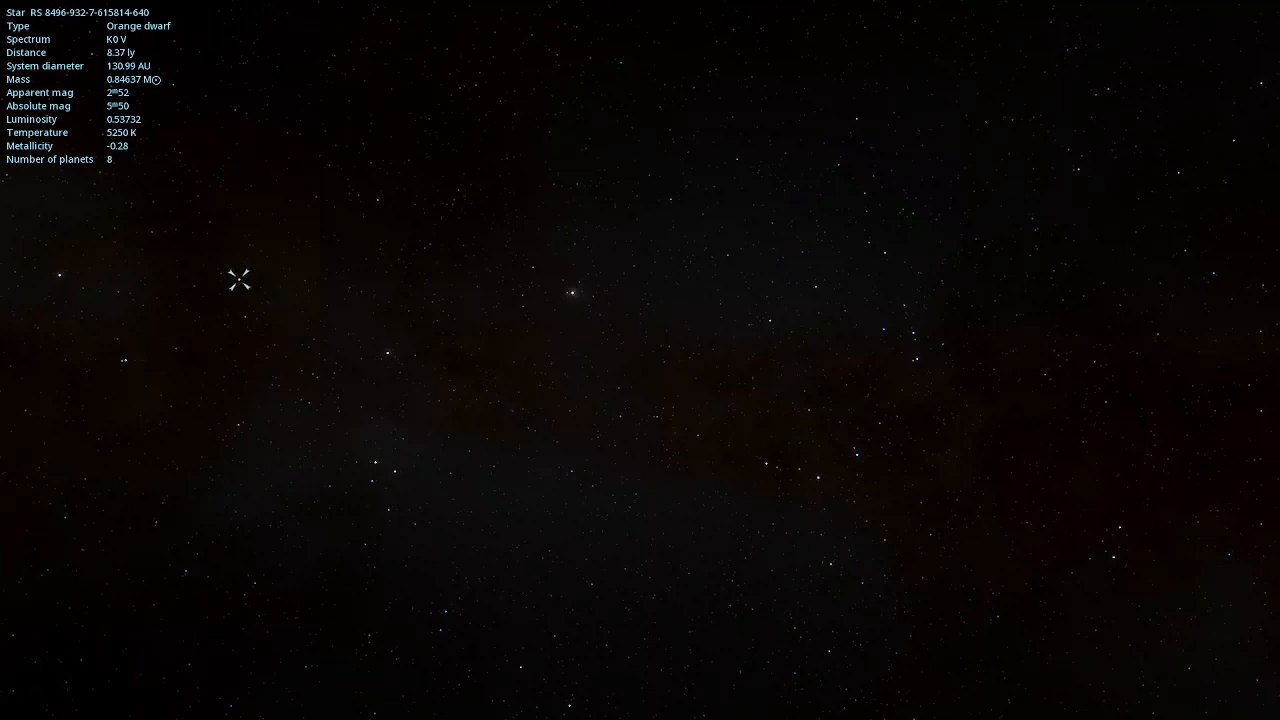
{"action": "left_click", "coordinate": [573, 290]}
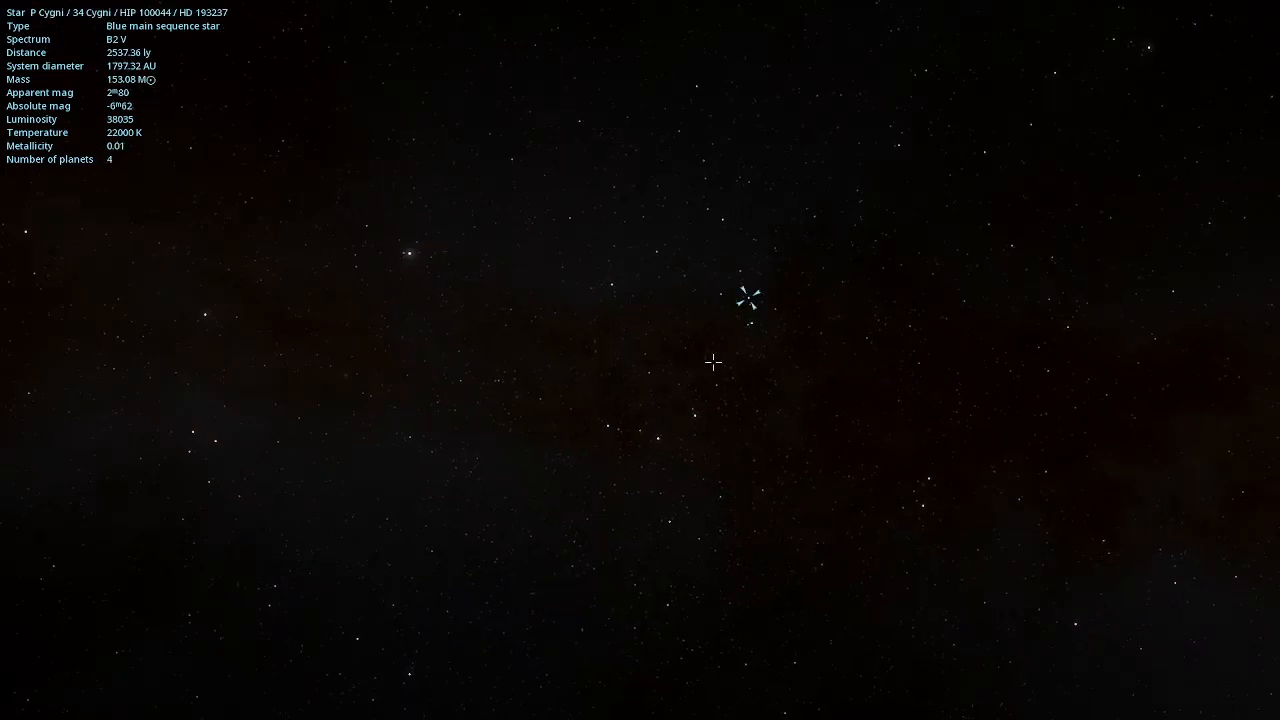
{"action": "left_click", "coordinate": [658, 437]}
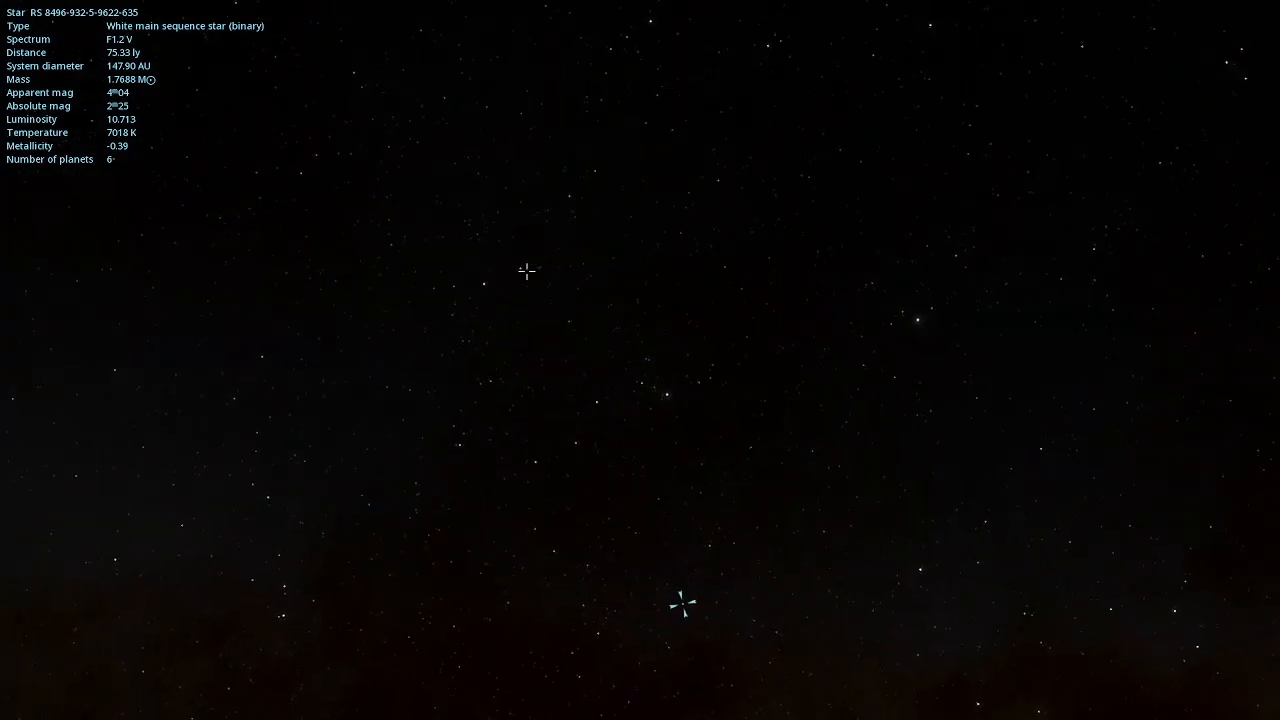
{"action": "left_click", "coordinate": [482, 280]}
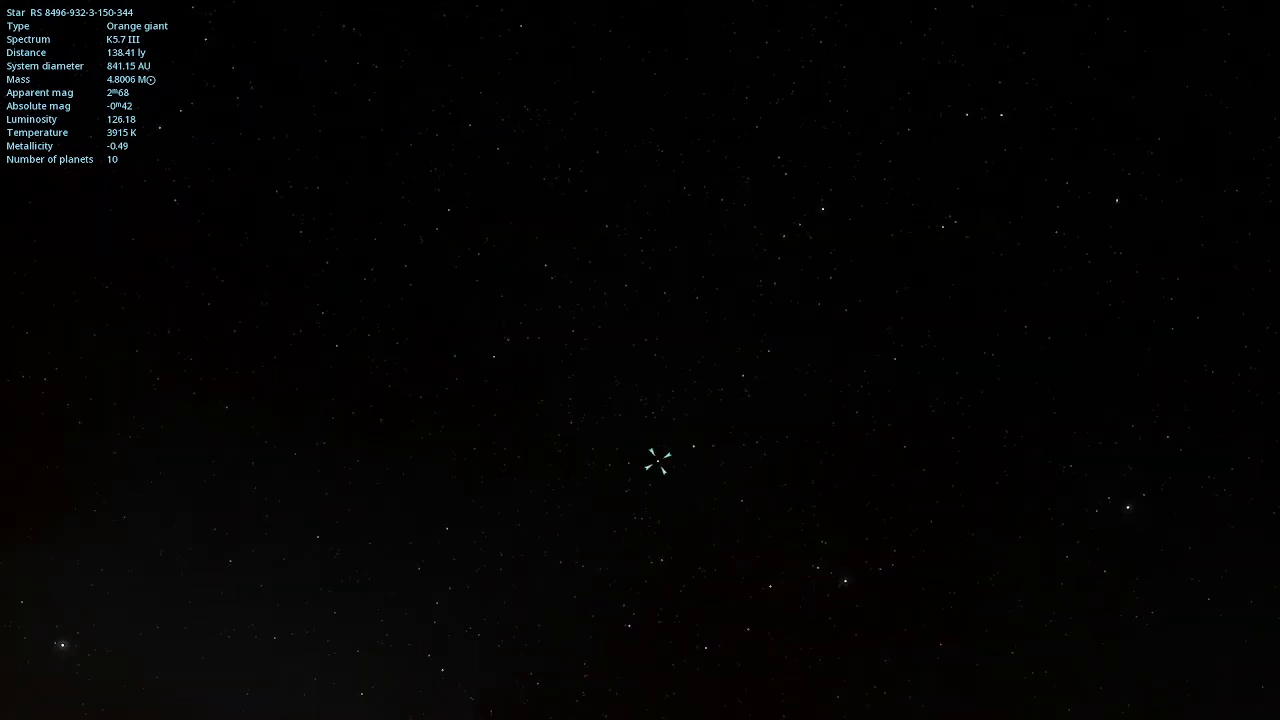
{"action": "left_click", "coordinate": [493, 362]}
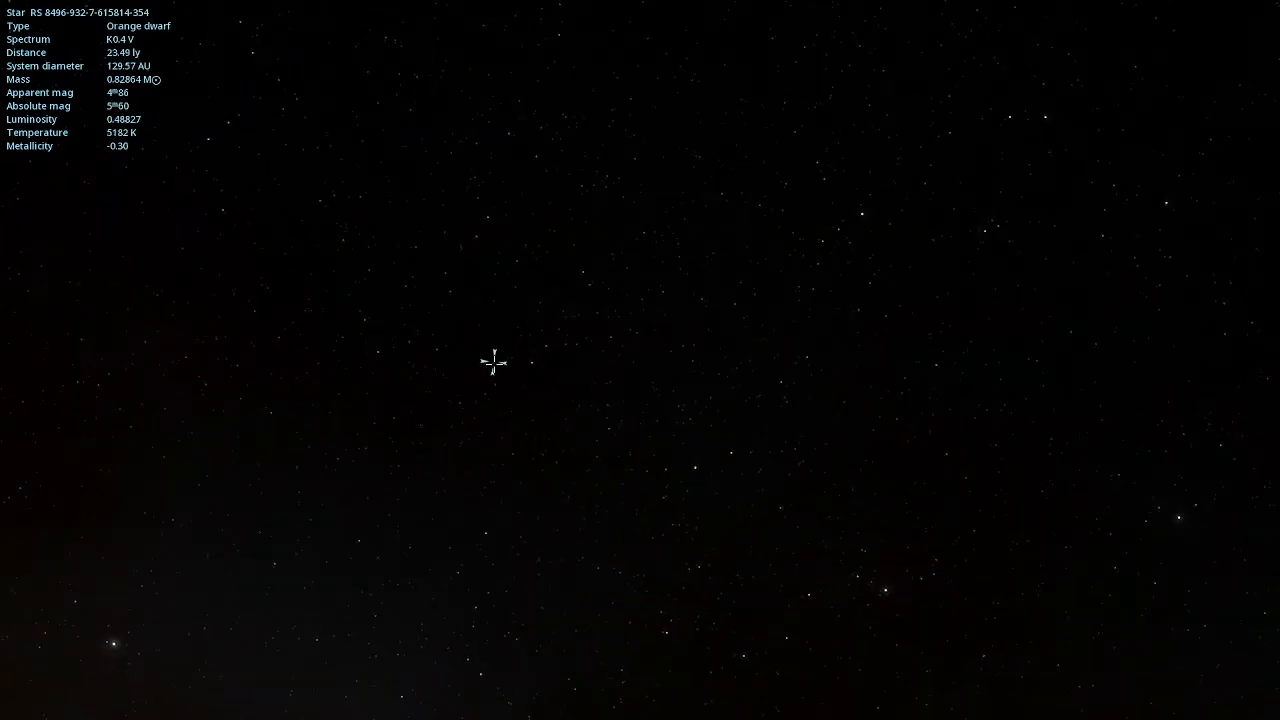
{"action": "left_click", "coordinate": [450, 292]}
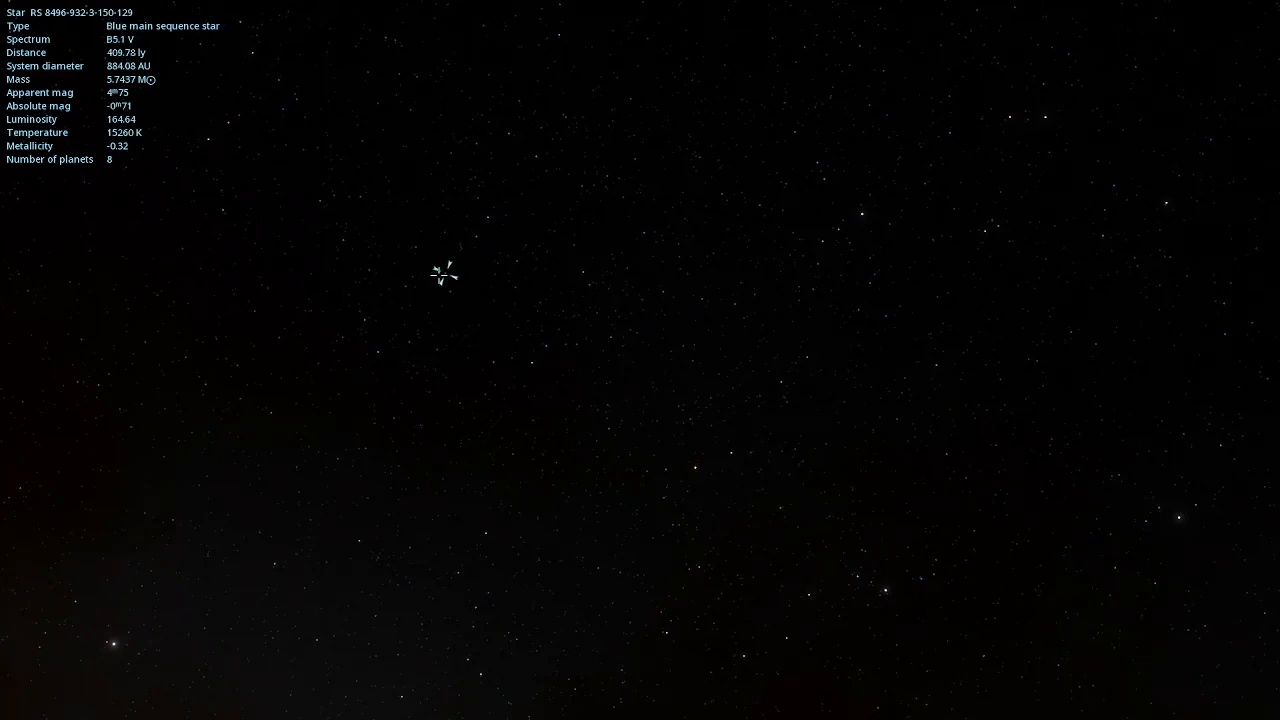
{"action": "mouse_move", "coordinate": [478, 238]}
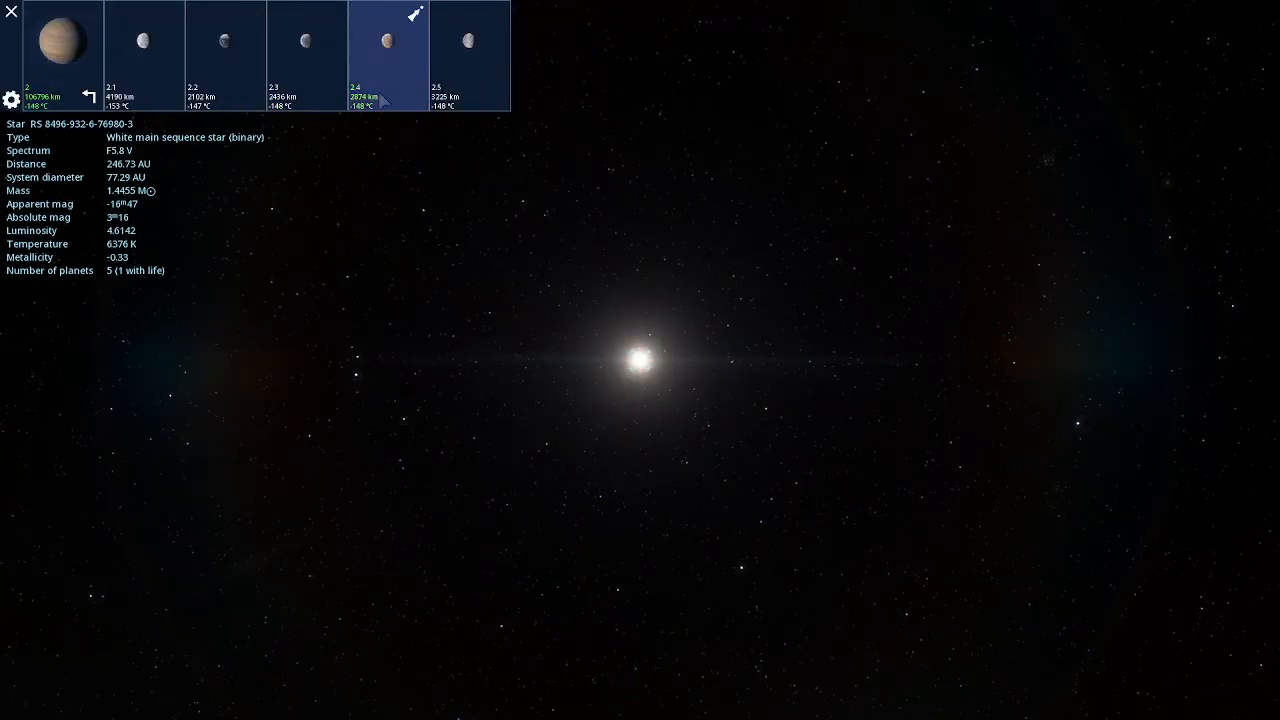
Fly to moon 2.4 of the gas giant and view its encyclopedia page.
{"action": "left_click", "coordinate": [387, 40]}
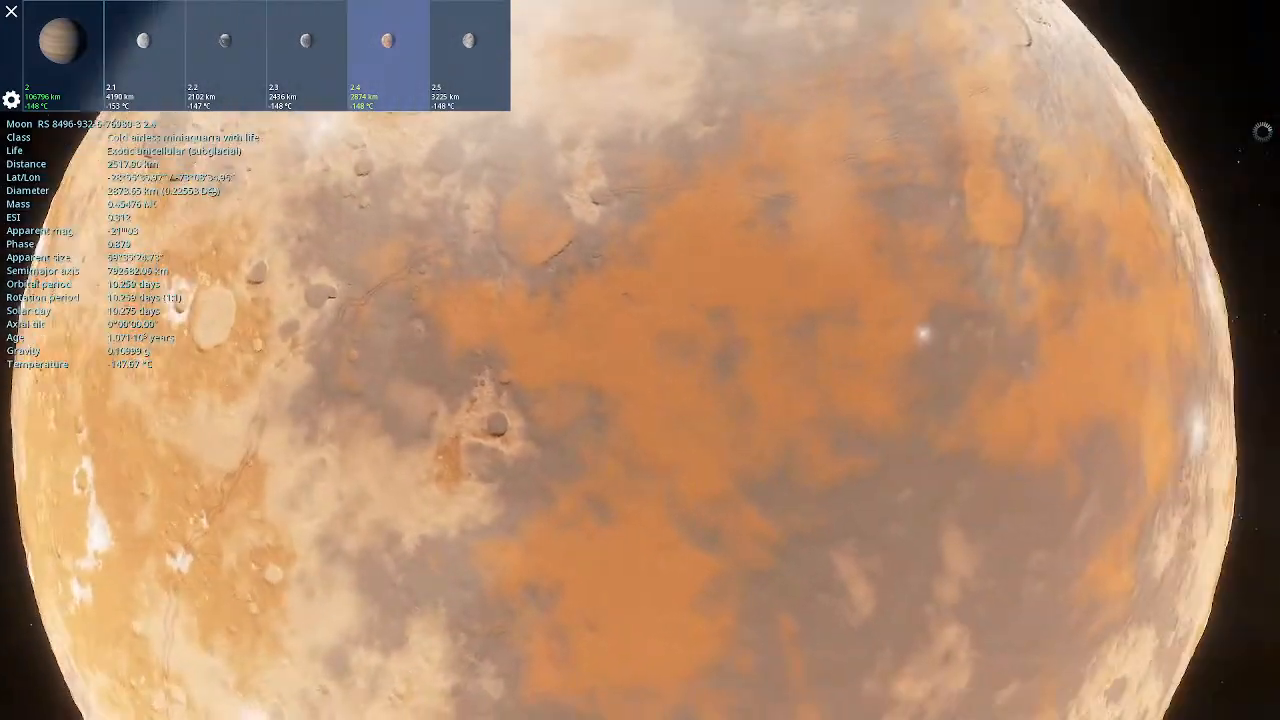
{"action": "scroll", "scroll_direction": "up", "scroll_amount": 3}
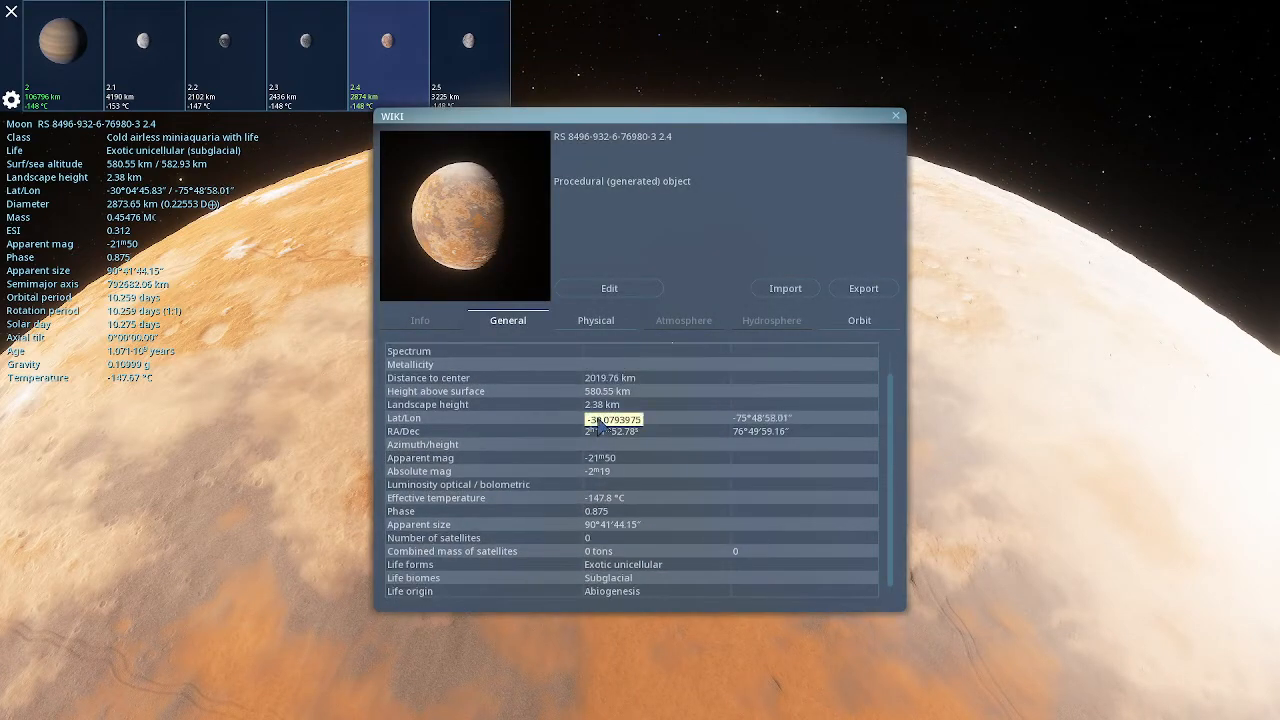
Review the moon's Physical tab internal structure rows, then return to its General properties.
{"action": "left_click", "coordinate": [595, 320]}
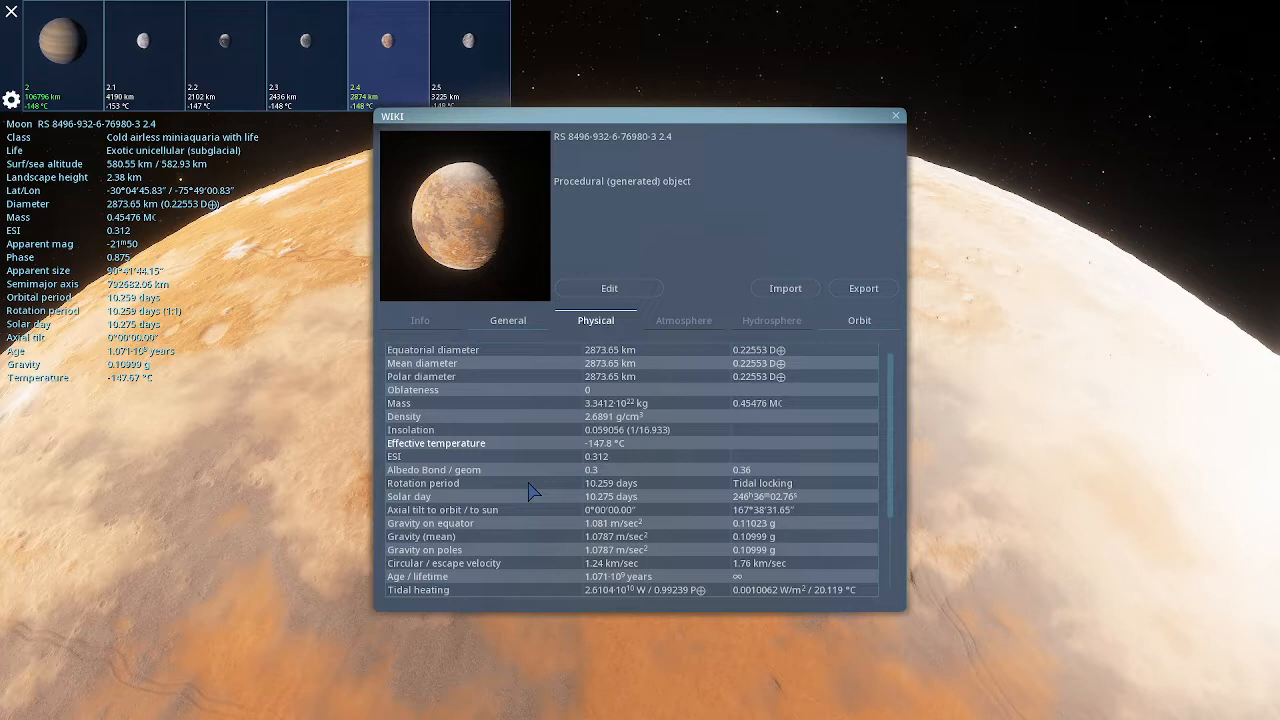
{"action": "scroll", "scroll_direction": "down", "scroll_amount": 3}
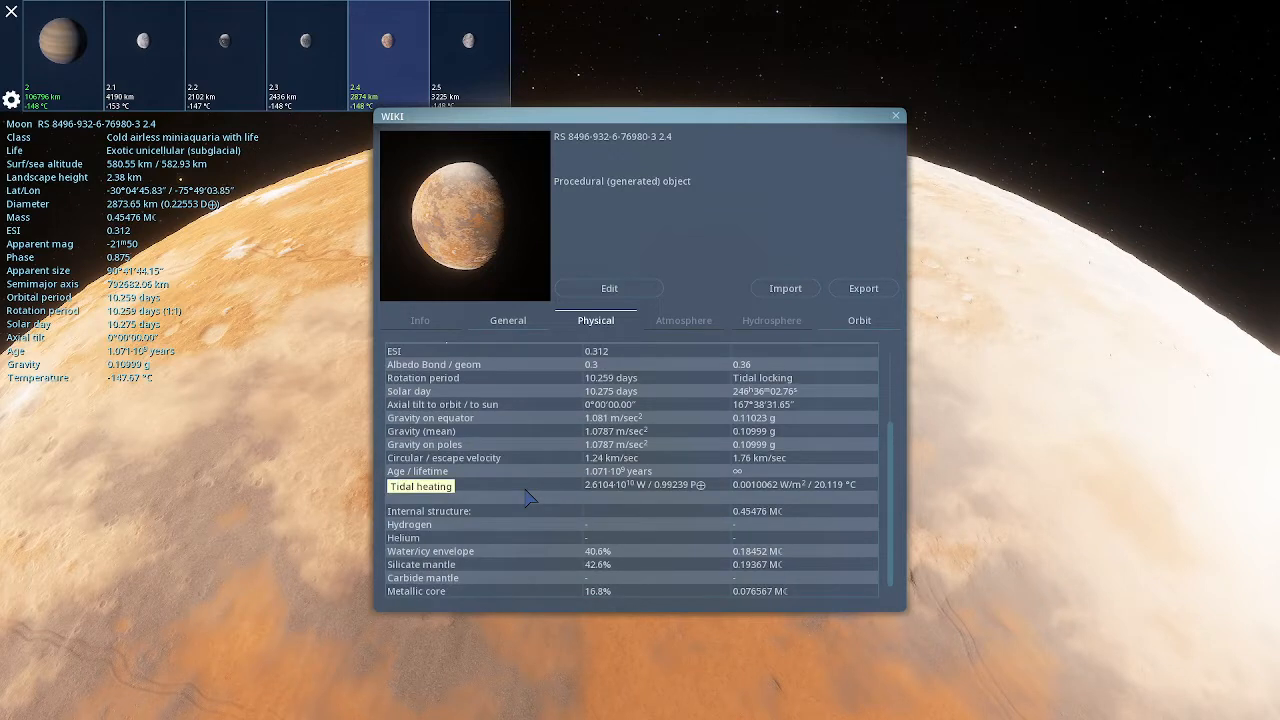
{"action": "mouse_move", "coordinate": [590, 490]}
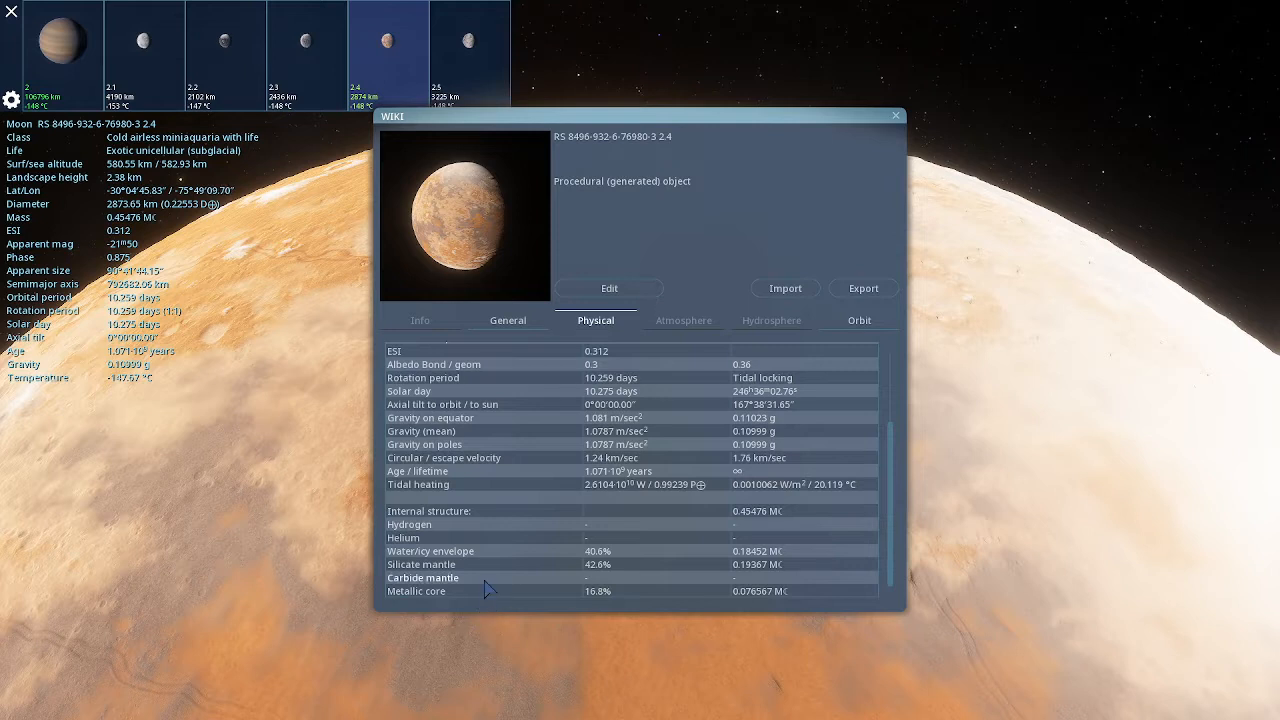
{"action": "mouse_move", "coordinate": [485, 520]}
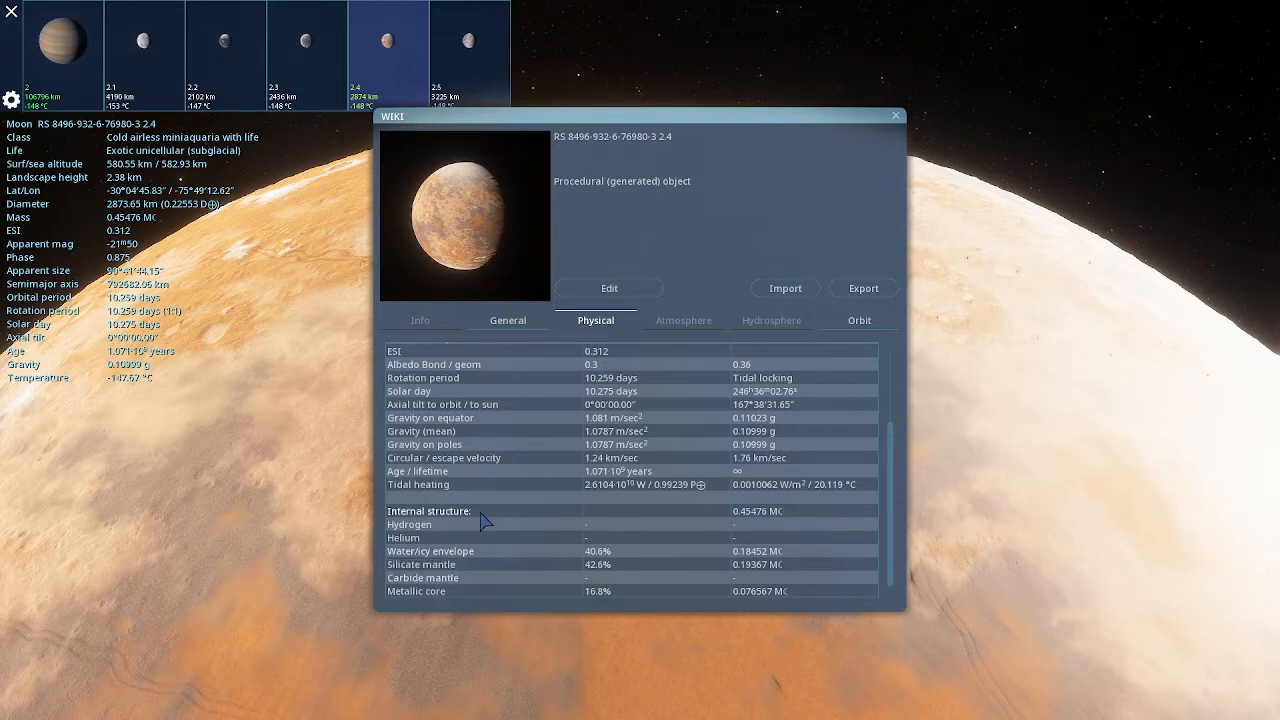
{"action": "left_click", "coordinate": [433, 552]}
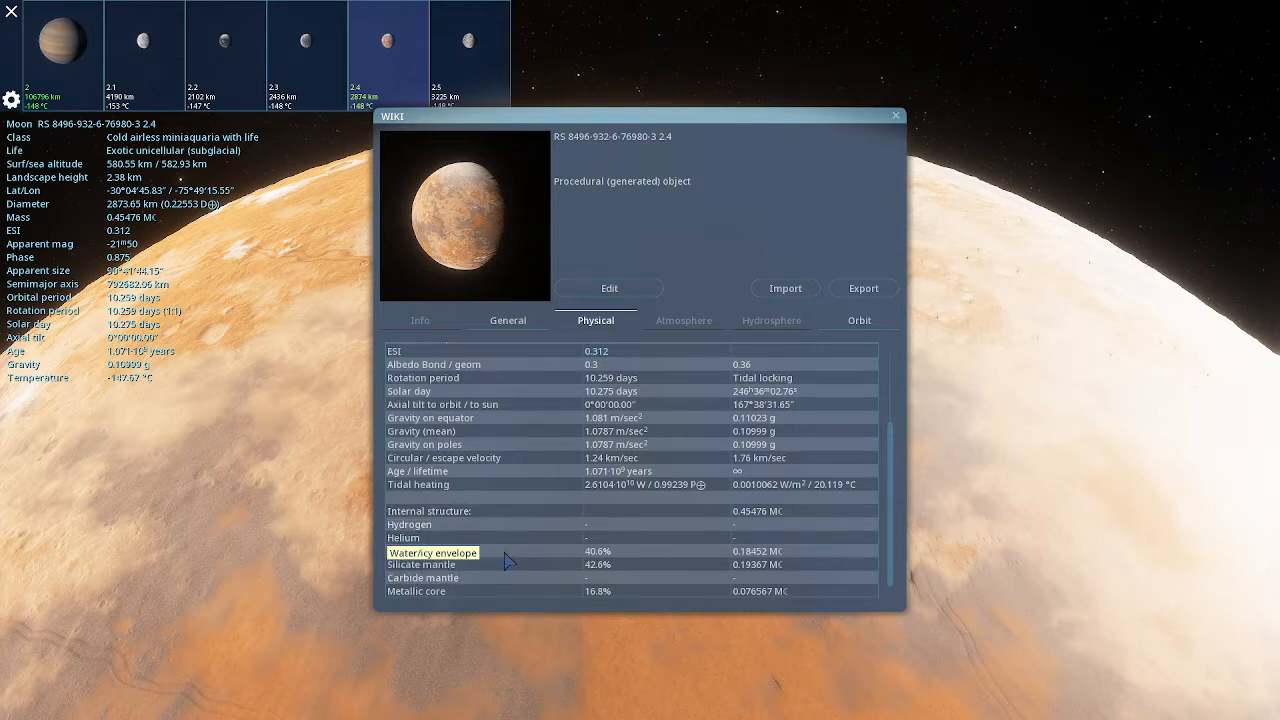
{"action": "mouse_move", "coordinate": [655, 570]}
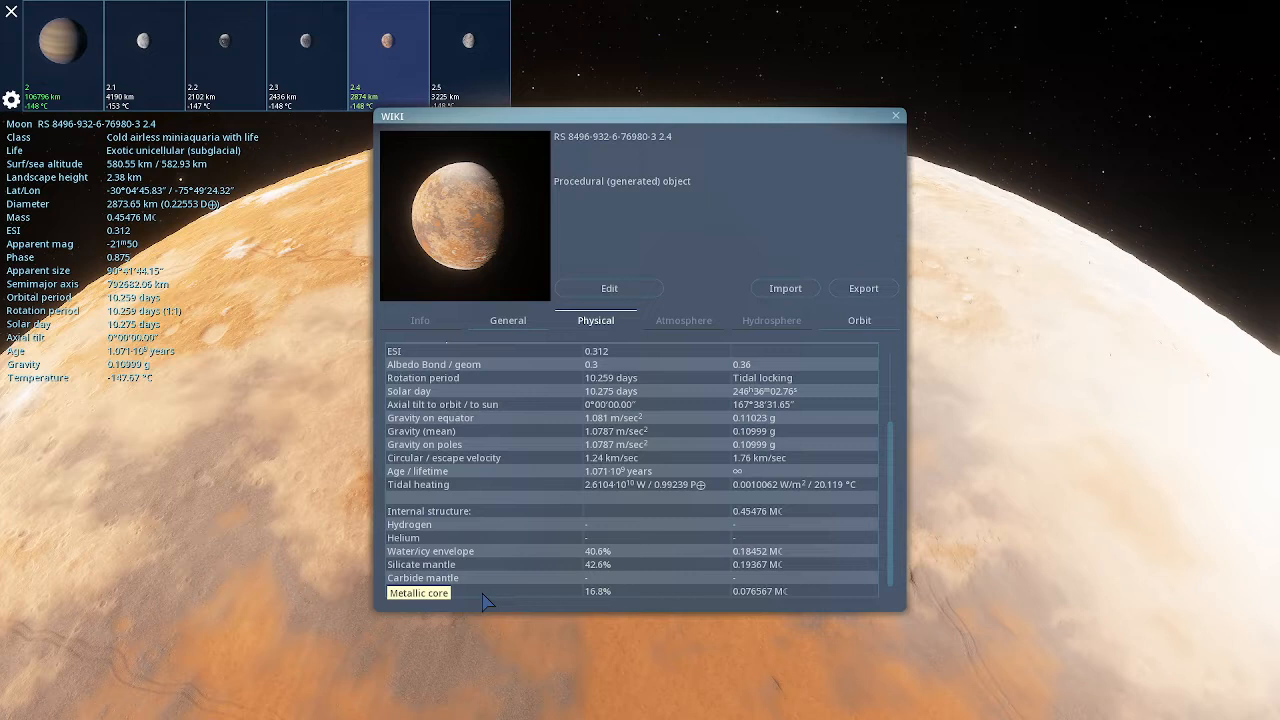
{"action": "mouse_move", "coordinate": [508, 528]}
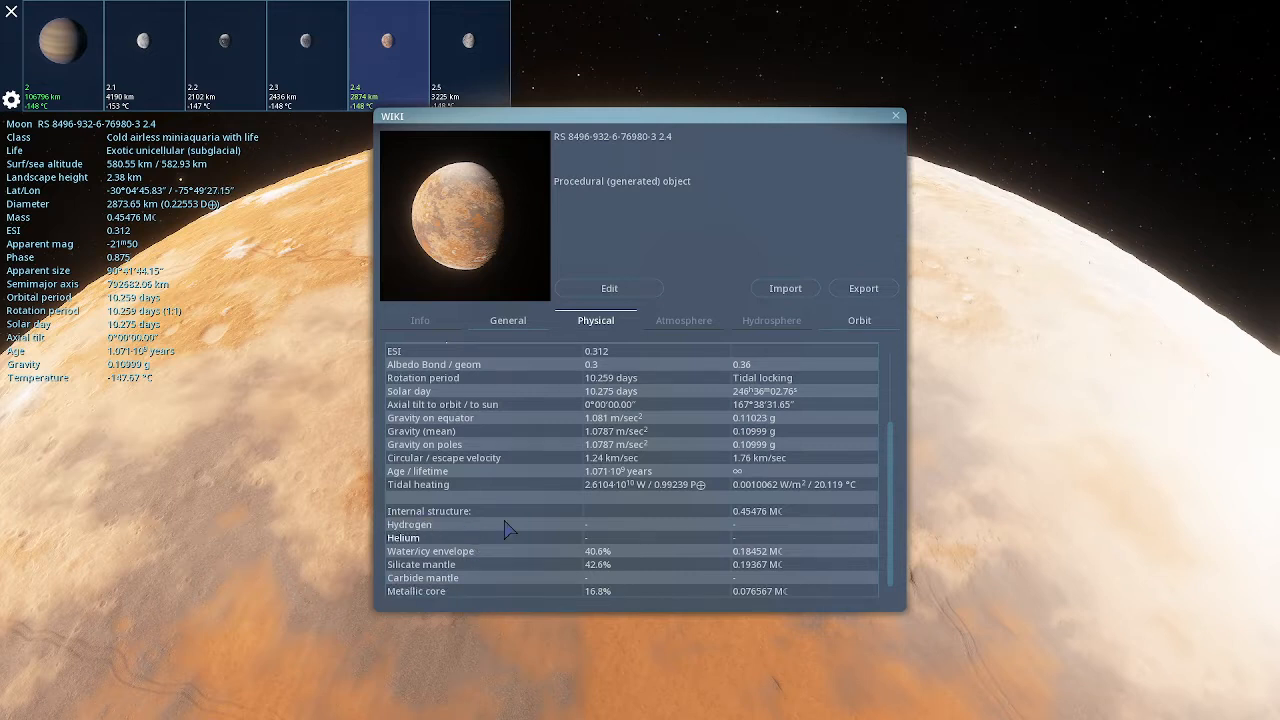
{"action": "scroll", "scroll_direction": "up", "scroll_amount": 3}
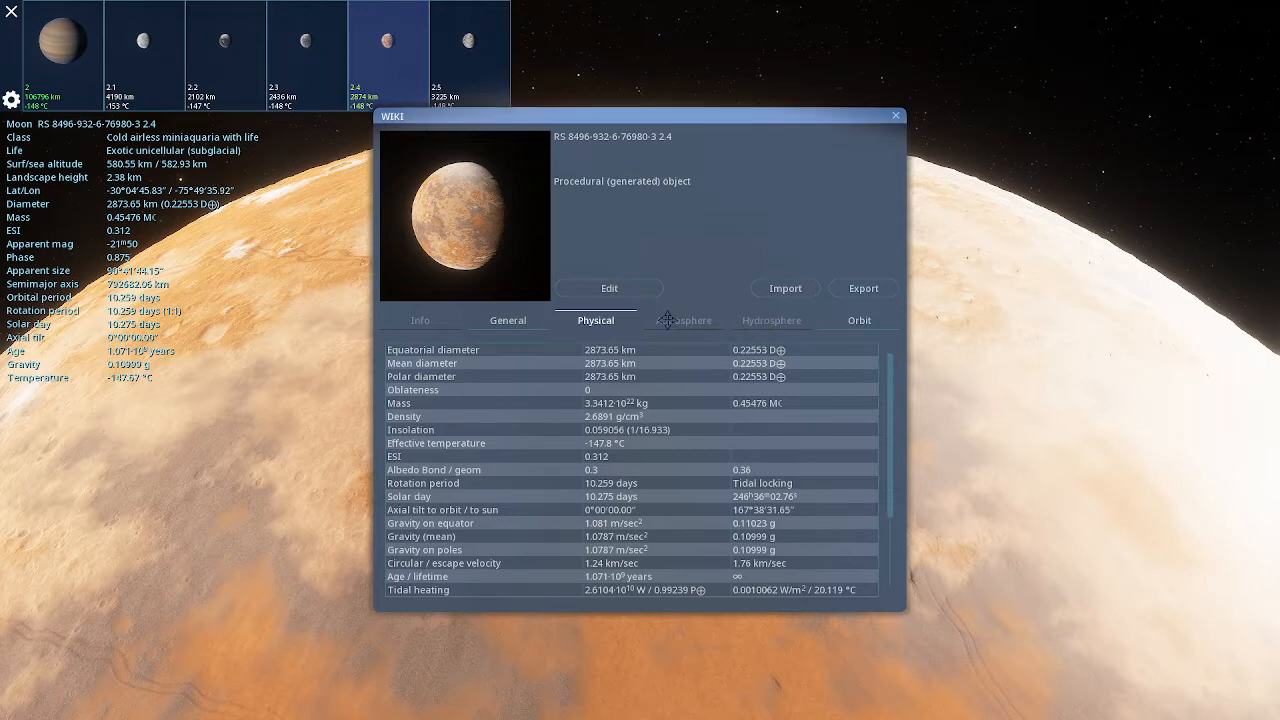
{"action": "scroll", "scroll_direction": "down", "scroll_amount": 3}
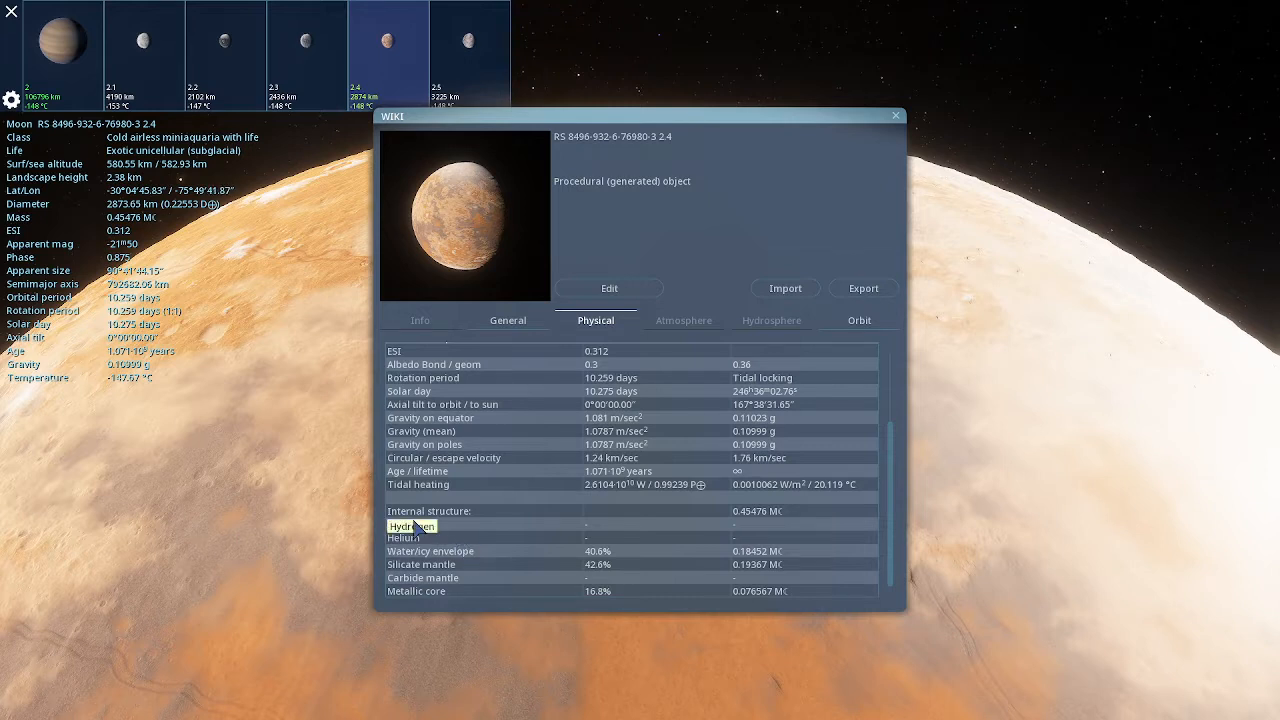
{"action": "mouse_move", "coordinate": [500, 538]}
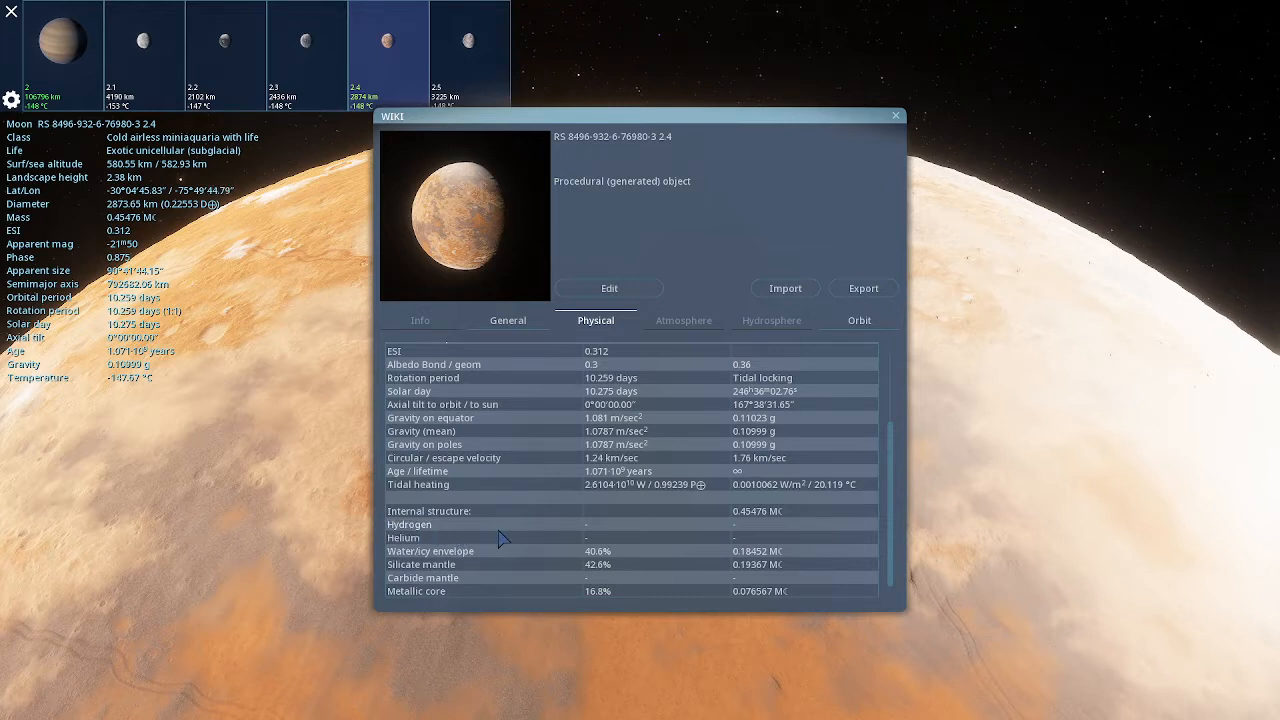
{"action": "mouse_move", "coordinate": [673, 538]}
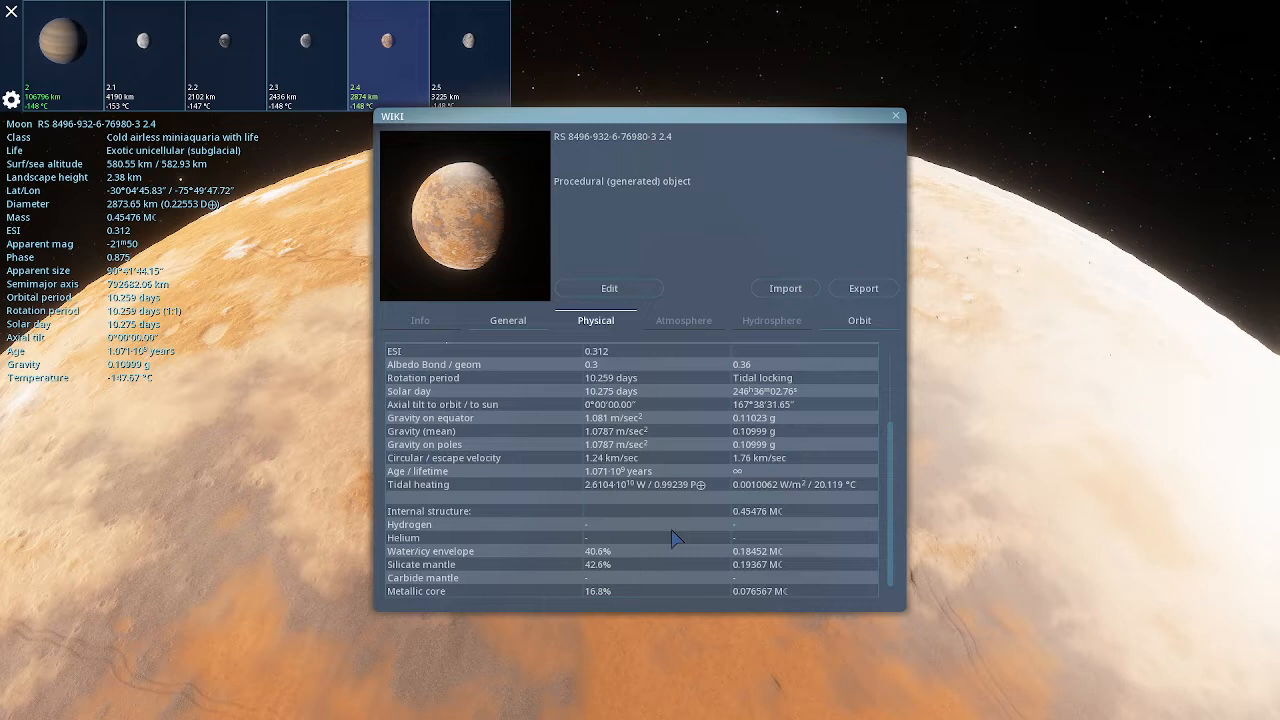
{"action": "mouse_move", "coordinate": [615, 563]}
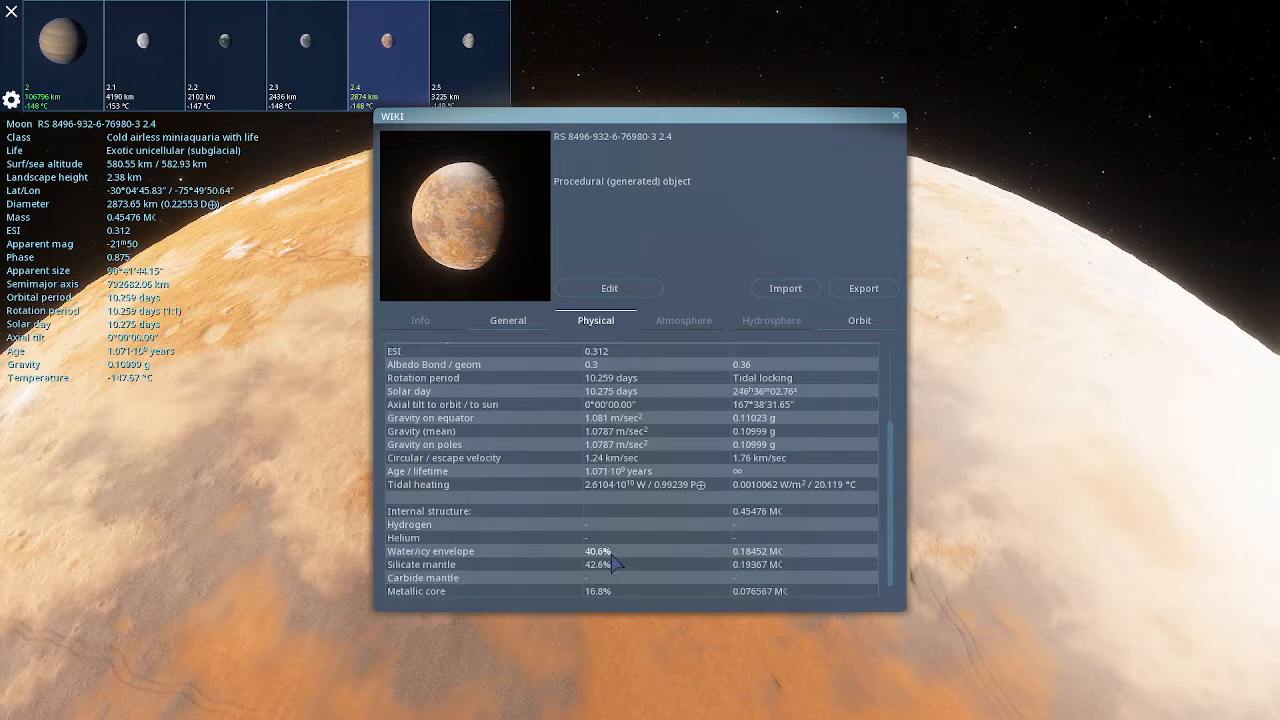
{"action": "double_click", "coordinate": [598, 551]}
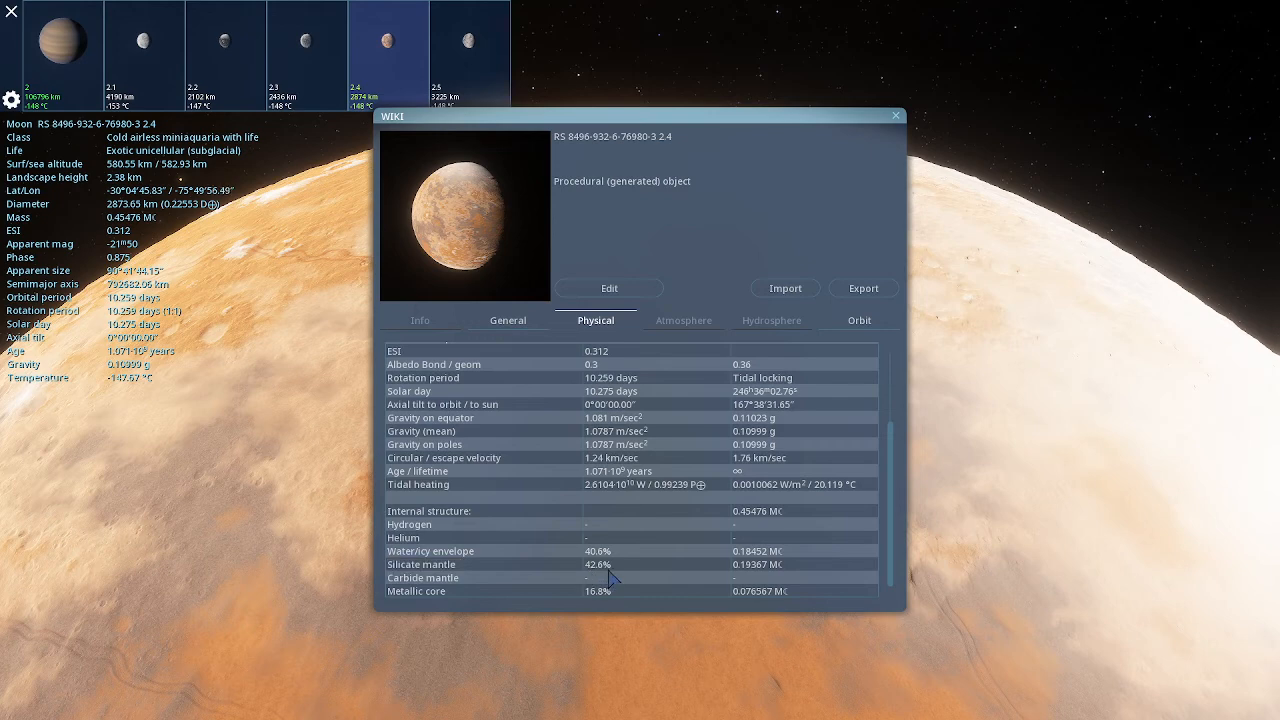
{"action": "double_click", "coordinate": [598, 565]}
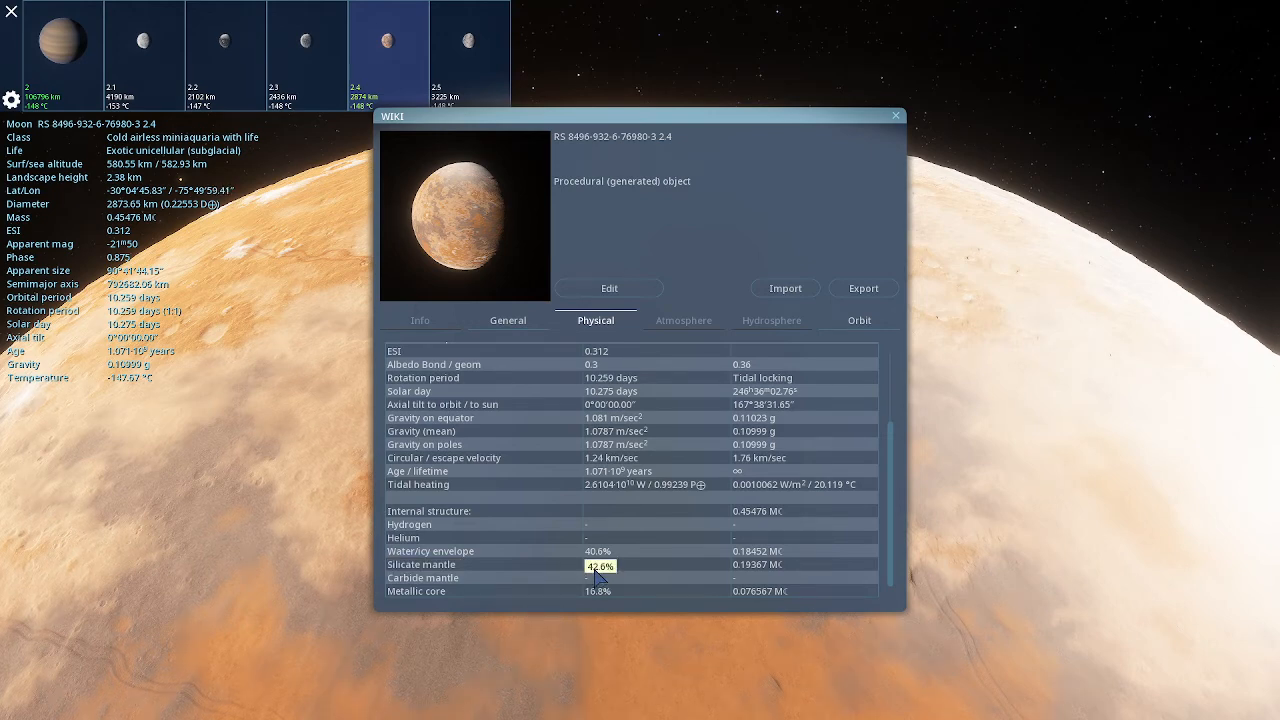
{"action": "left_click", "coordinate": [507, 320]}
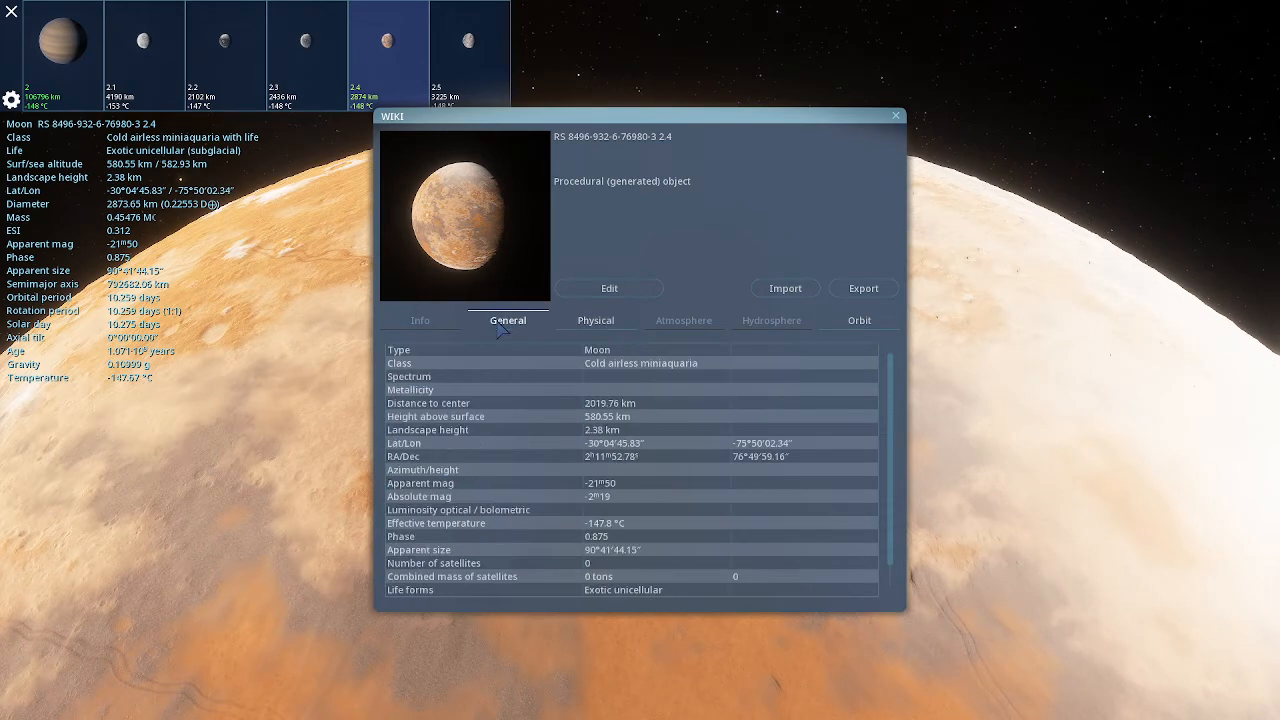
Check the life rows, revisit the Physical internal structure, then close the moon's wiki.
{"action": "scroll", "scroll_direction": "down", "scroll_amount": 3}
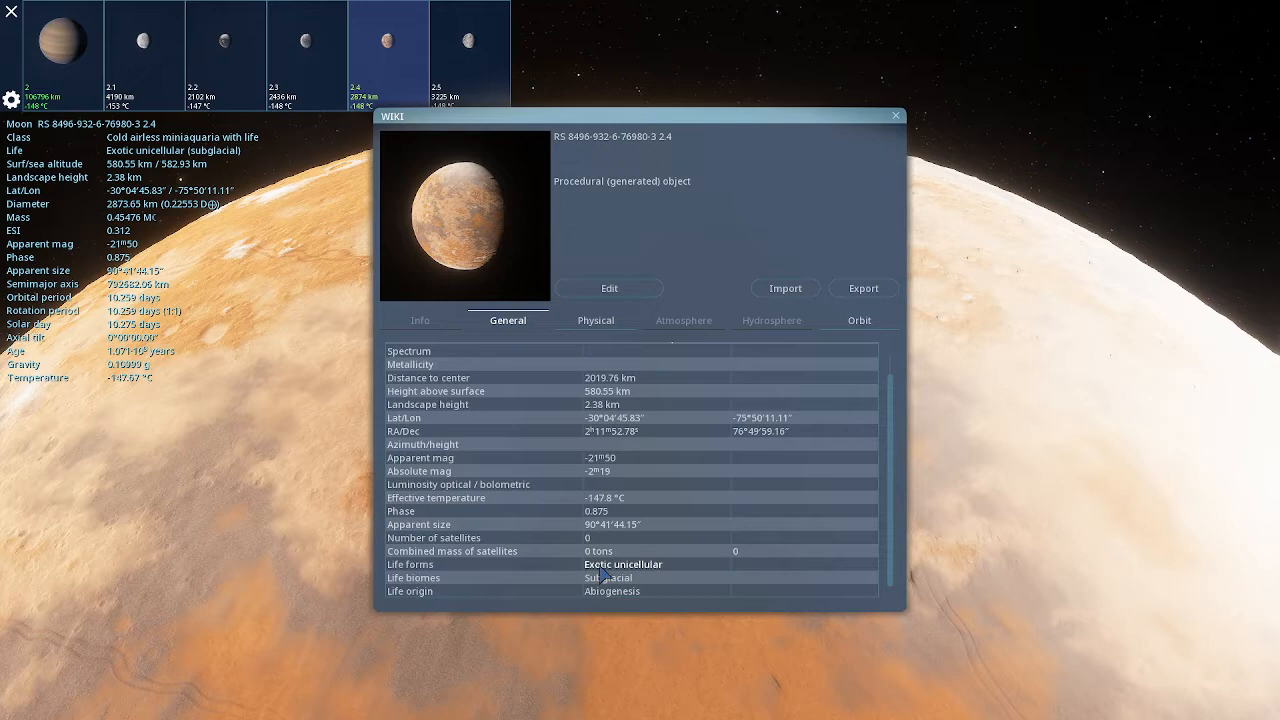
{"action": "mouse_move", "coordinate": [525, 591]}
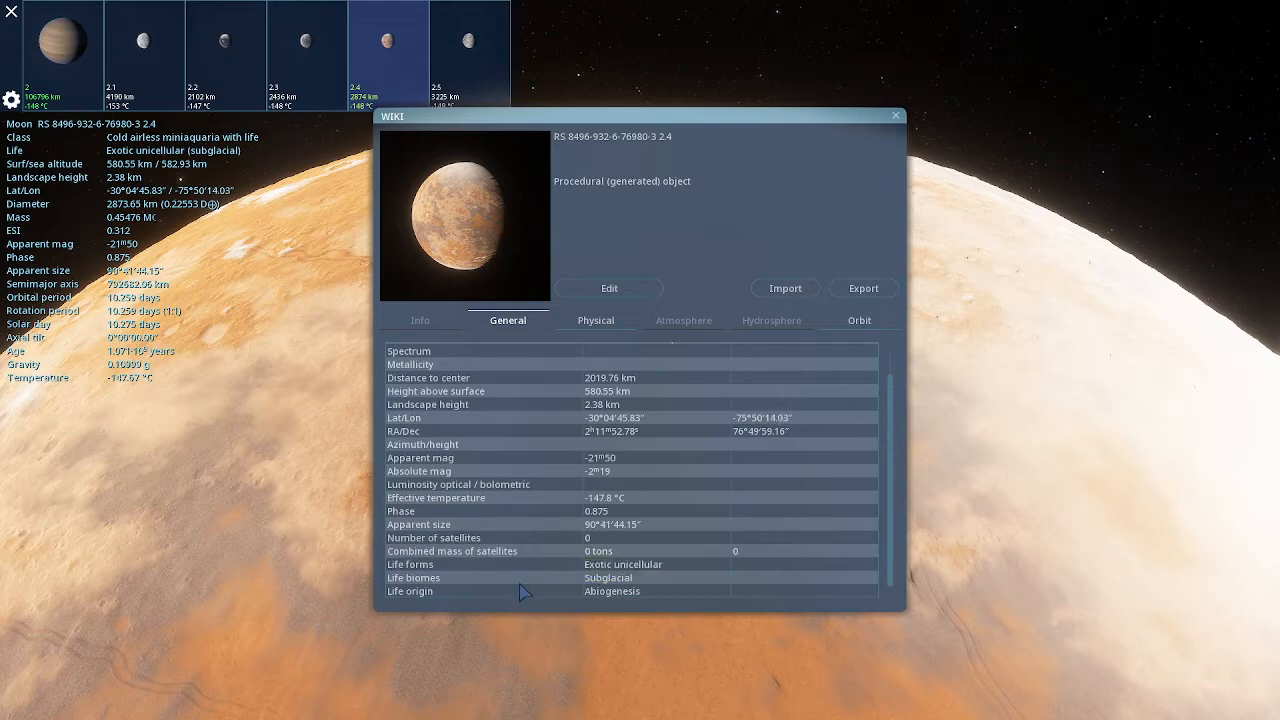
{"action": "mouse_move", "coordinate": [465, 328]}
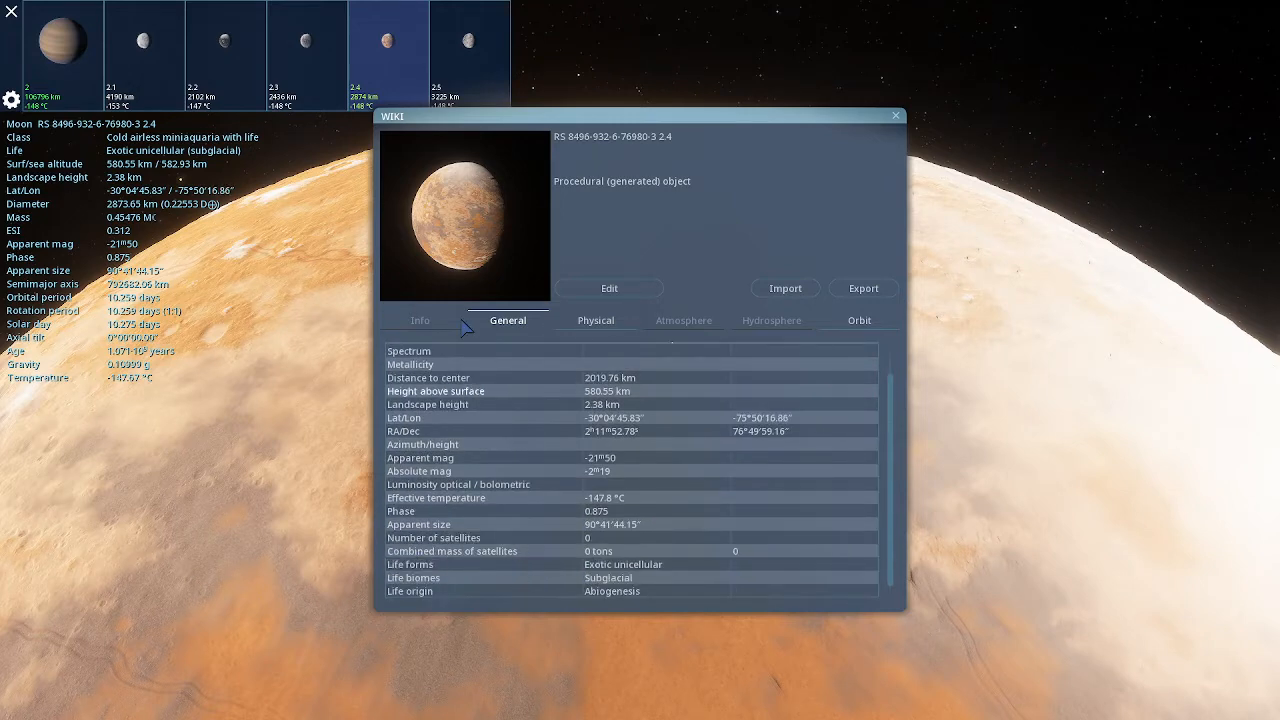
{"action": "left_click", "coordinate": [595, 320]}
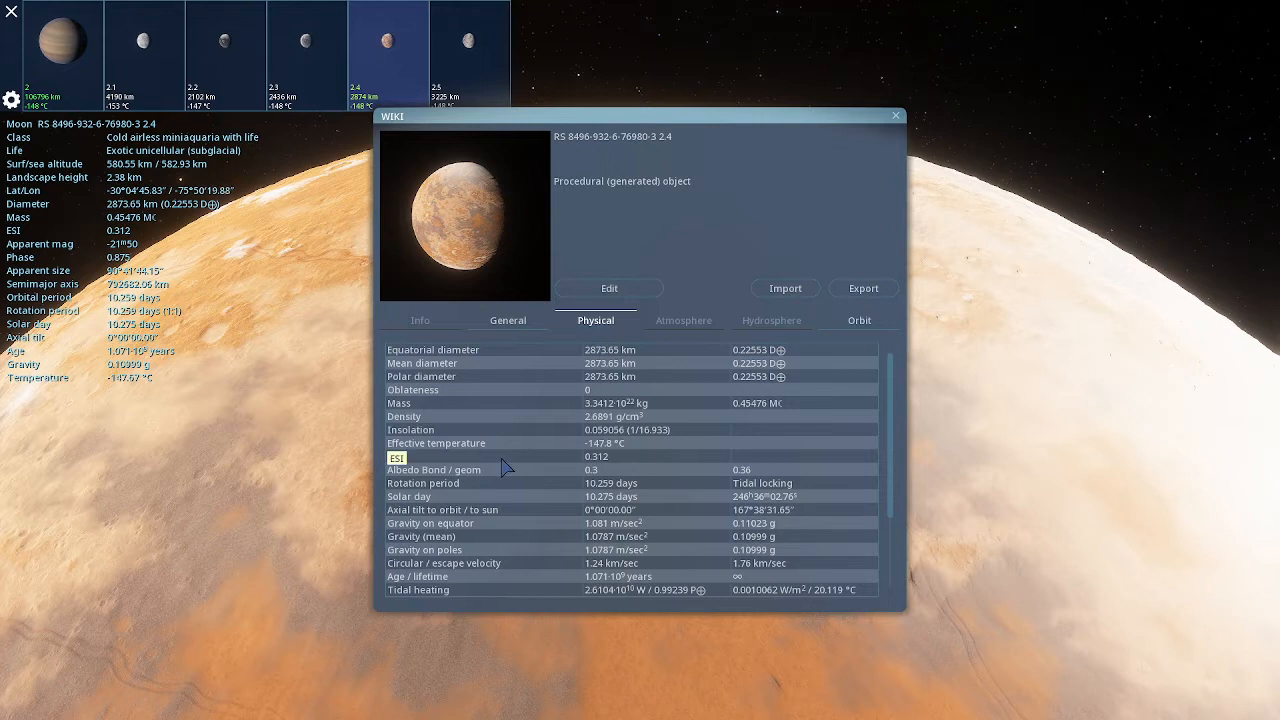
{"action": "scroll", "scroll_direction": "down", "scroll_amount": 3}
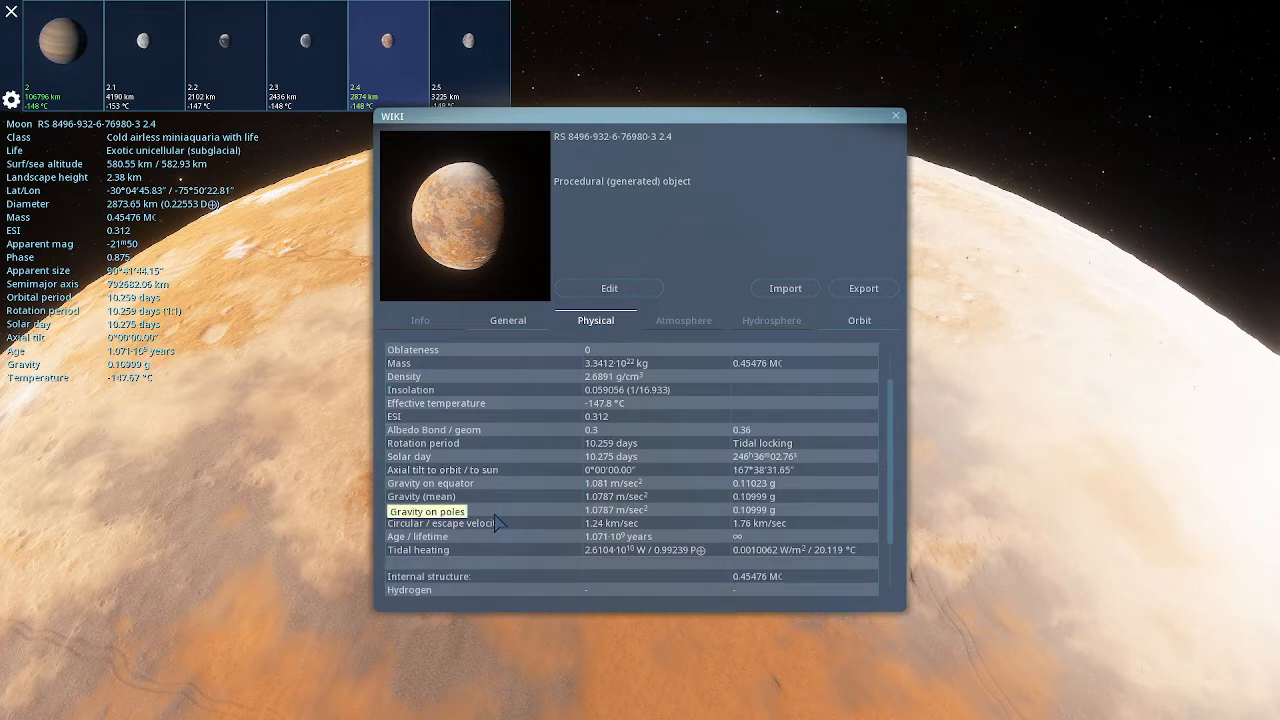
{"action": "scroll", "scroll_direction": "down", "scroll_amount": 3}
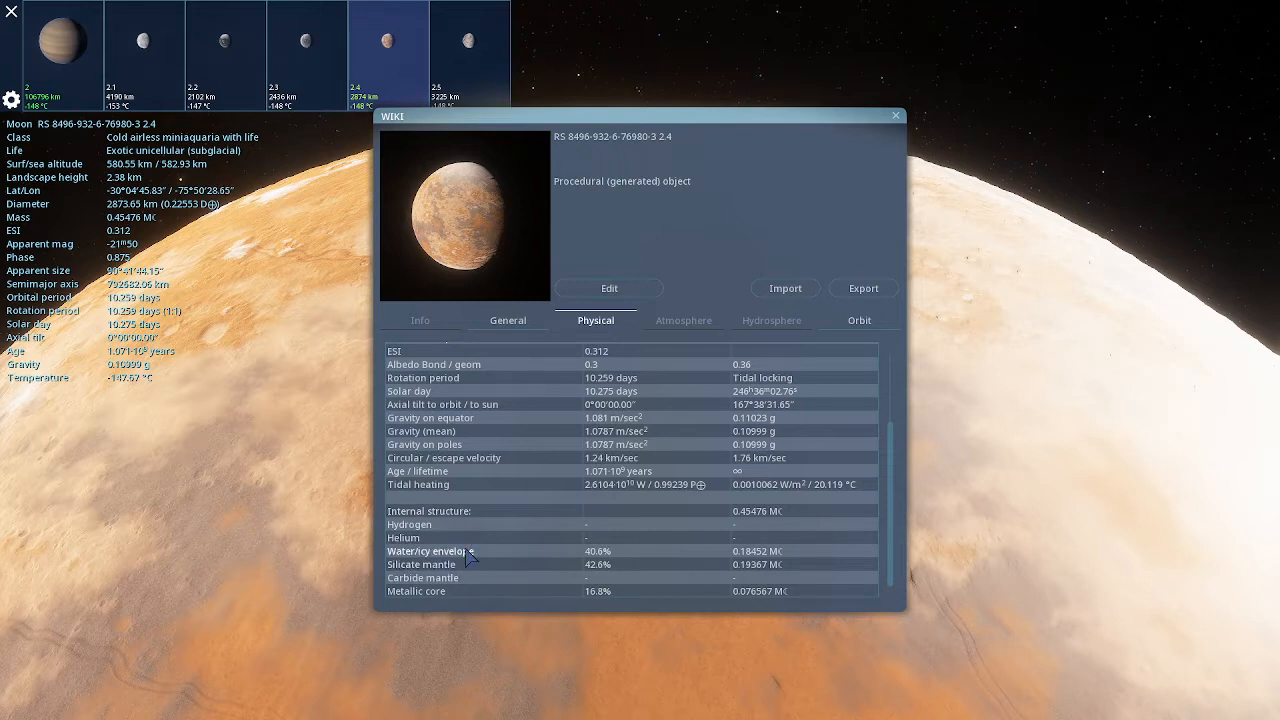
{"action": "double_click", "coordinate": [760, 552]}
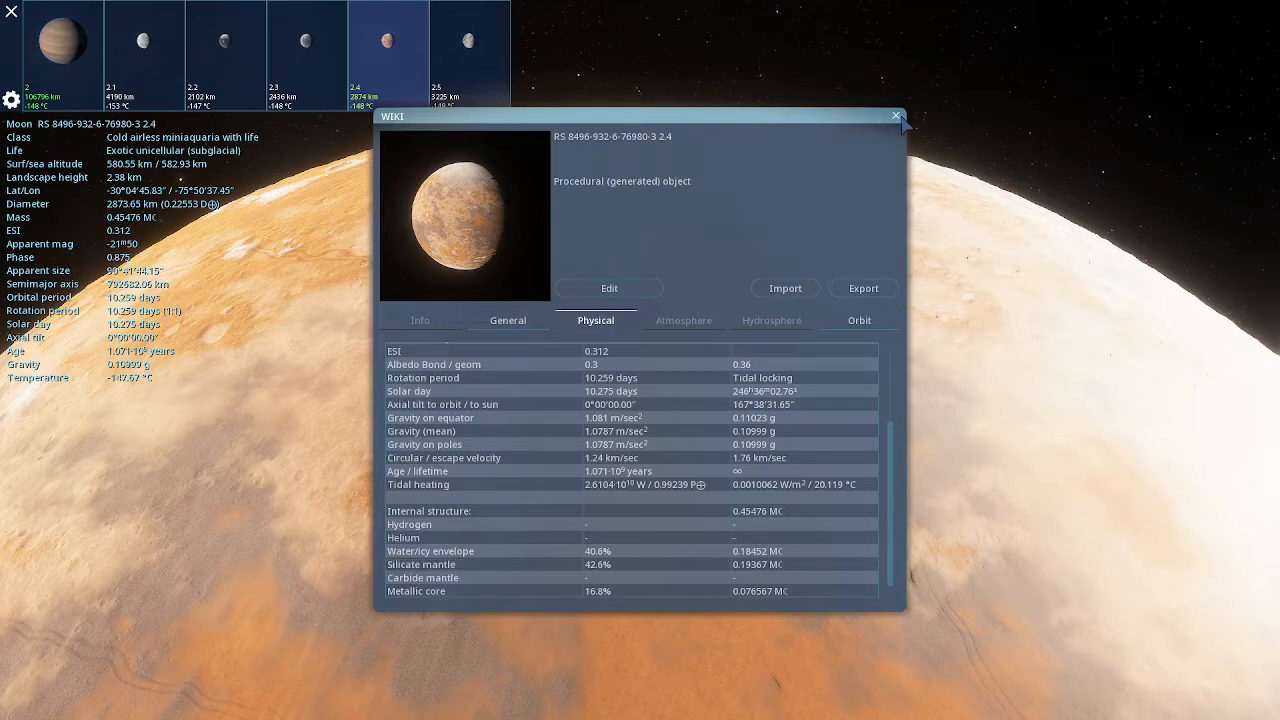
{"action": "left_click", "coordinate": [894, 115]}
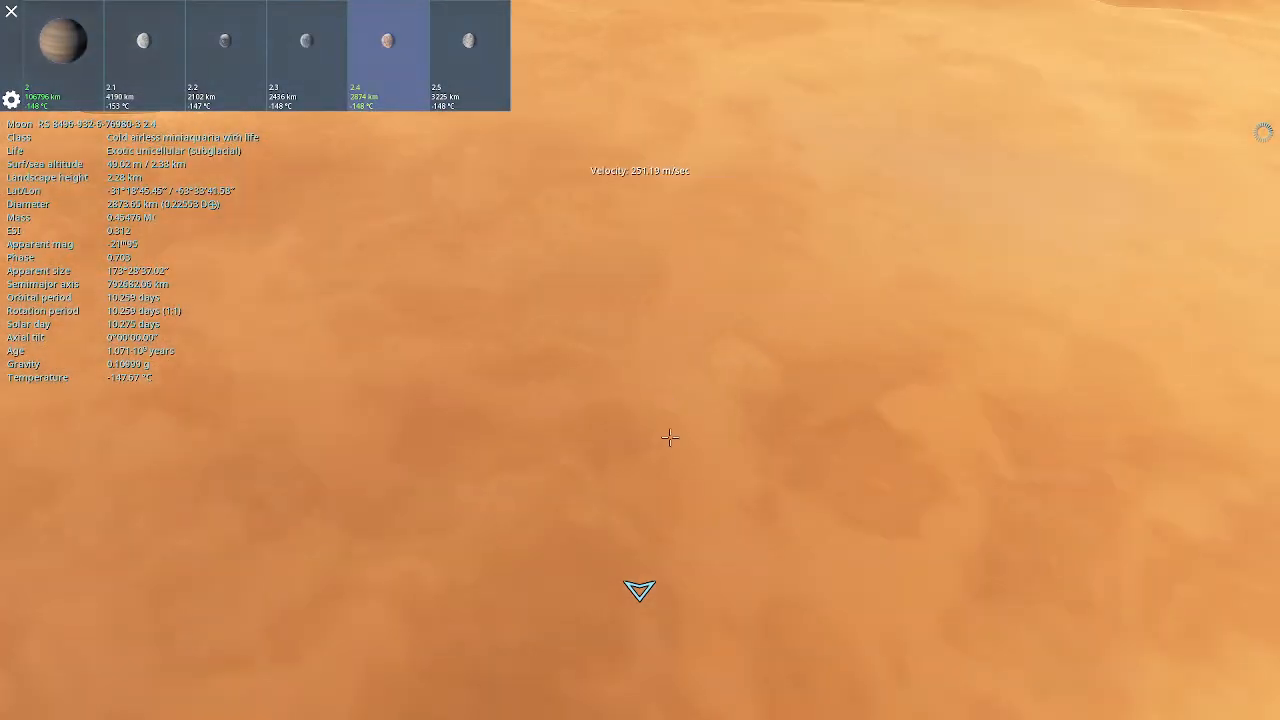
{"action": "mouse_move", "coordinate": [662, 240]}
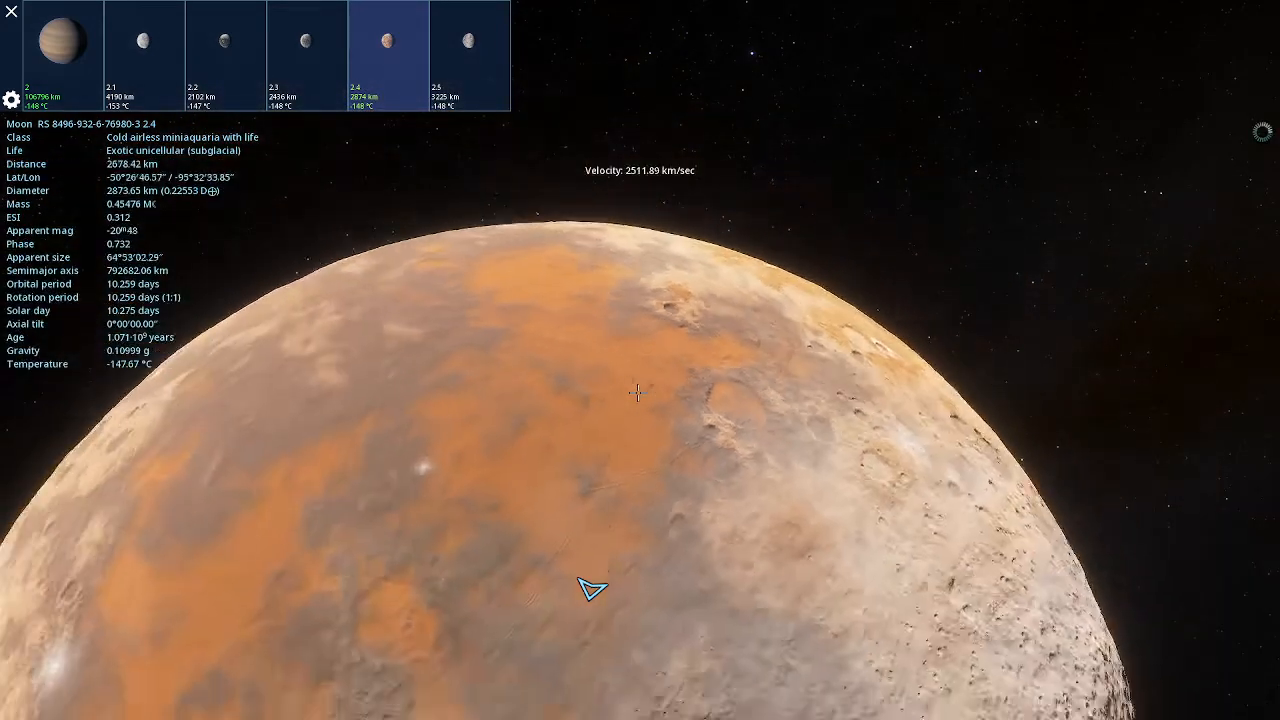
Zoom out from moon 2.4 to about 68 AU until the system's star is in view.
{"action": "scroll", "scroll_direction": "down", "scroll_amount": 3}
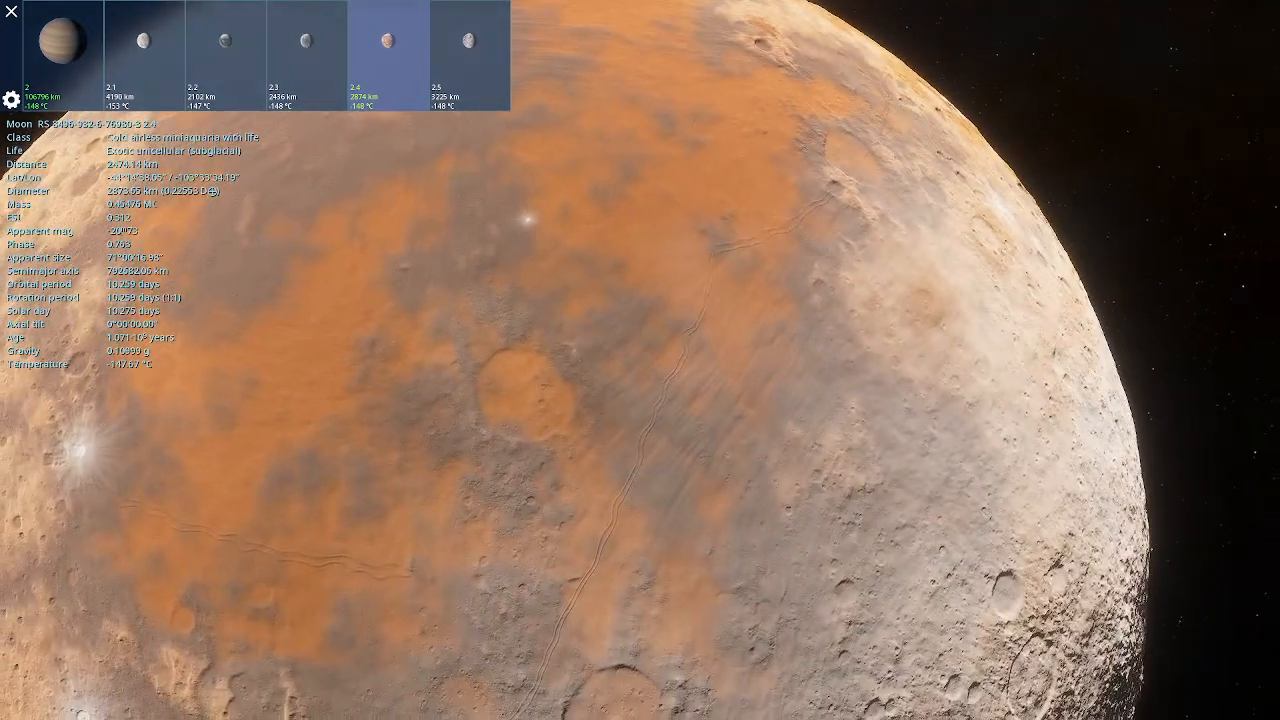
{"action": "scroll", "scroll_direction": "down", "scroll_amount": 3}
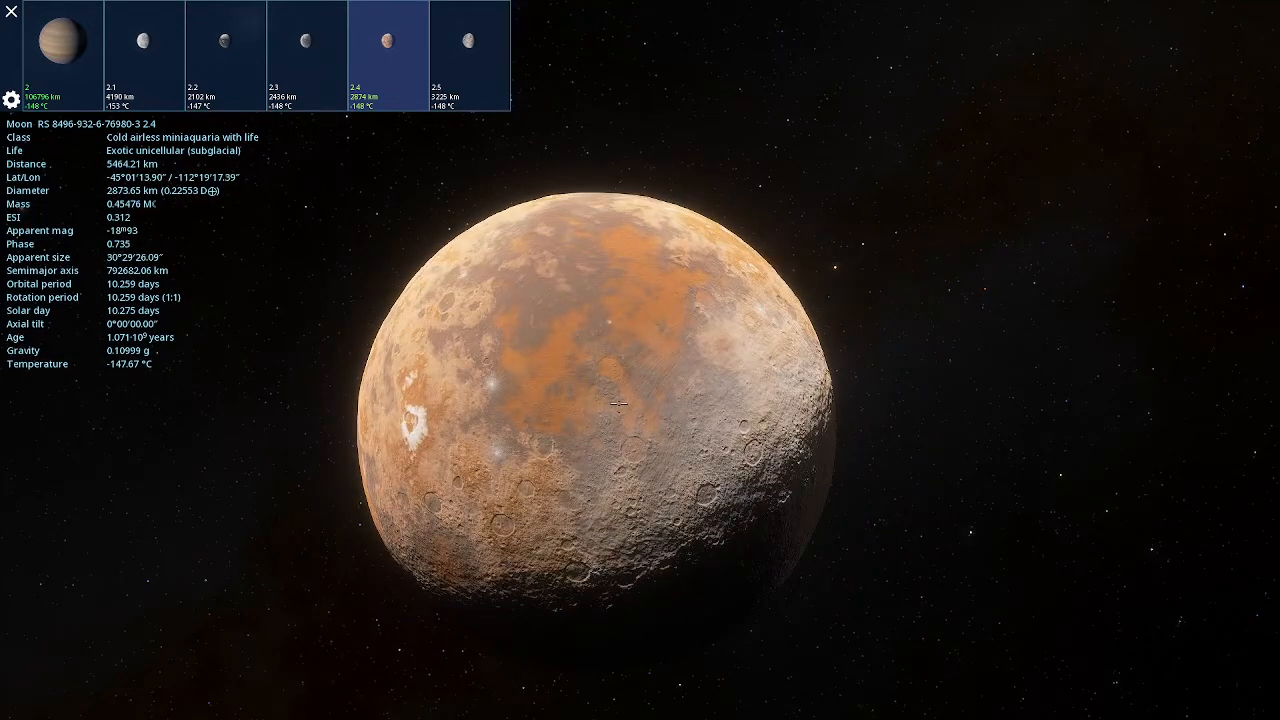
{"action": "scroll", "scroll_direction": "down", "scroll_amount": 3}
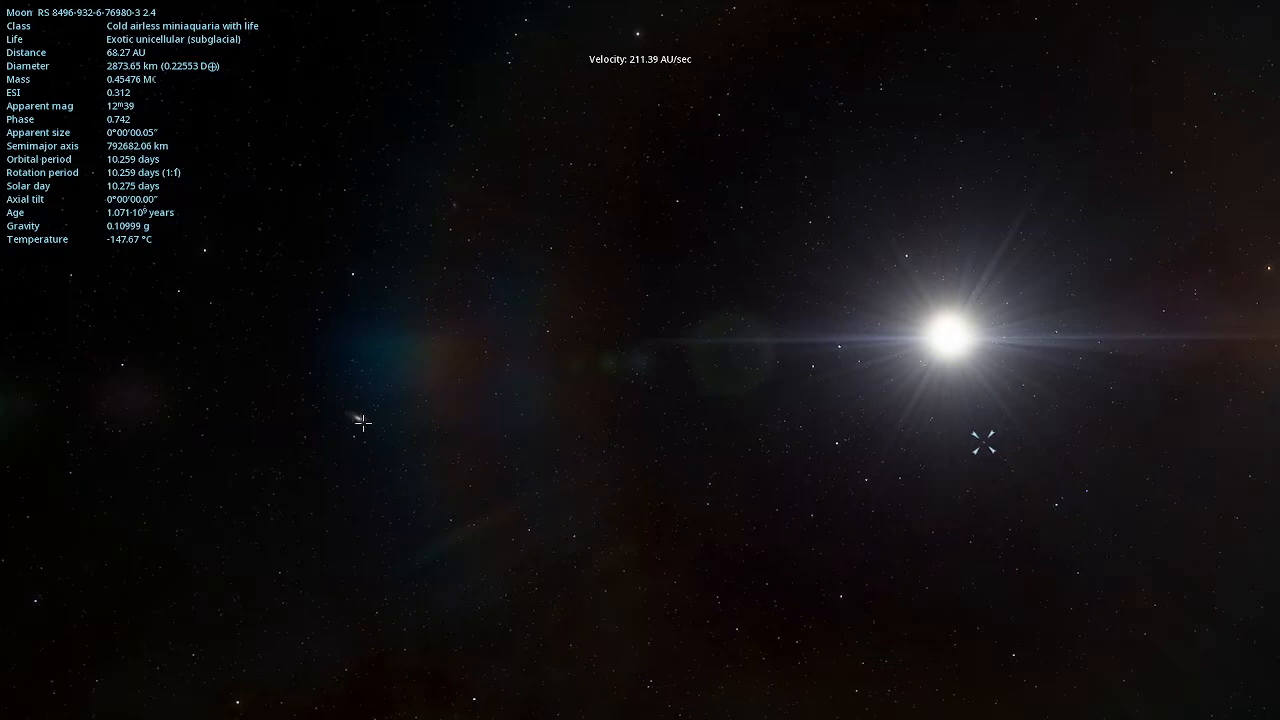
Select a distant blue binary star about 40 ly away as the next target.
{"action": "left_click", "coordinate": [358, 435]}
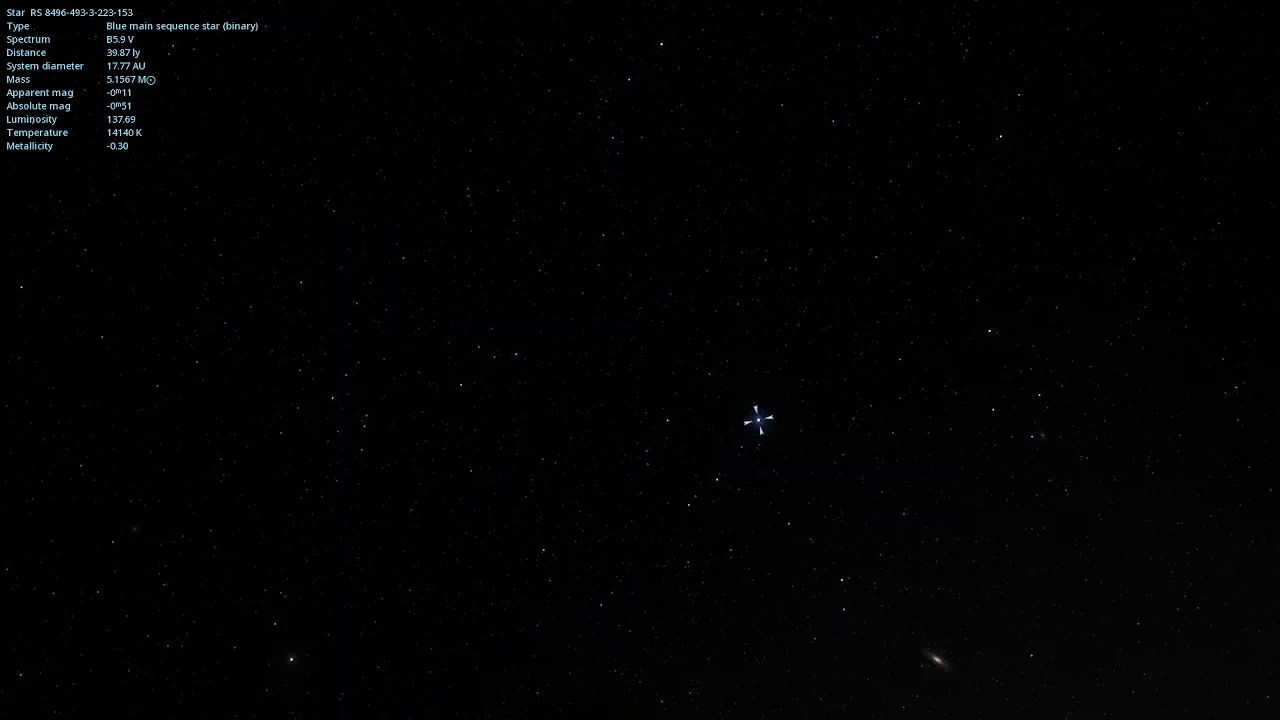
{"action": "mouse_move", "coordinate": [227, 373]}
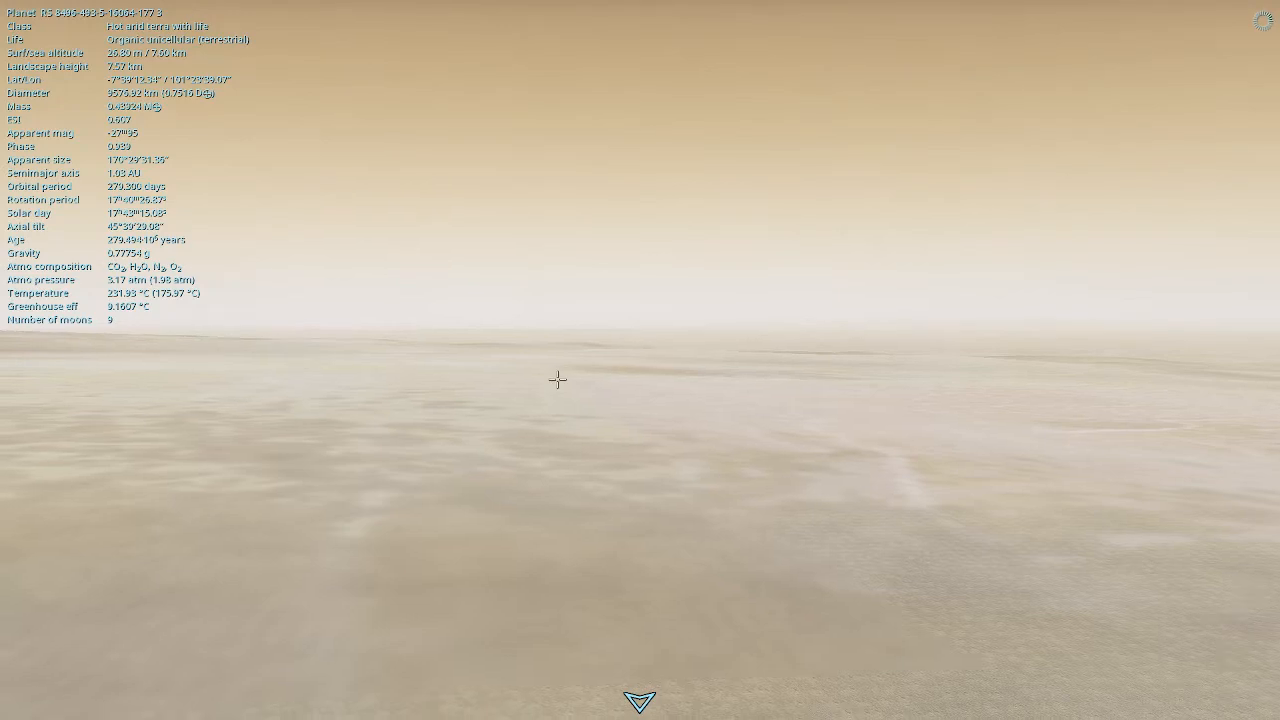
{"action": "mouse_move", "coordinate": [616, 397]}
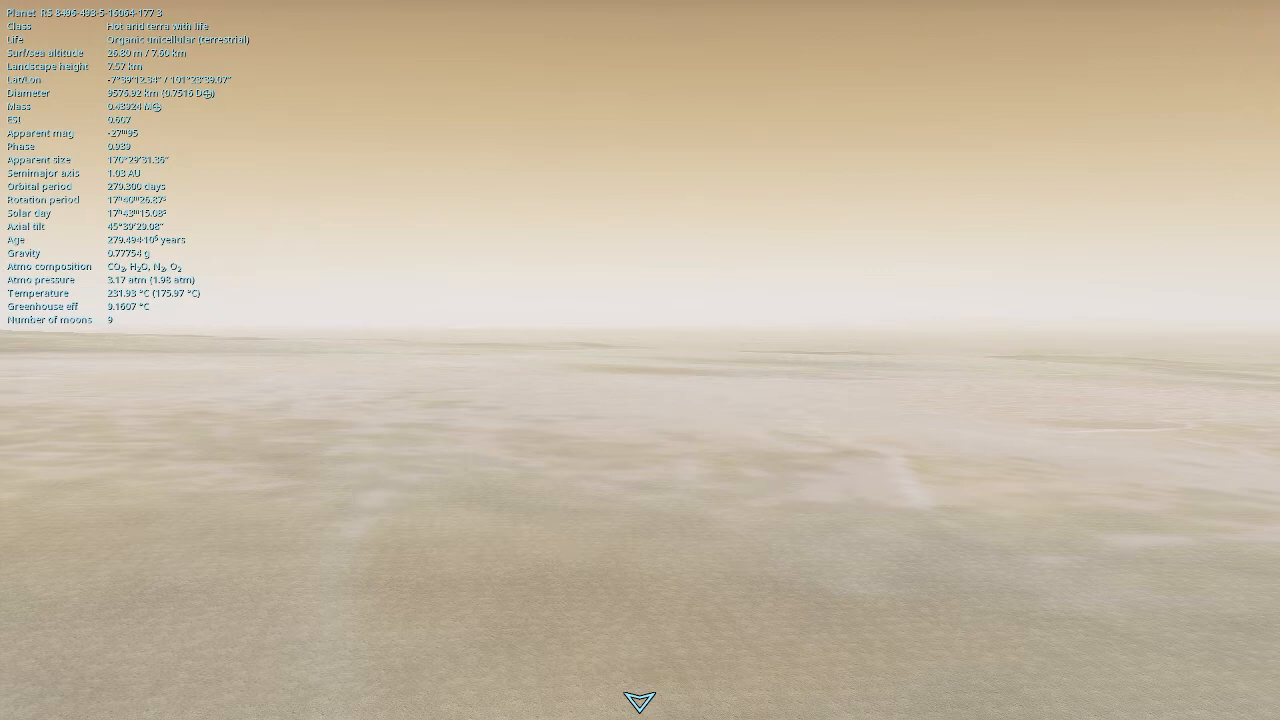
{"action": "mouse_move", "coordinate": [567, 422]}
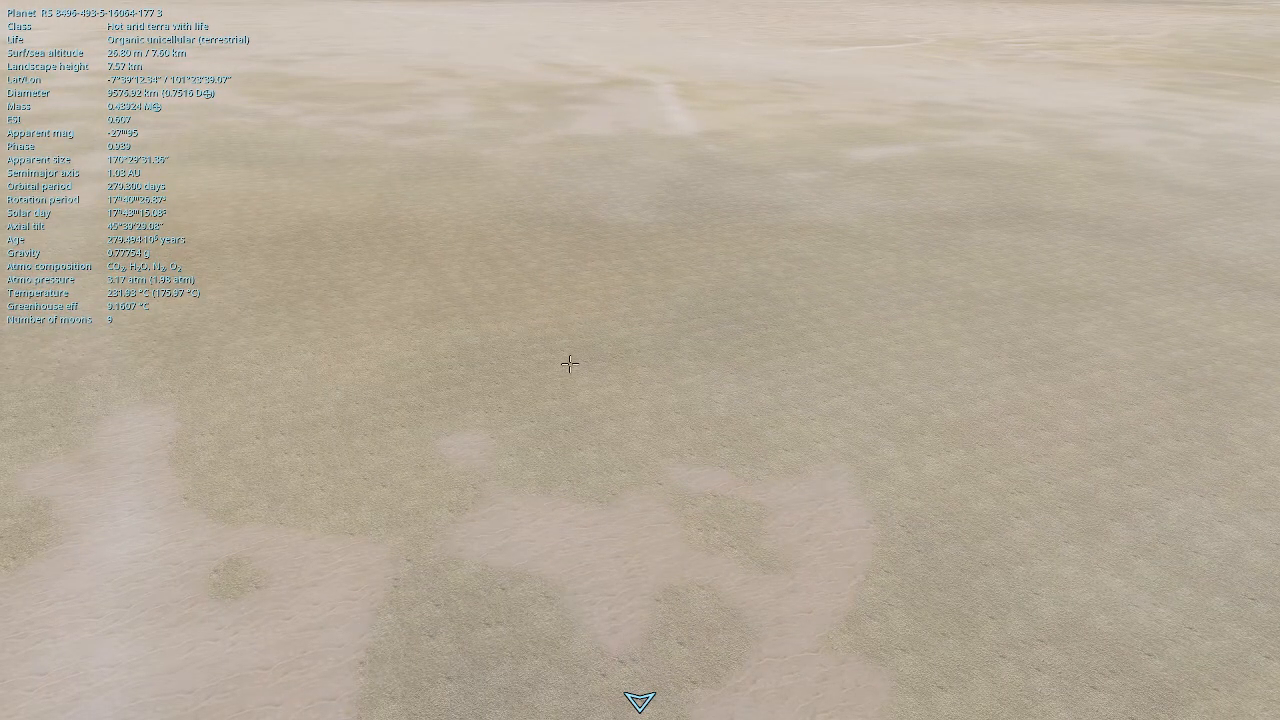
{"action": "mouse_move", "coordinate": [637, 343]}
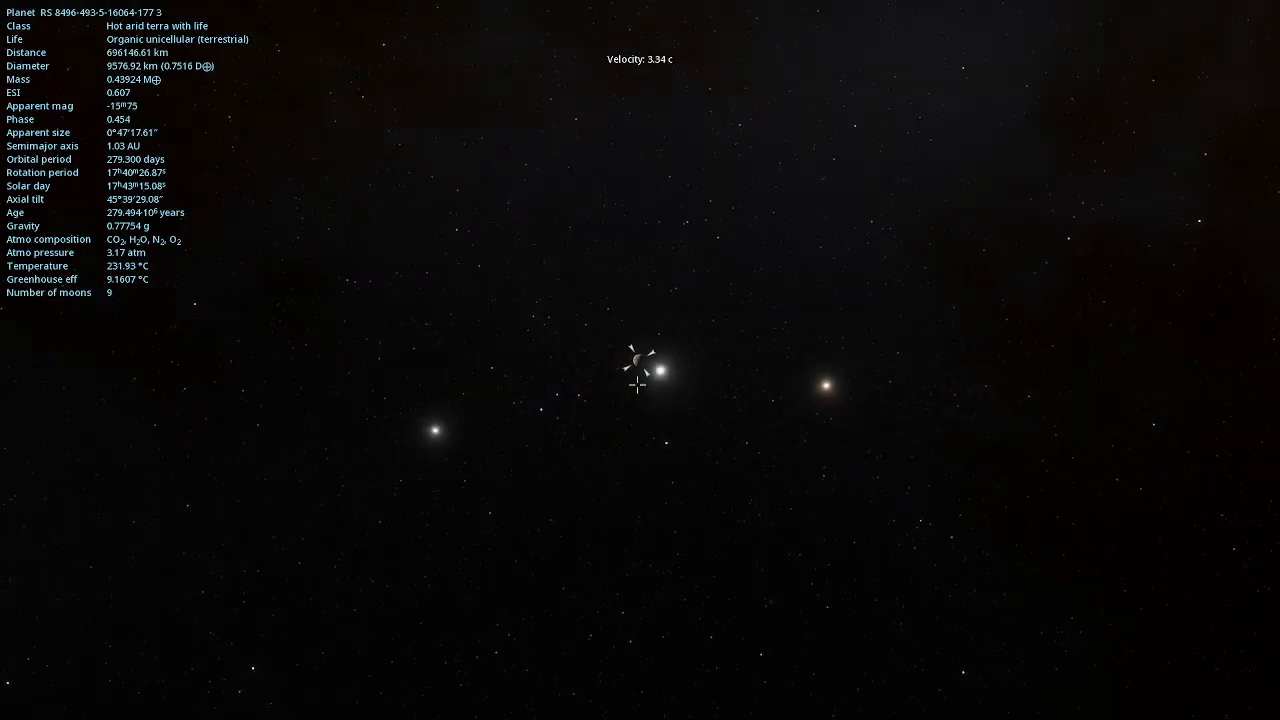
Pull back from hot arid planet 177 3 into open starfield near the red nebula.
{"action": "scroll", "scroll_direction": "down", "scroll_amount": 3}
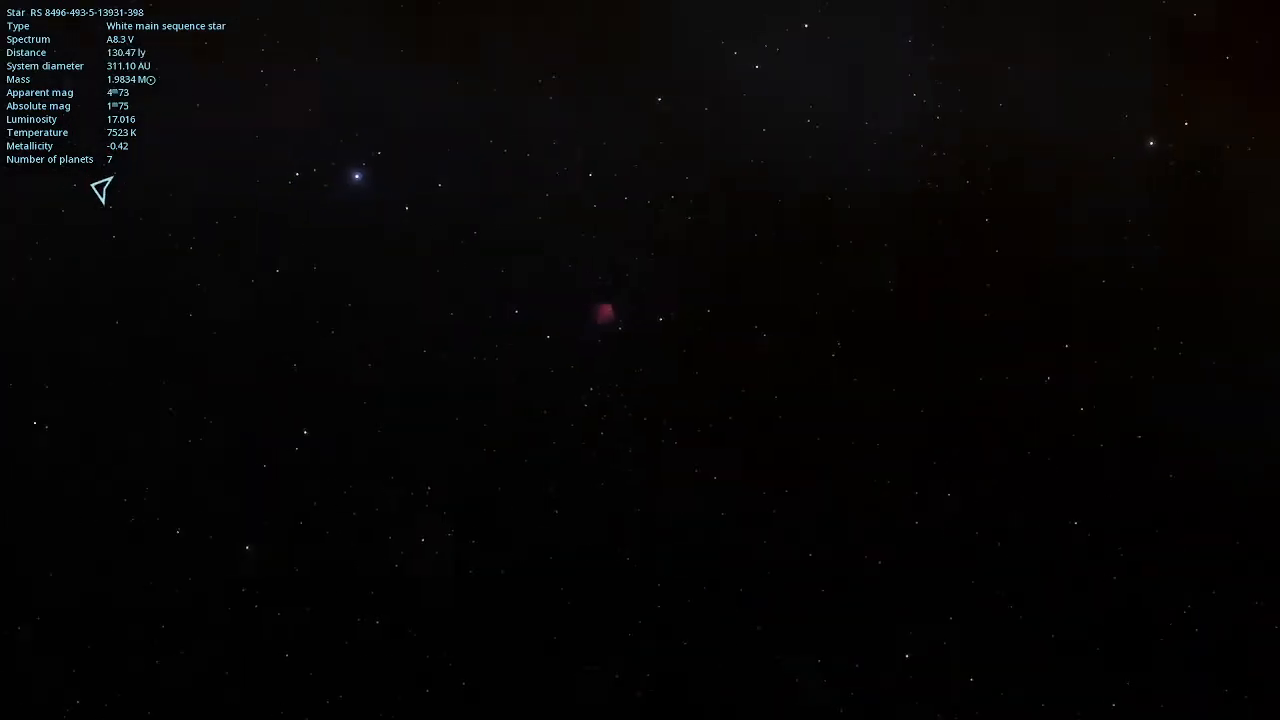
Approach the bright blue star, then target a white star and the blue supergiant HIP 100009.
{"action": "left_click", "coordinate": [387, 193]}
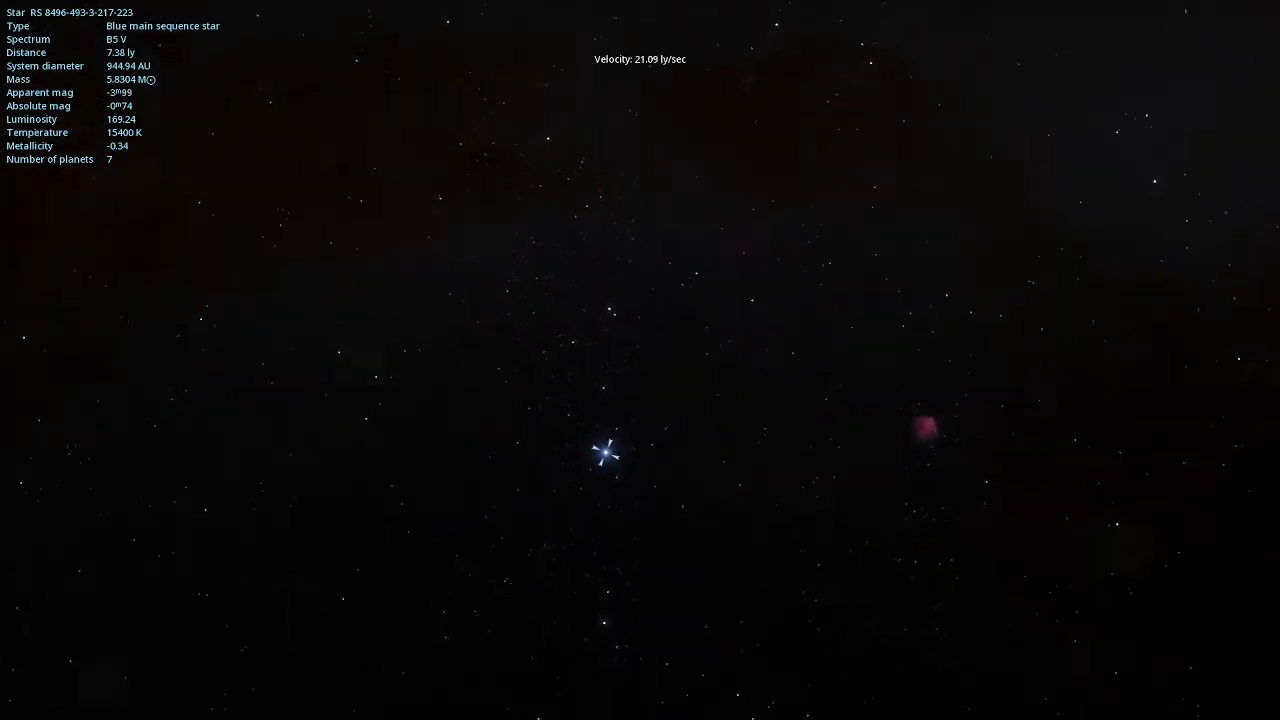
{"action": "scroll", "scroll_direction": "up", "scroll_amount": 3}
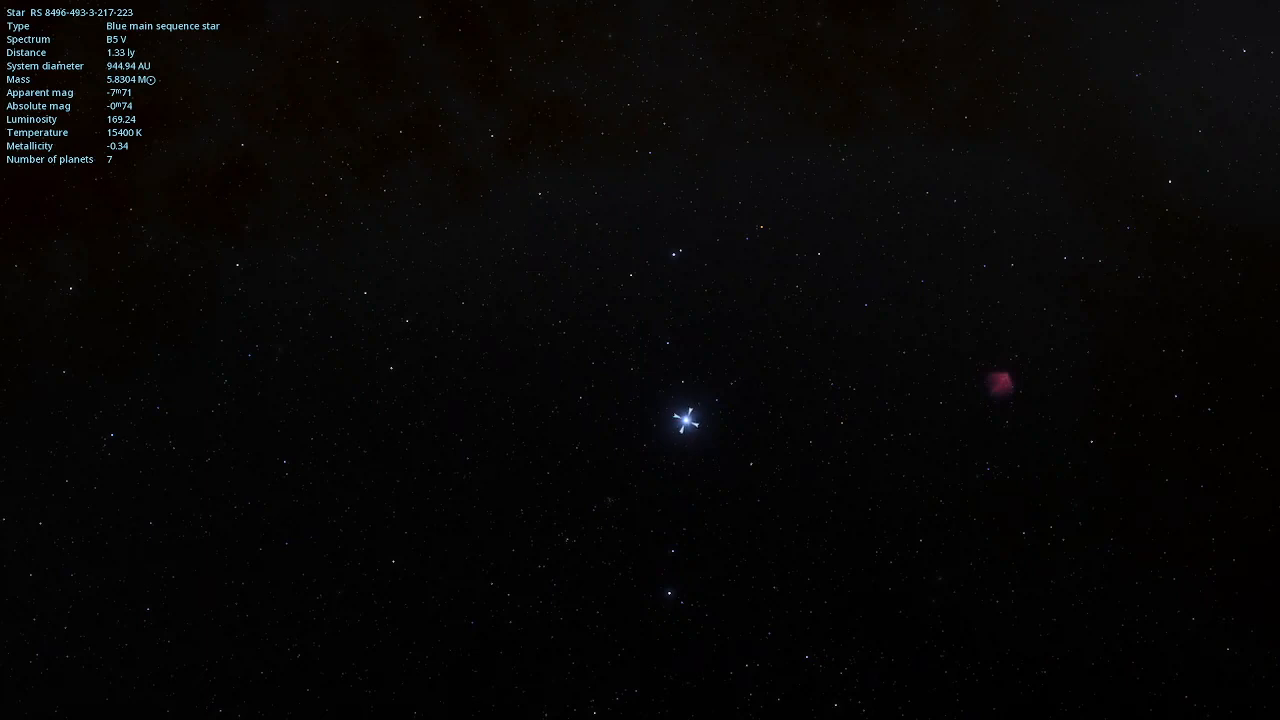
{"action": "scroll", "scroll_direction": "down", "scroll_amount": 3}
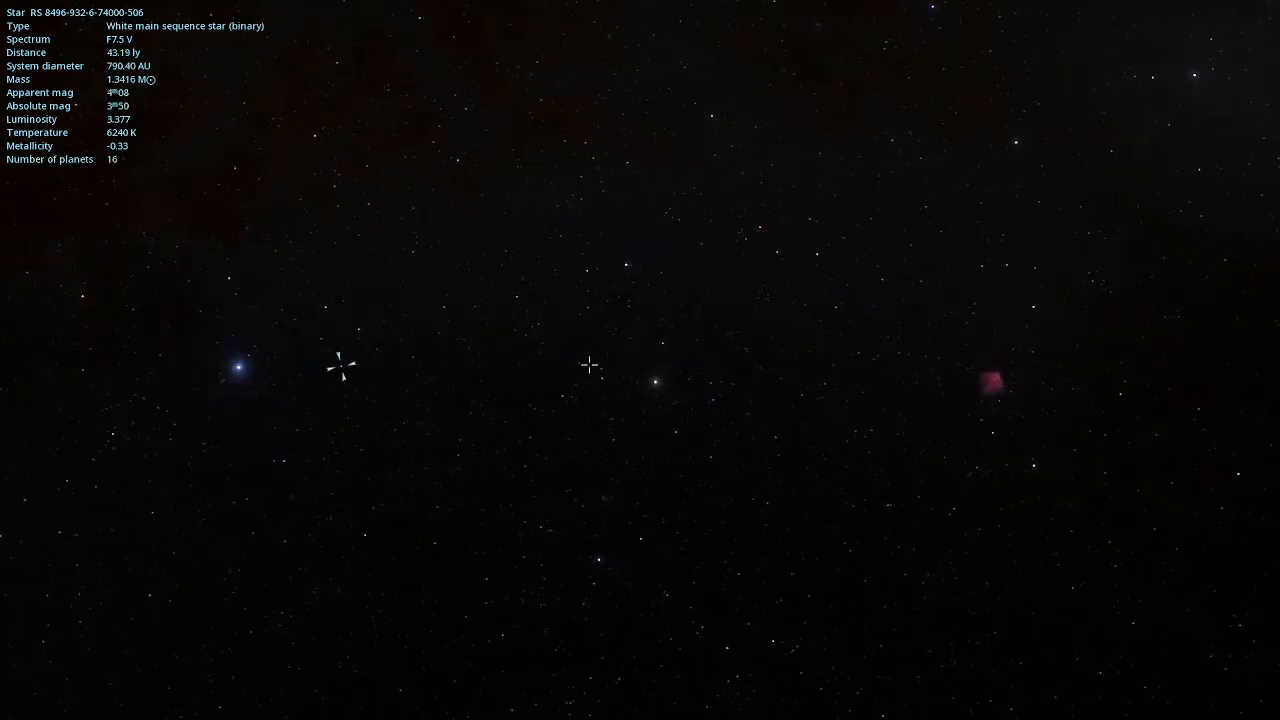
{"action": "left_click", "coordinate": [625, 270]}
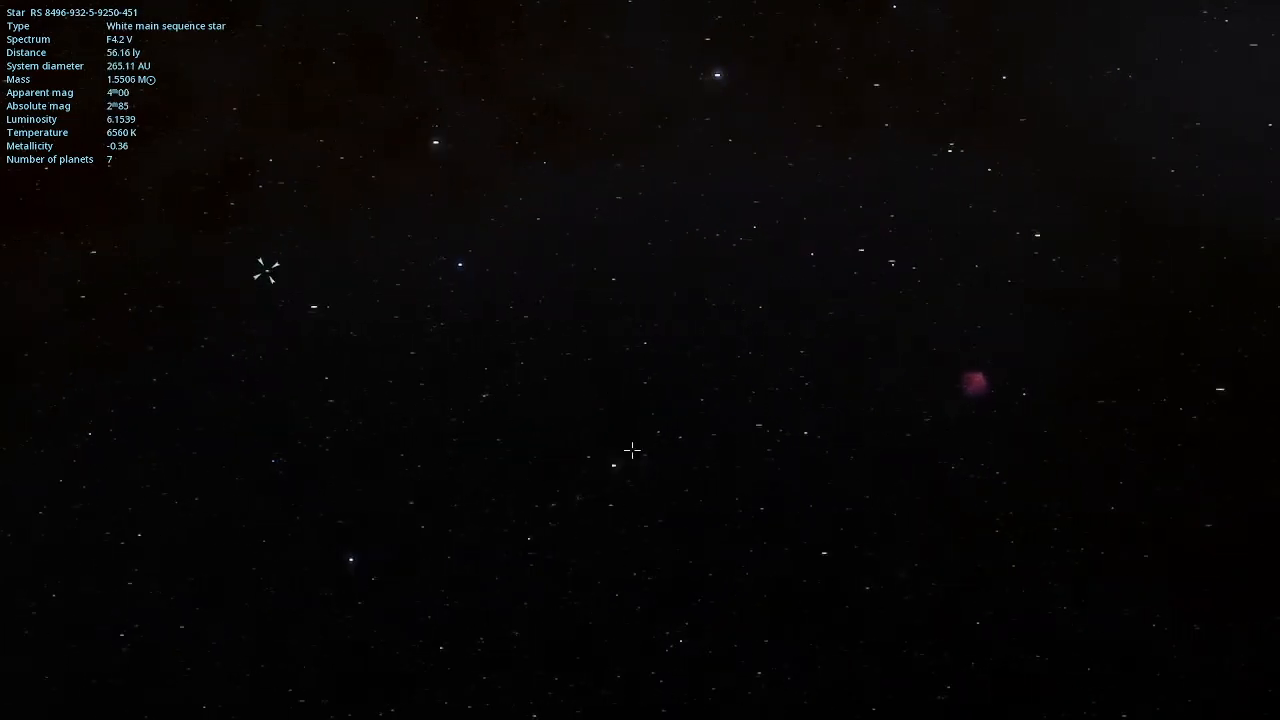
{"action": "left_click", "coordinate": [607, 465]}
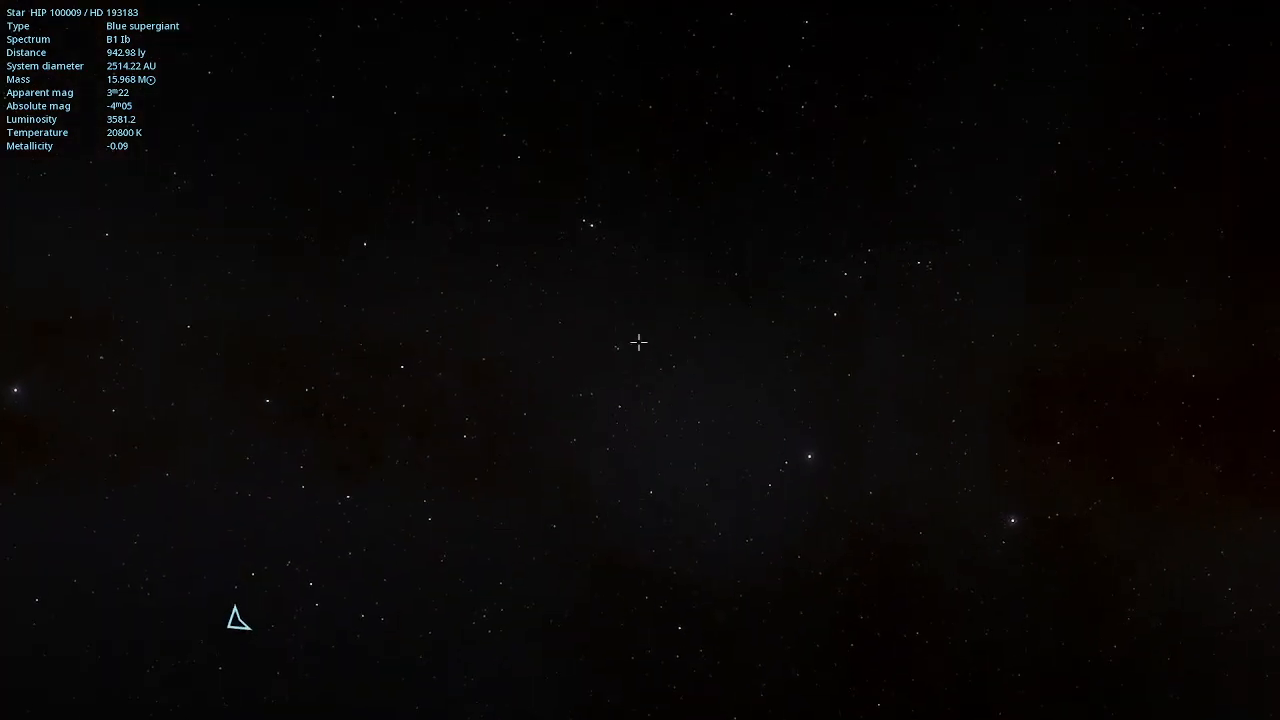
{"action": "left_click", "coordinate": [620, 350]}
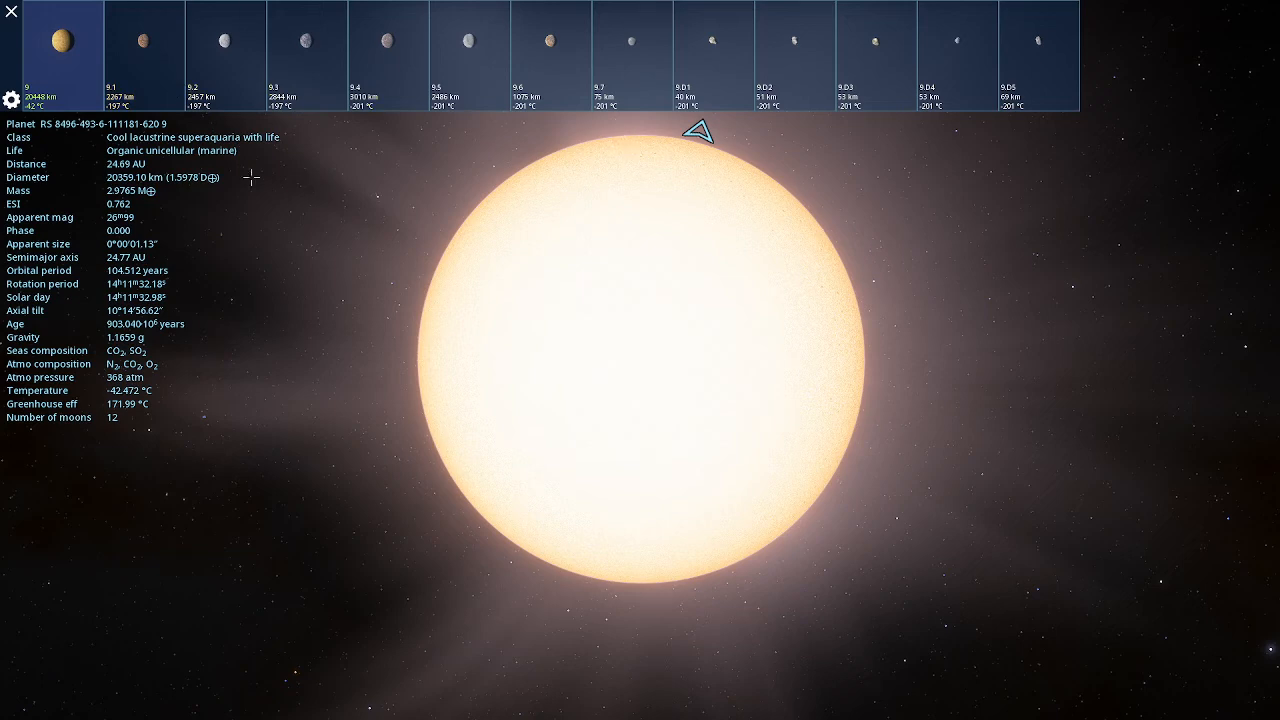
{"action": "mouse_move", "coordinate": [347, 245]}
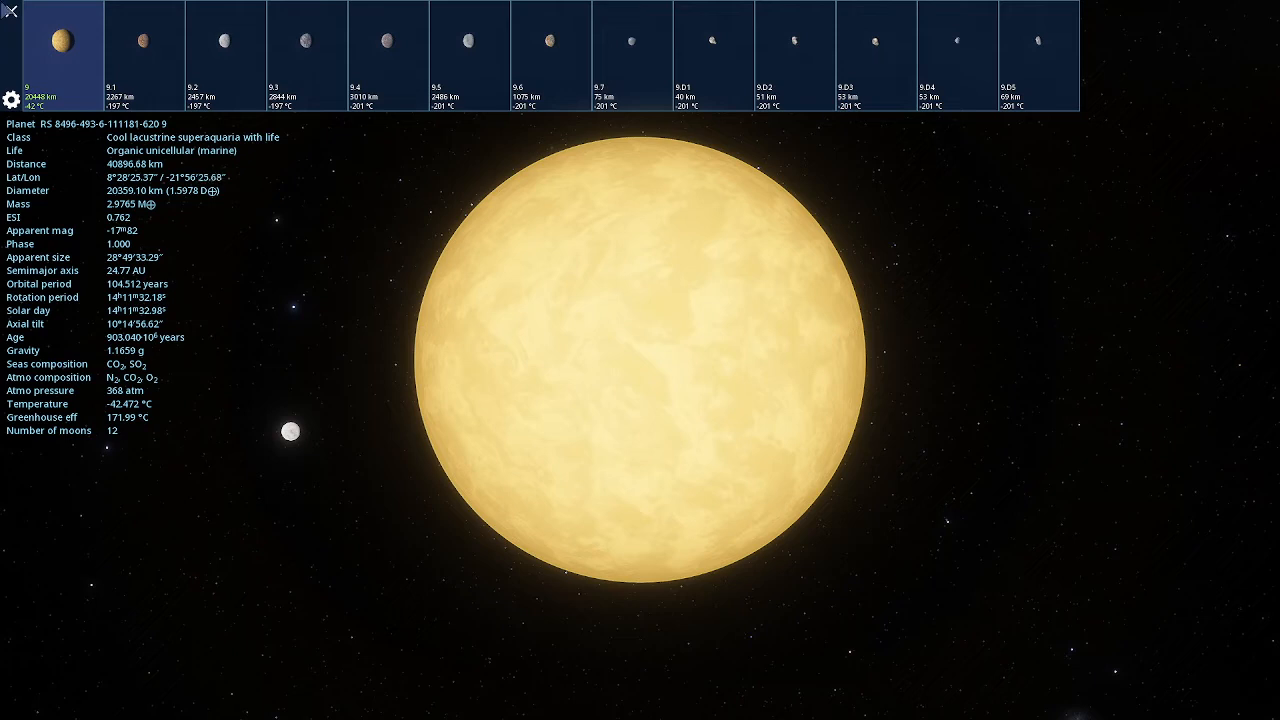
Use the moon strip to reach a grey cratered moon of planet 9.
{"action": "left_click", "coordinate": [11, 13]}
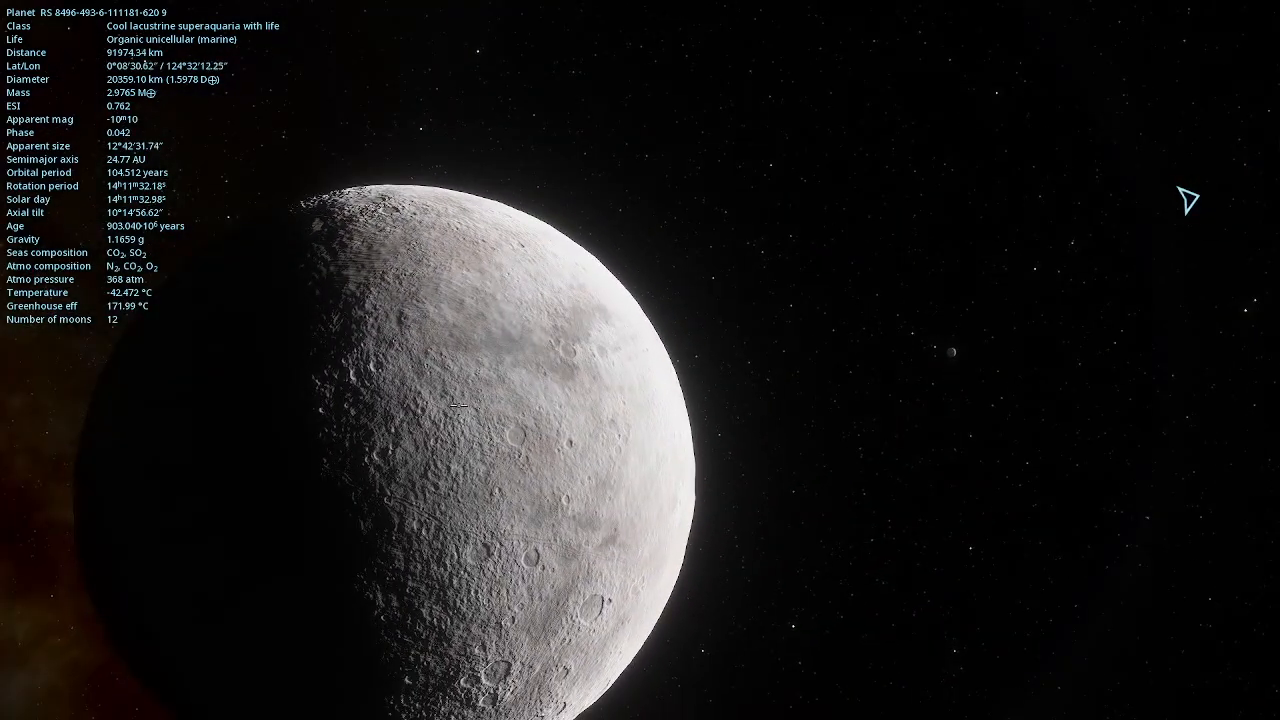
Pull back from the yellow planet 9 and reselect it before searching.
{"action": "left_click", "coordinate": [952, 352]}
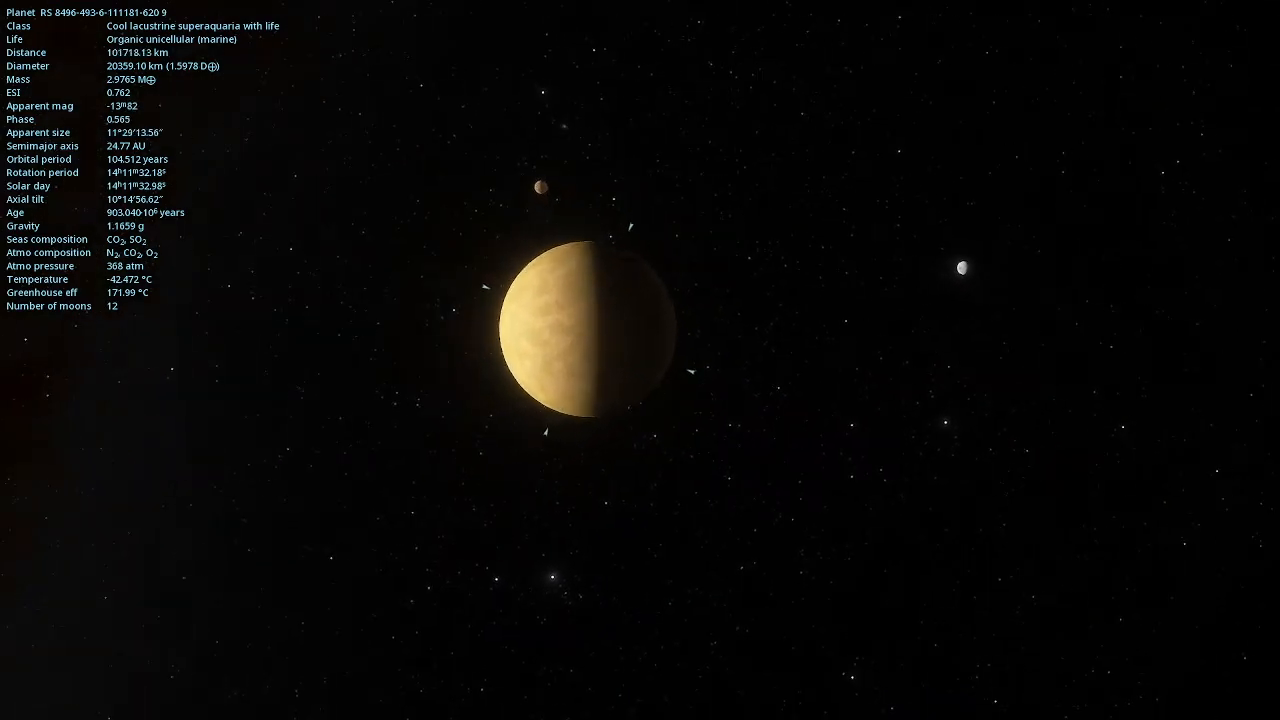
{"action": "scroll", "scroll_direction": "down", "scroll_amount": 3}
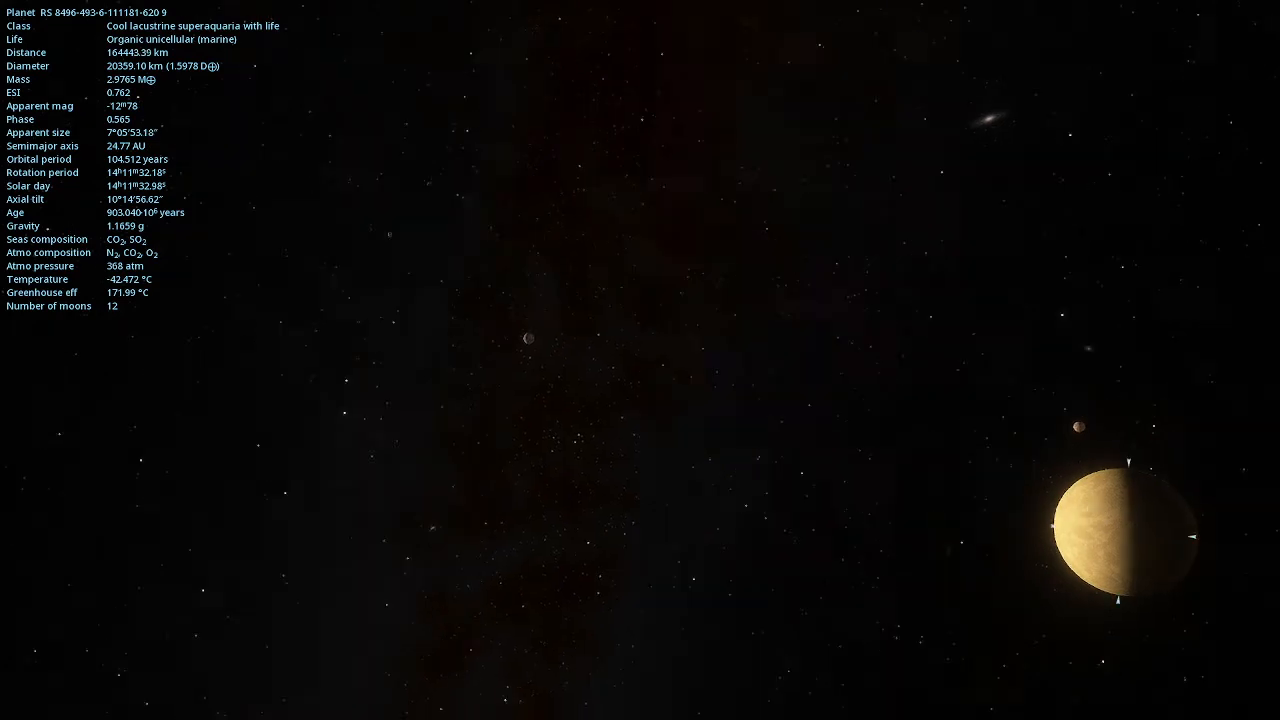
{"action": "scroll", "scroll_direction": "down", "scroll_amount": 3}
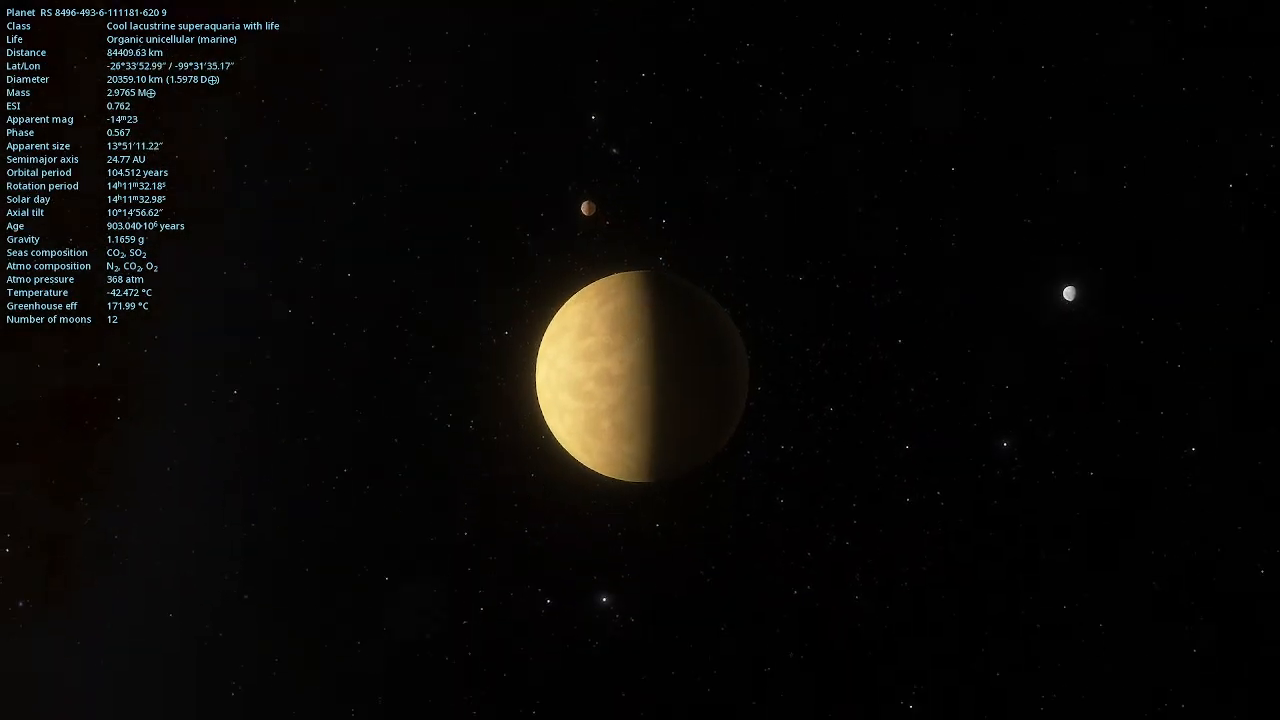
{"action": "scroll", "scroll_direction": "down", "scroll_amount": 3}
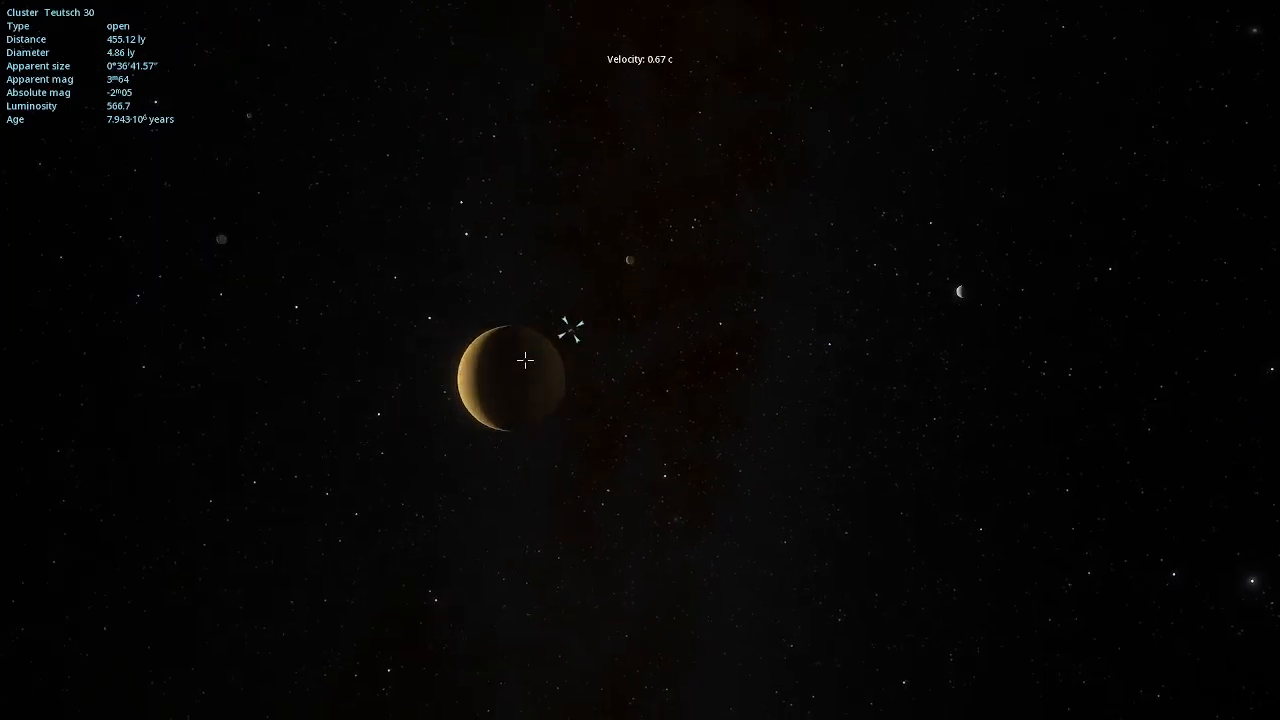
{"action": "left_click", "coordinate": [525, 380]}
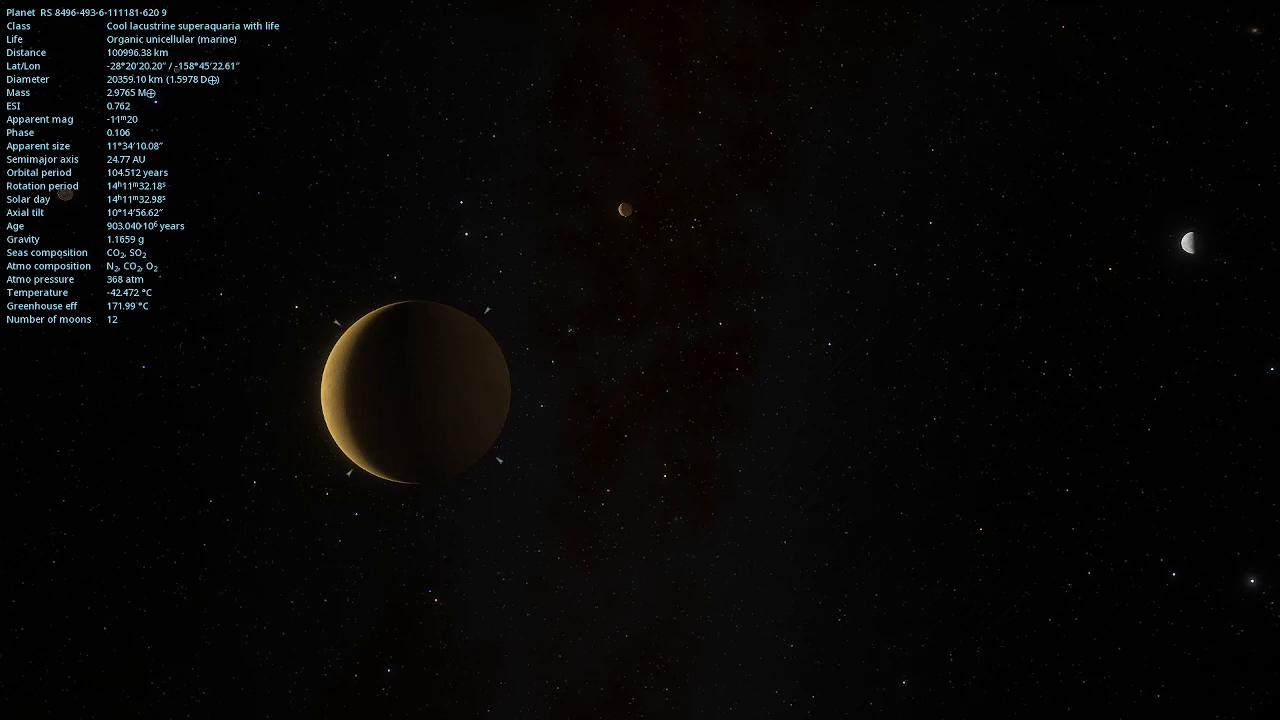
{"action": "scroll", "scroll_direction": "down", "scroll_amount": 3}
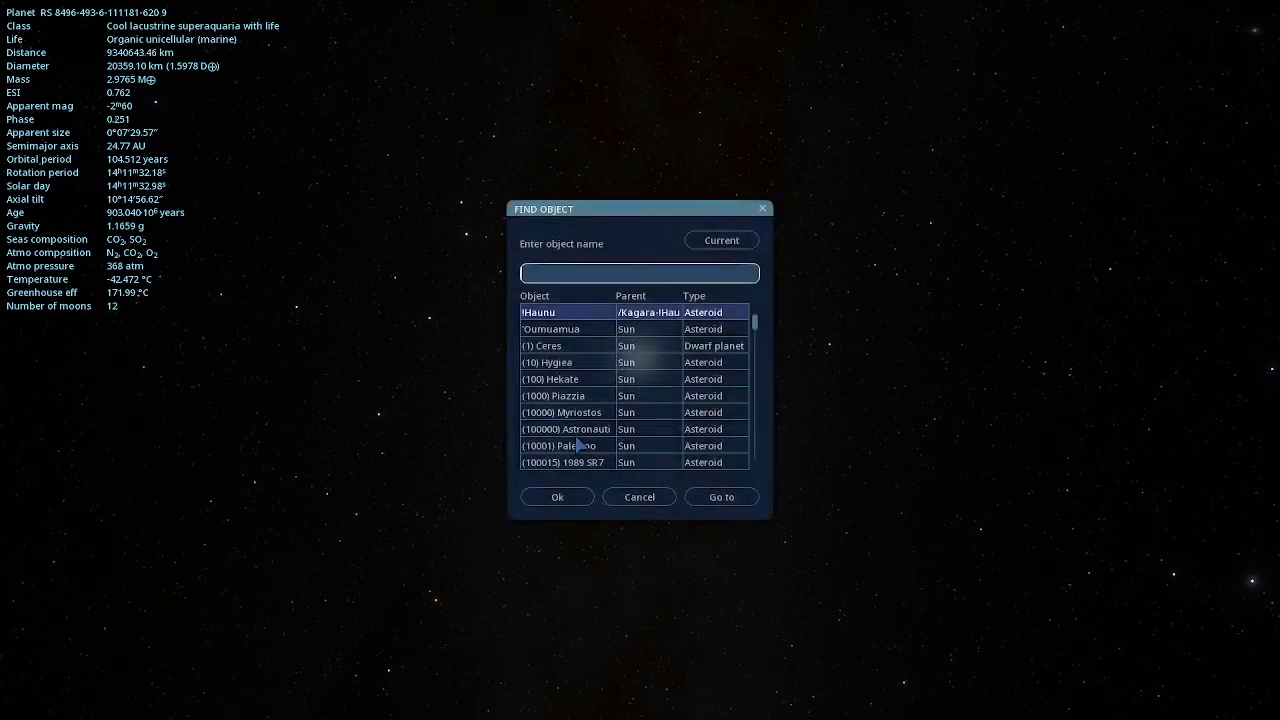
Search 'peg', choose Pegasus DIG and fly to it.
{"action": "type", "text": "peg"}
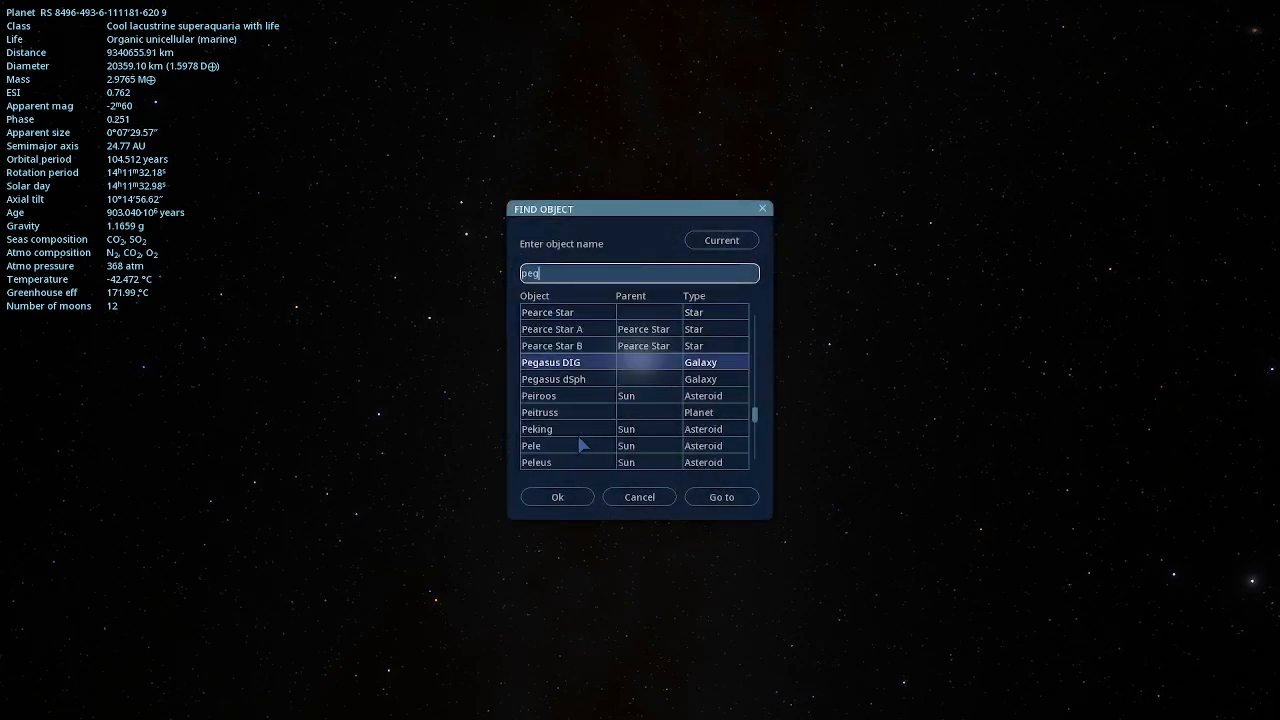
{"action": "mouse_move", "coordinate": [595, 363]}
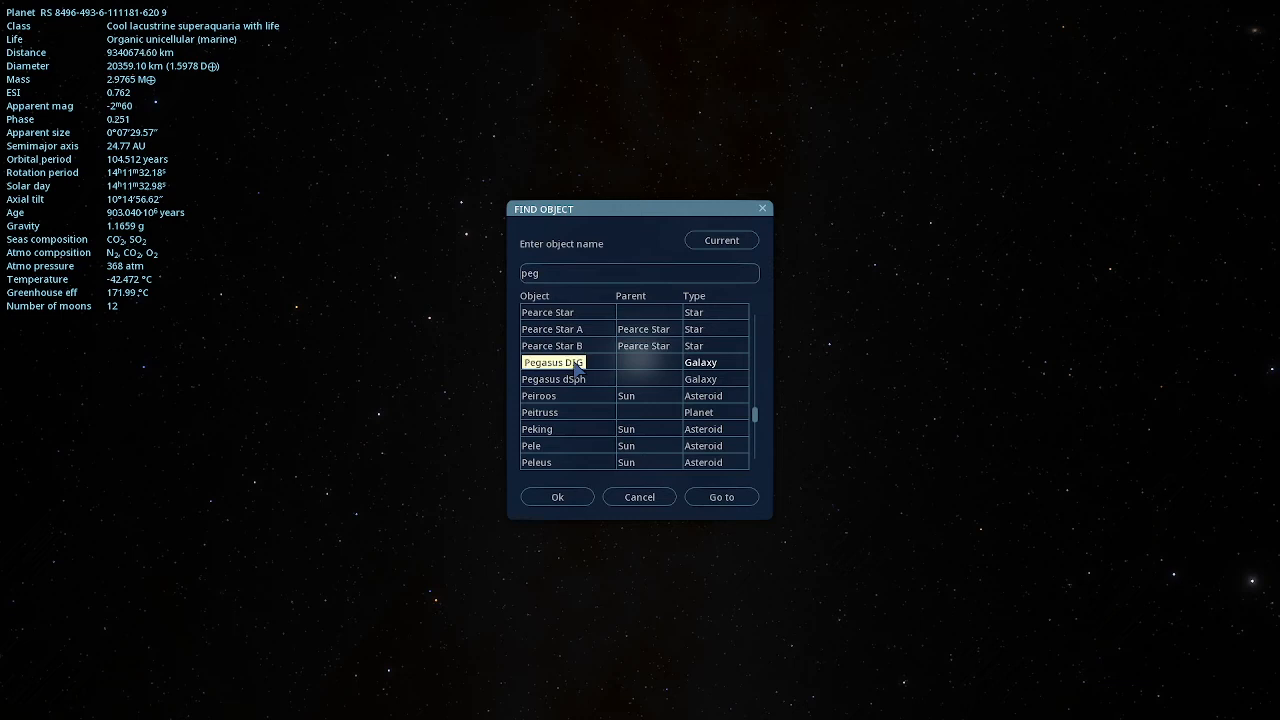
{"action": "left_click", "coordinate": [553, 362]}
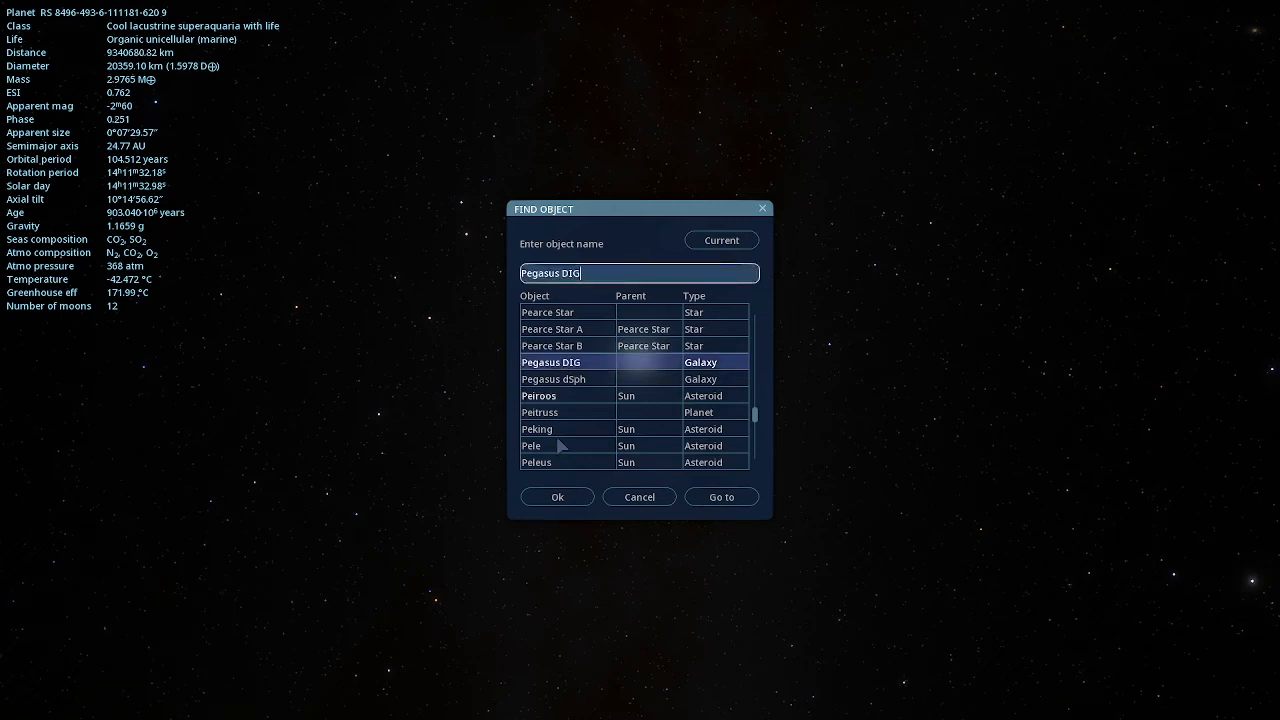
{"action": "left_click", "coordinate": [721, 496]}
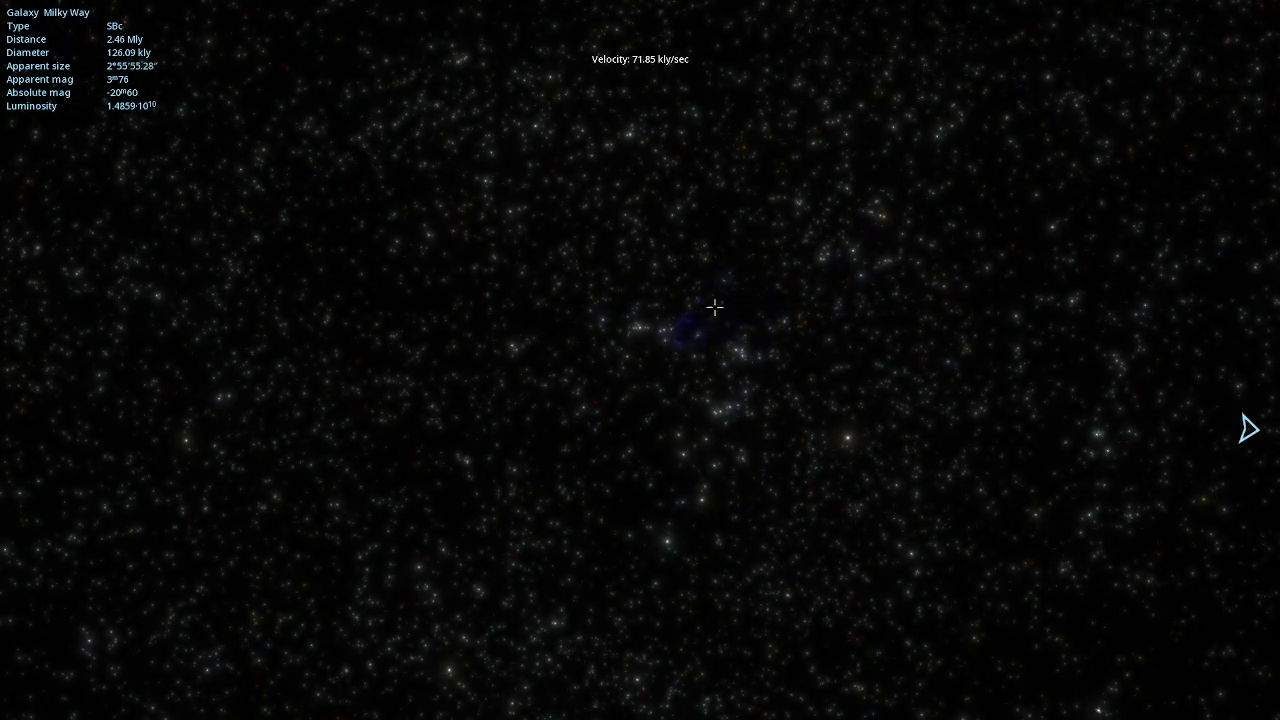
Select the Pegasus DIG galaxy ahead and zoom in toward it.
{"action": "left_click", "coordinate": [710, 320]}
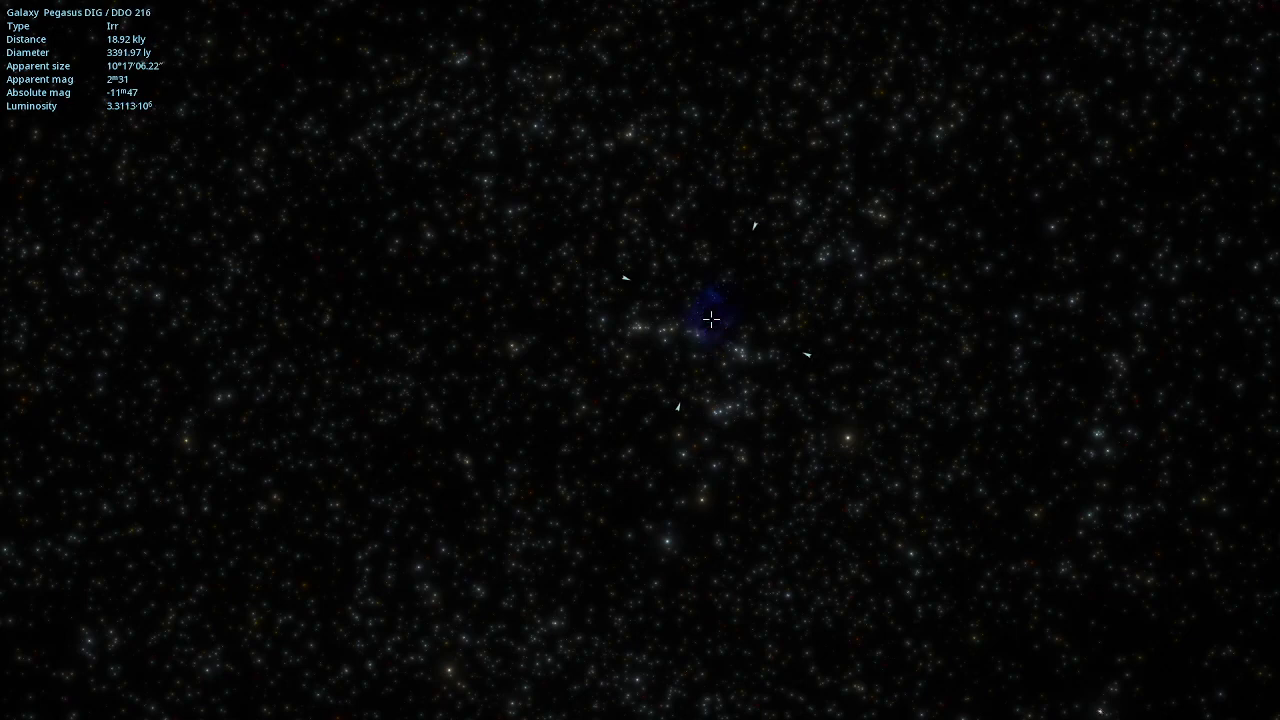
{"action": "scroll", "scroll_direction": "up", "scroll_amount": 3}
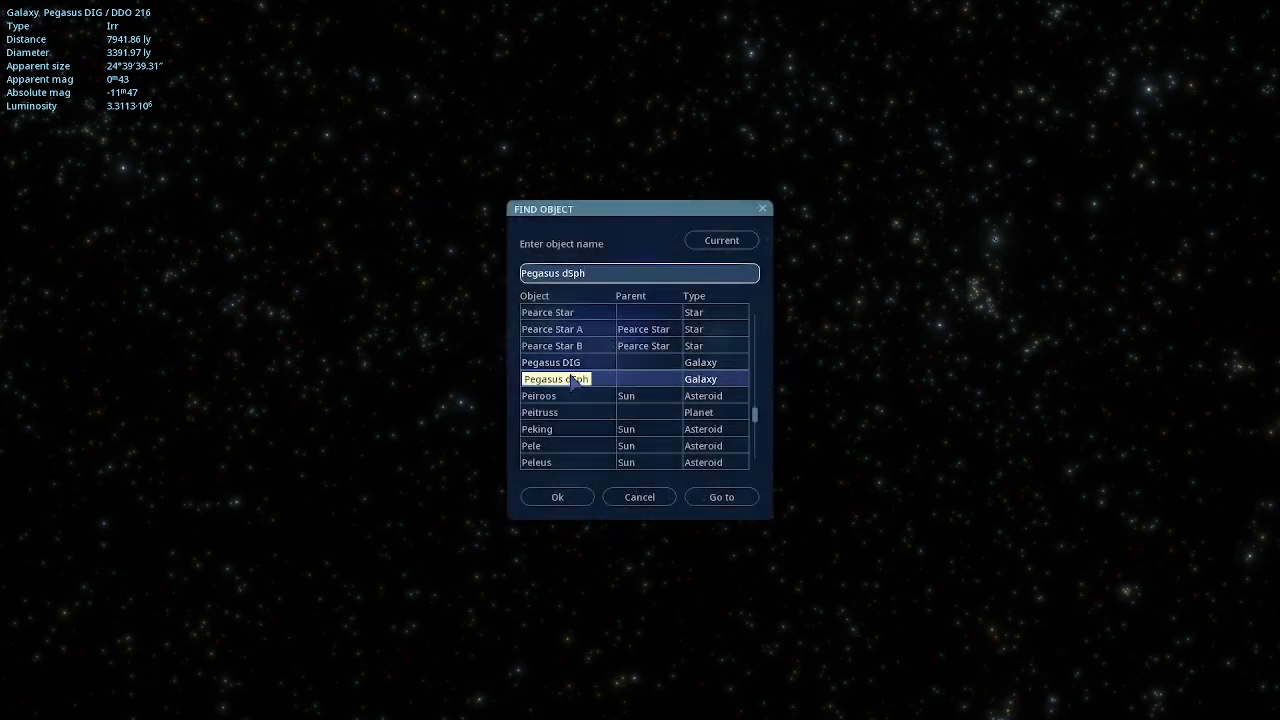
Switch the Find Object selection between Pegasus DIG and Pegasus dSph, then fly to Pegasus DIG, 423 kly away.
{"action": "left_click", "coordinate": [567, 362]}
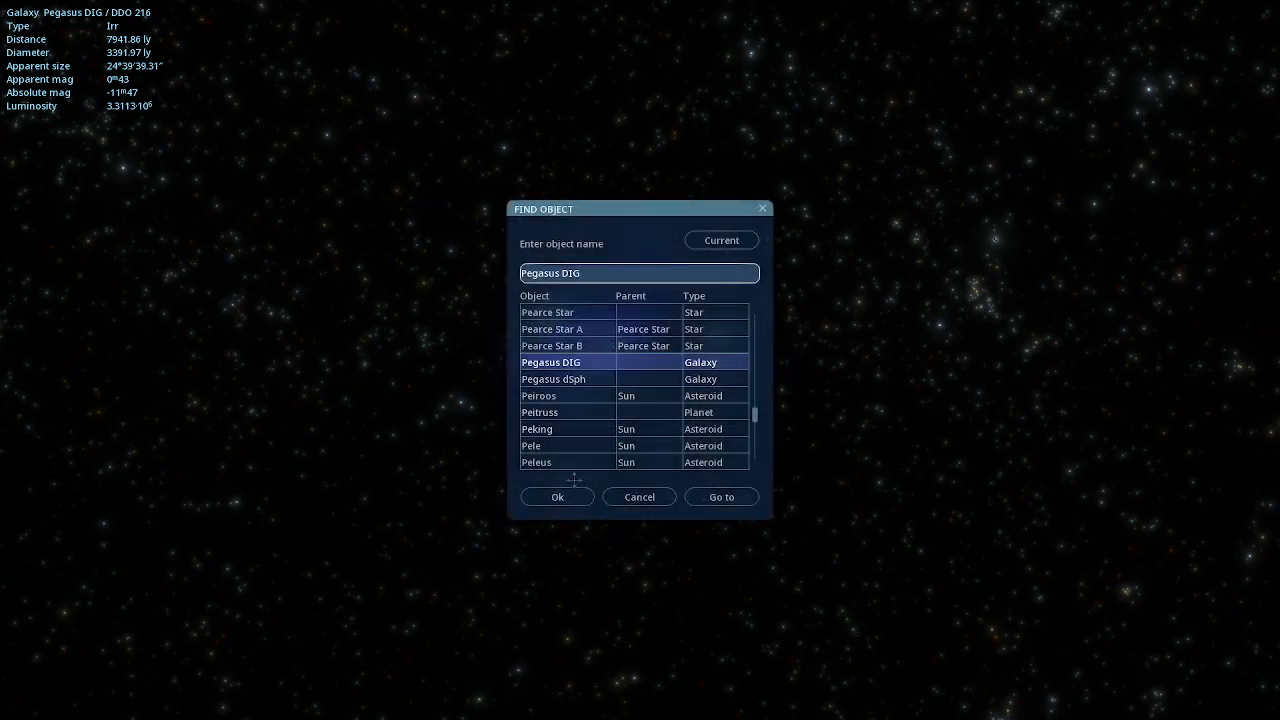
{"action": "left_click", "coordinate": [553, 378]}
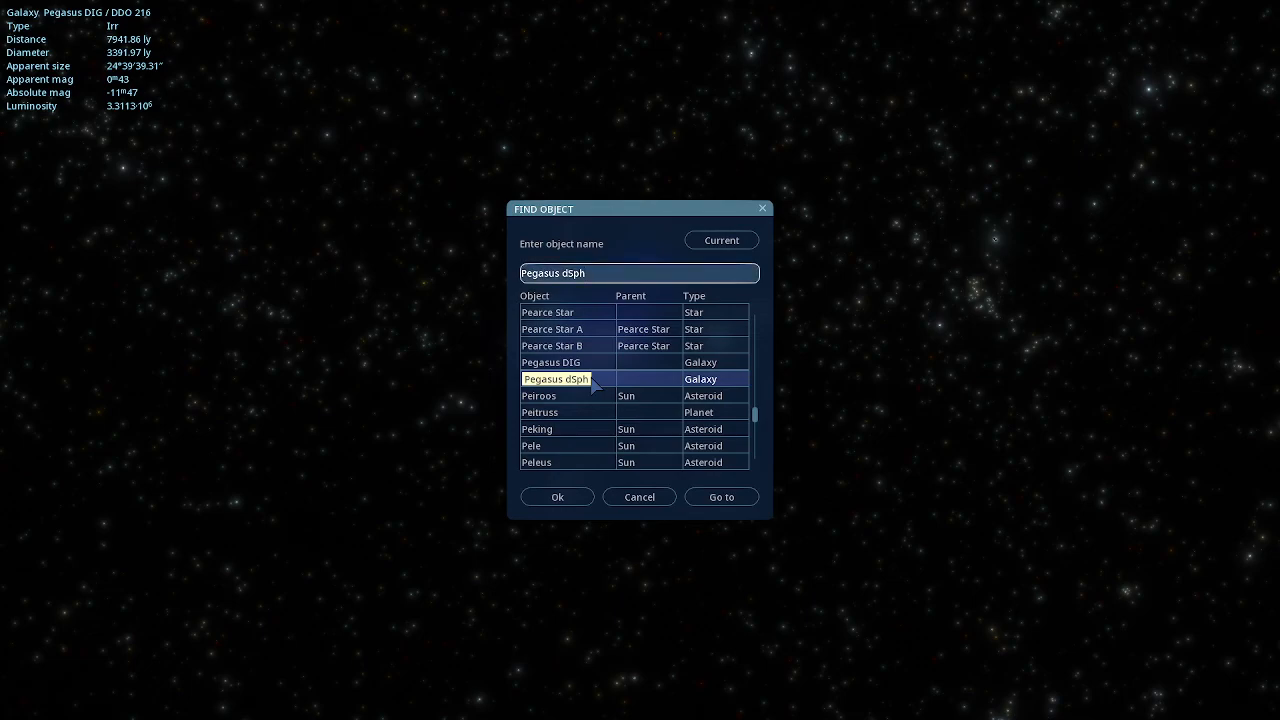
{"action": "left_click", "coordinate": [721, 496]}
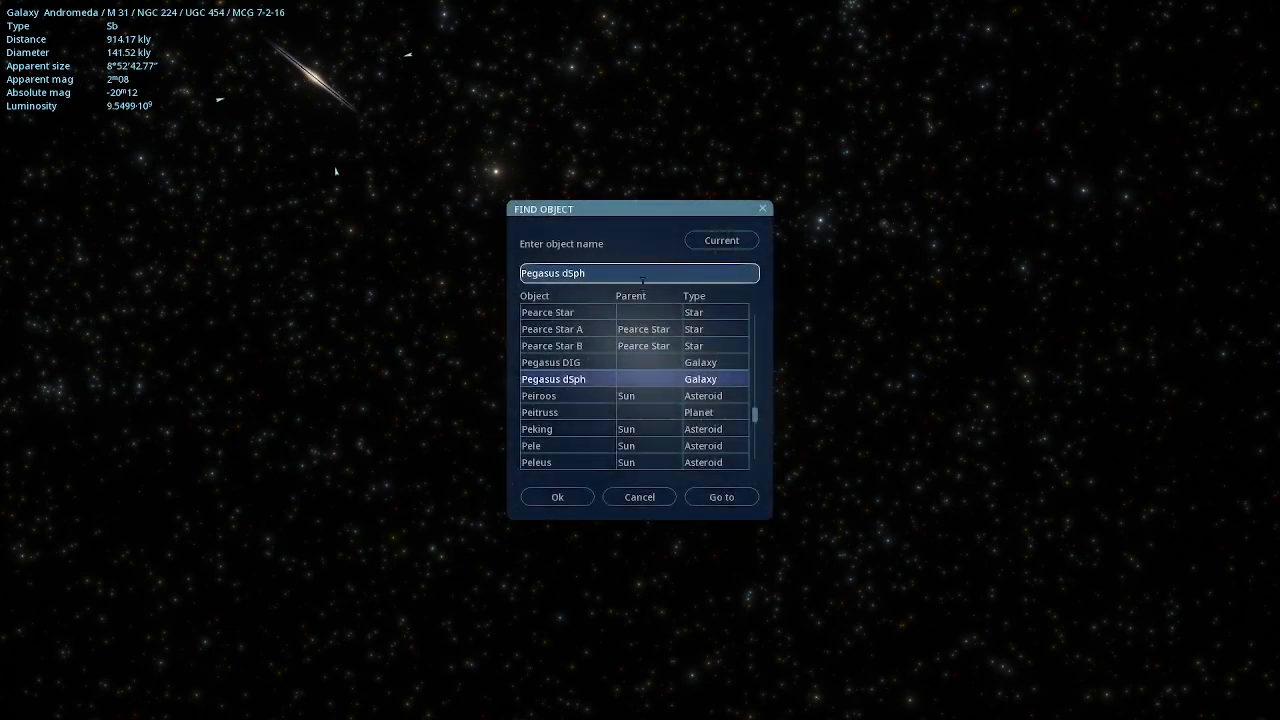
{"action": "left_click", "coordinate": [550, 362]}
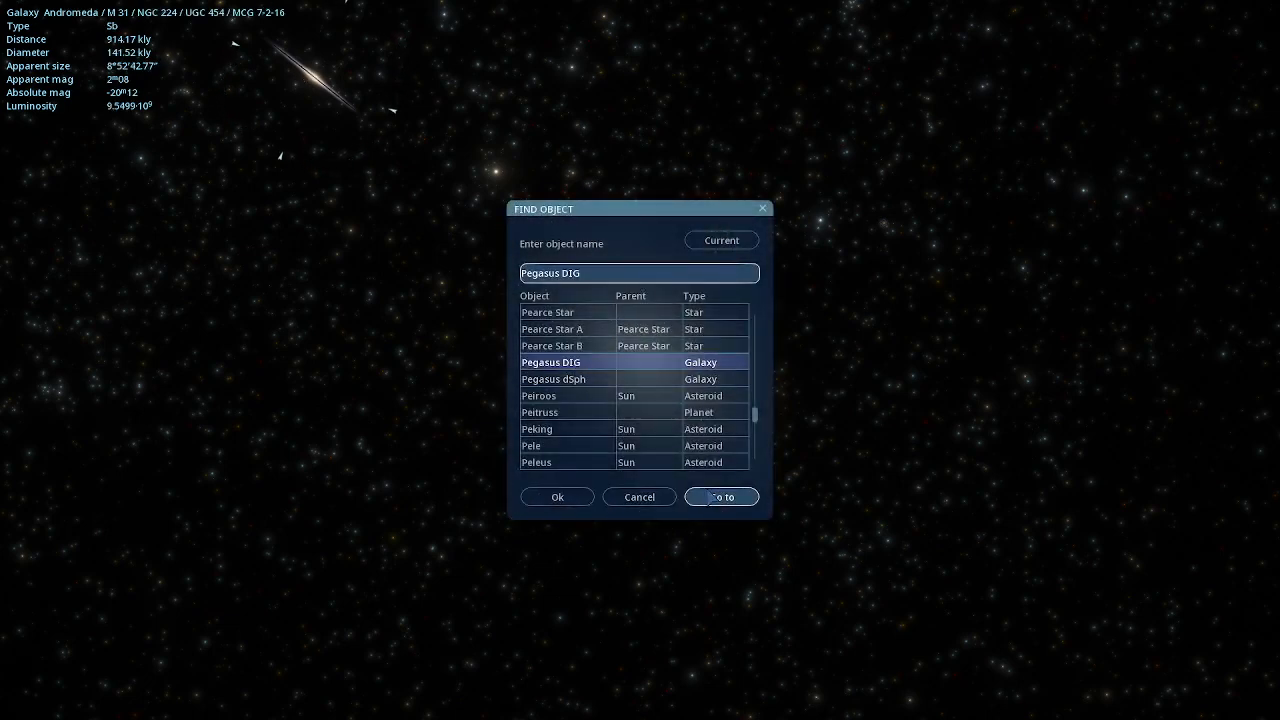
{"action": "left_click", "coordinate": [721, 497]}
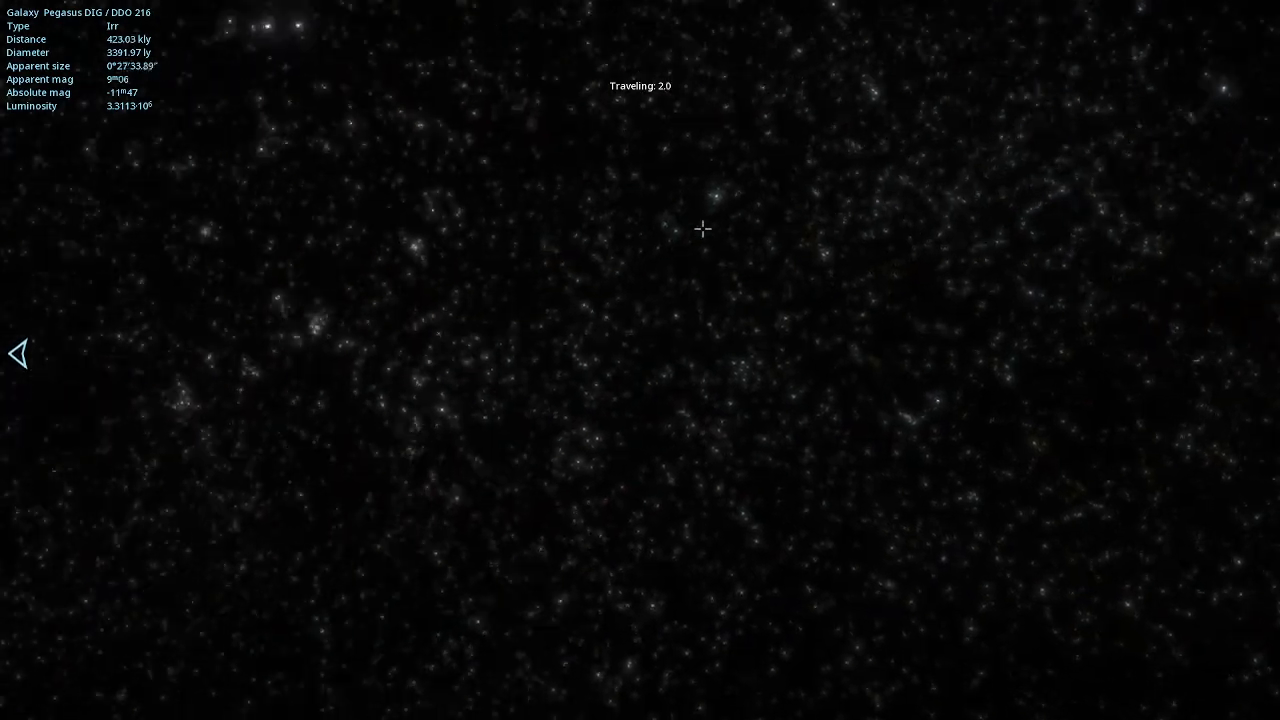